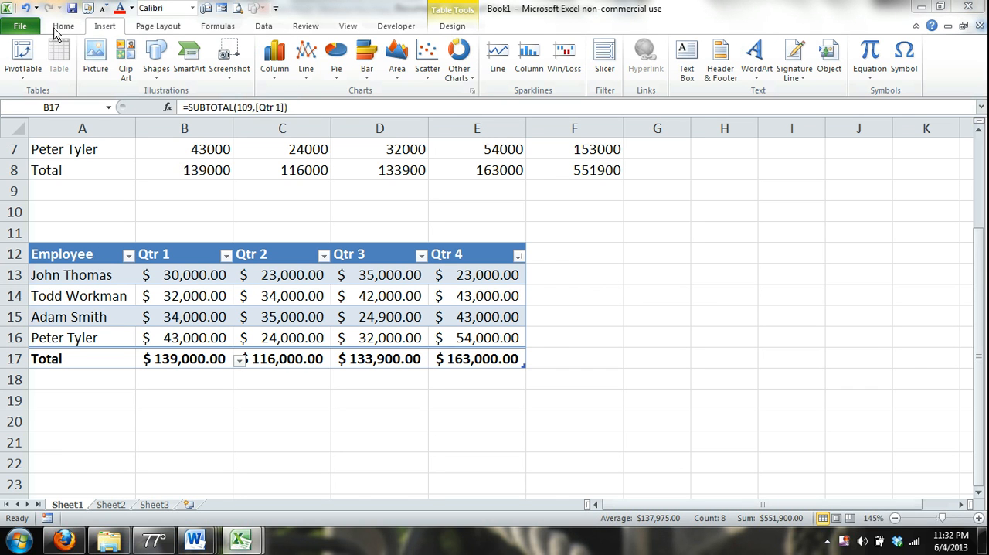
Step: Select the quarter headings, then the quarterly totals B17:E17 in row 17
left_click(184, 254)
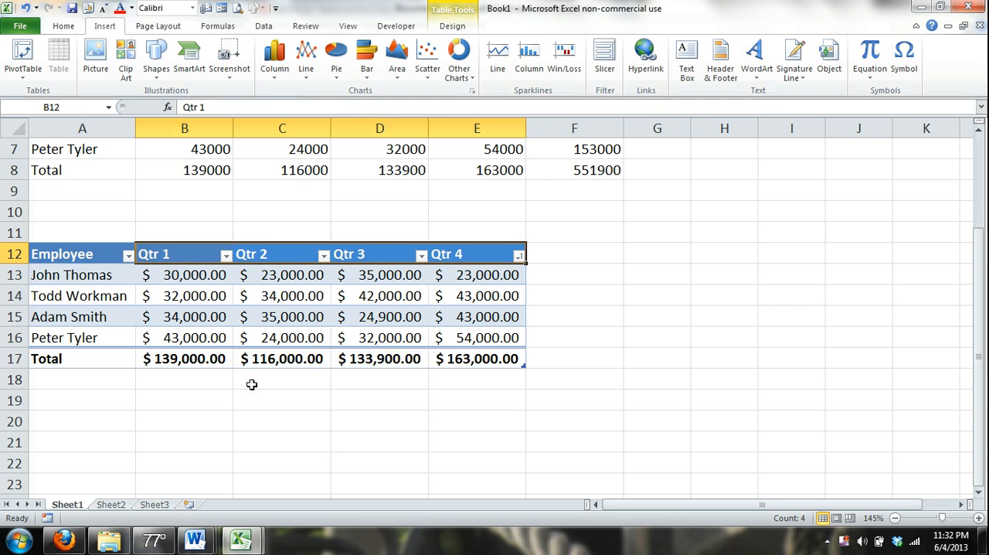
left_click(184, 358)
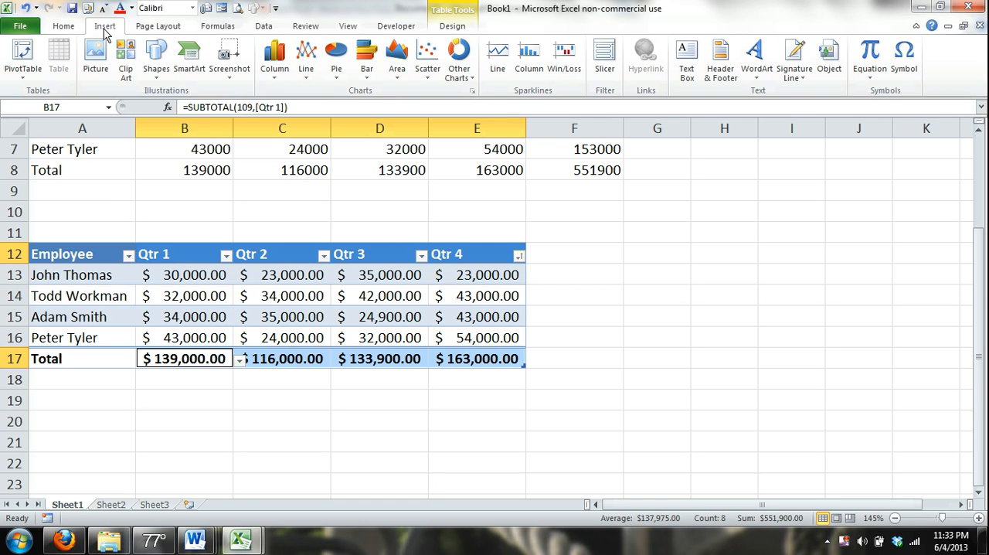
mouse_move(397, 98)
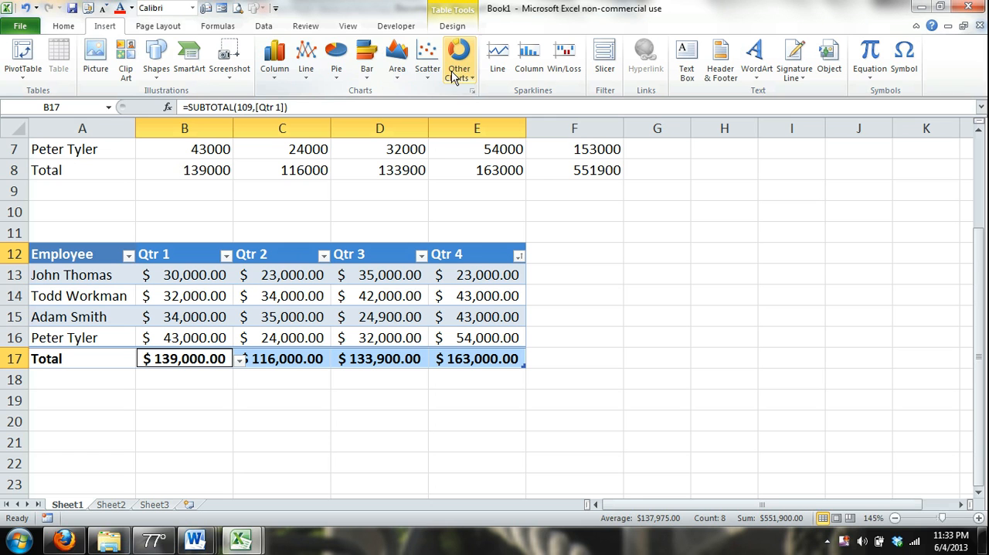
mouse_move(278, 93)
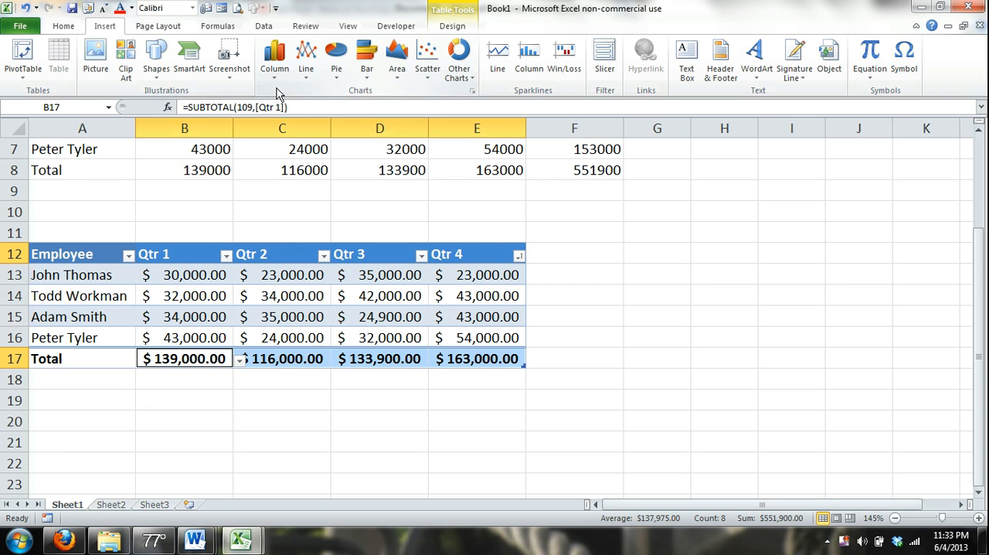
Step: Browse the Column, Line, Pie and Bar chart menus, then bring up All Chart Types
left_click(274, 54)
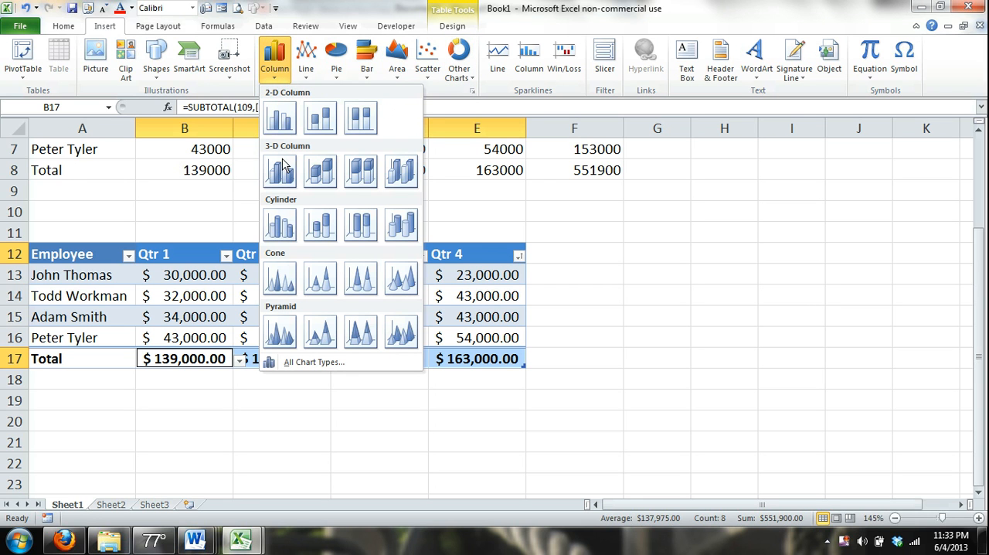
mouse_move(319, 118)
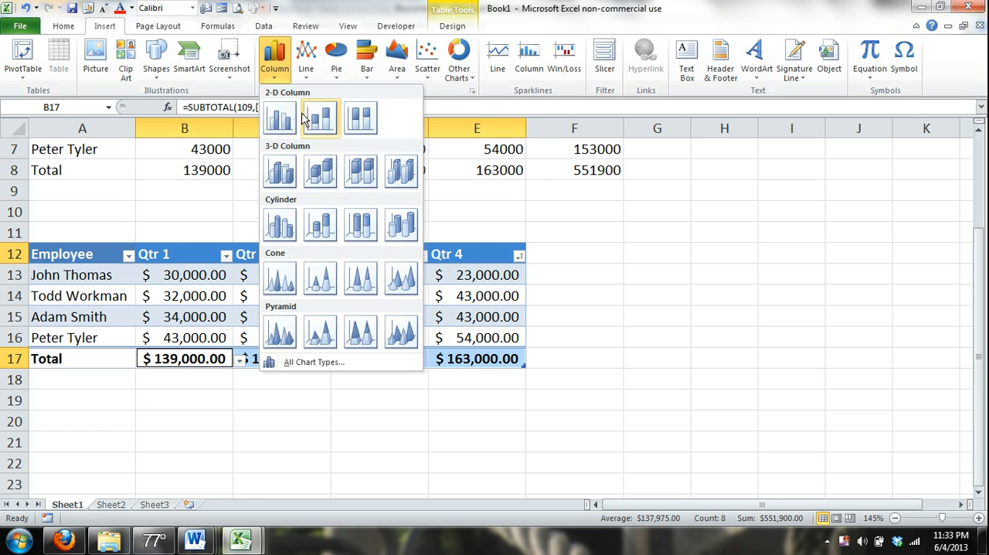
left_click(306, 58)
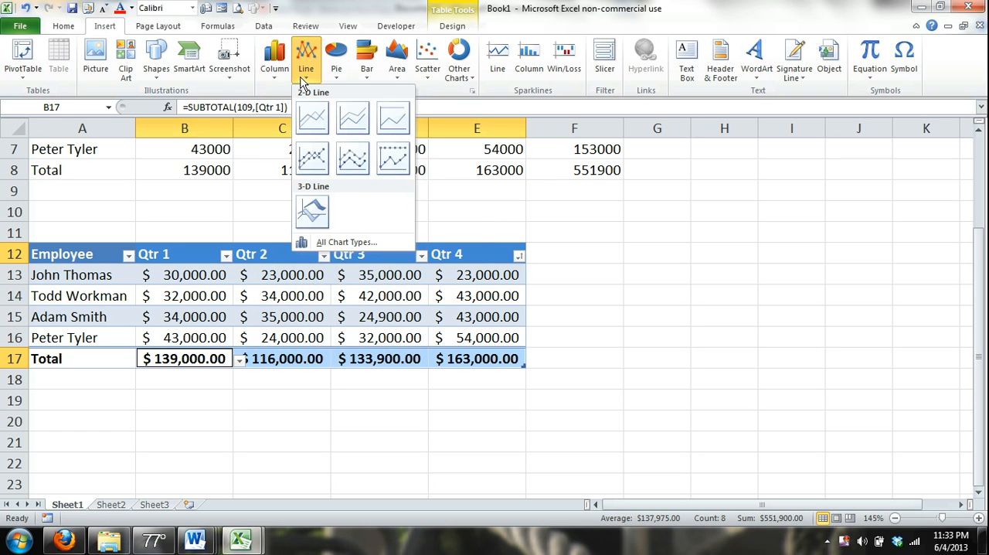
left_click(274, 55)
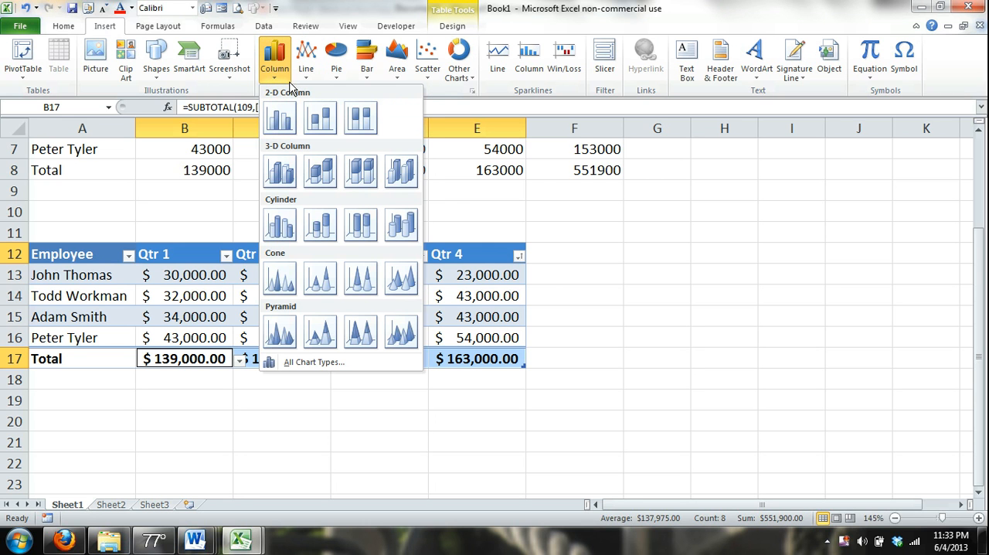
left_click(306, 54)
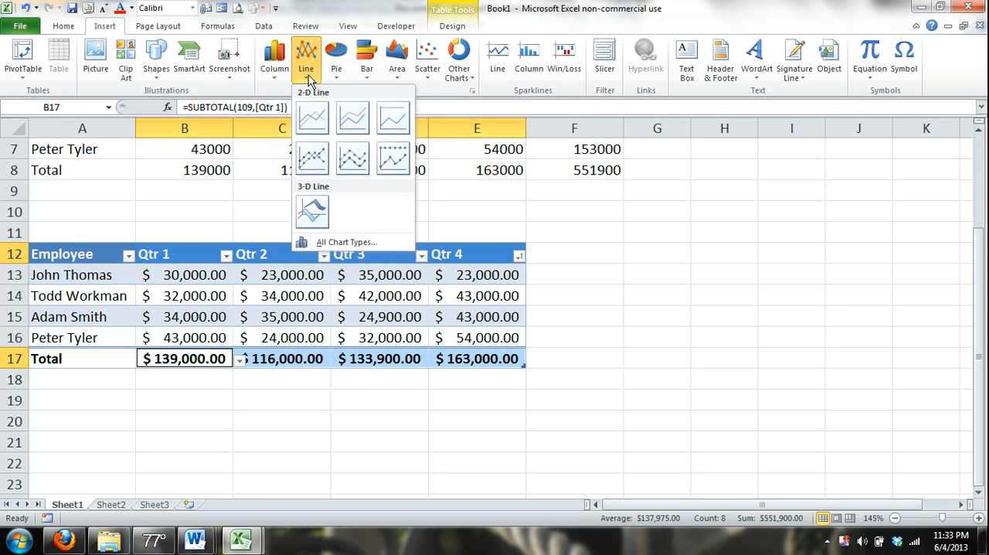
left_click(336, 57)
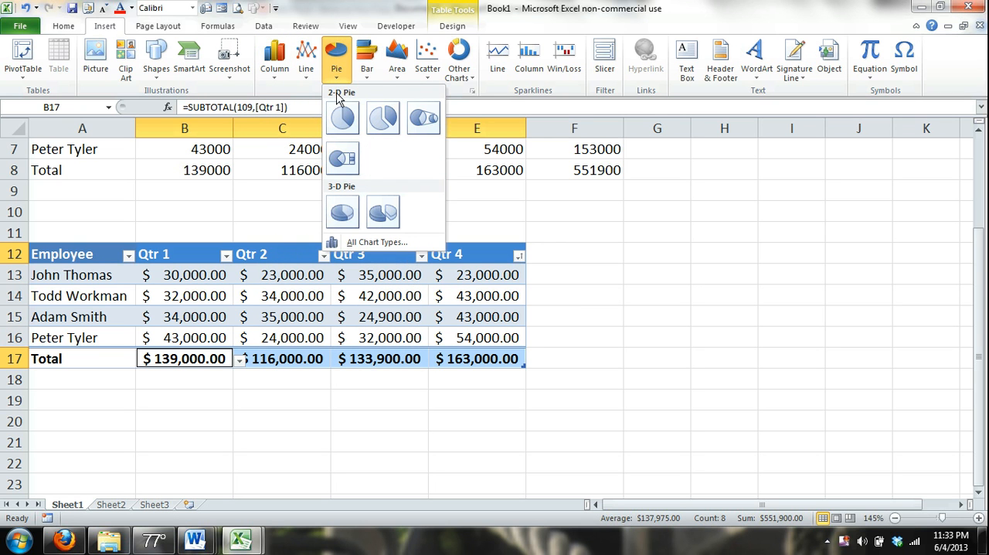
left_click(367, 58)
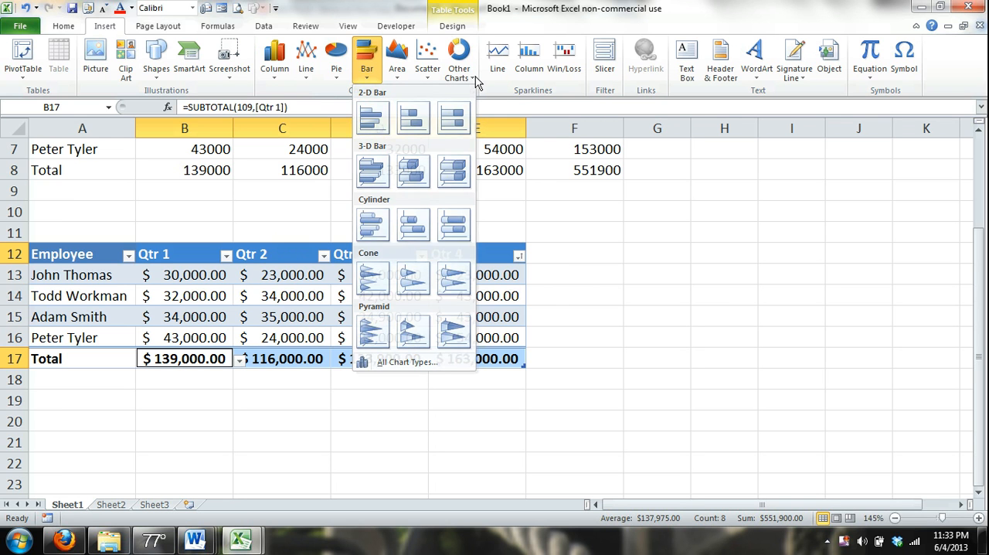
left_click(459, 58)
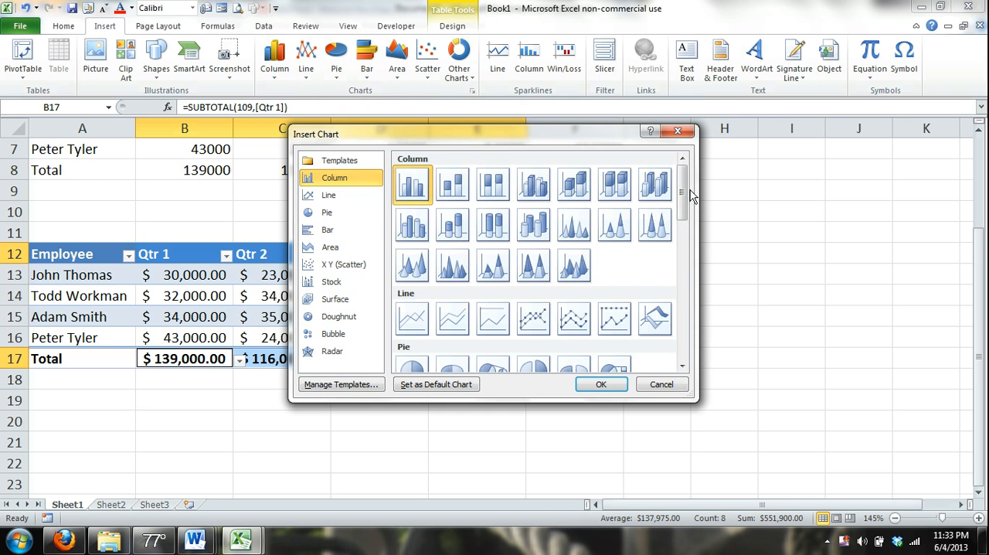
Step: Scroll the Insert Chart gallery and cancel it without inserting a chart
scroll("down", 3)
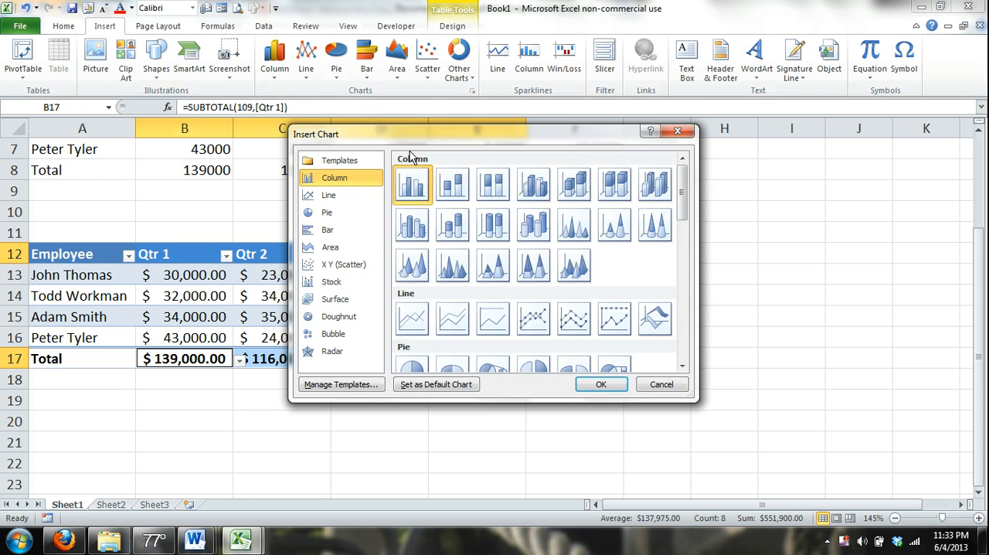
left_click(660, 384)
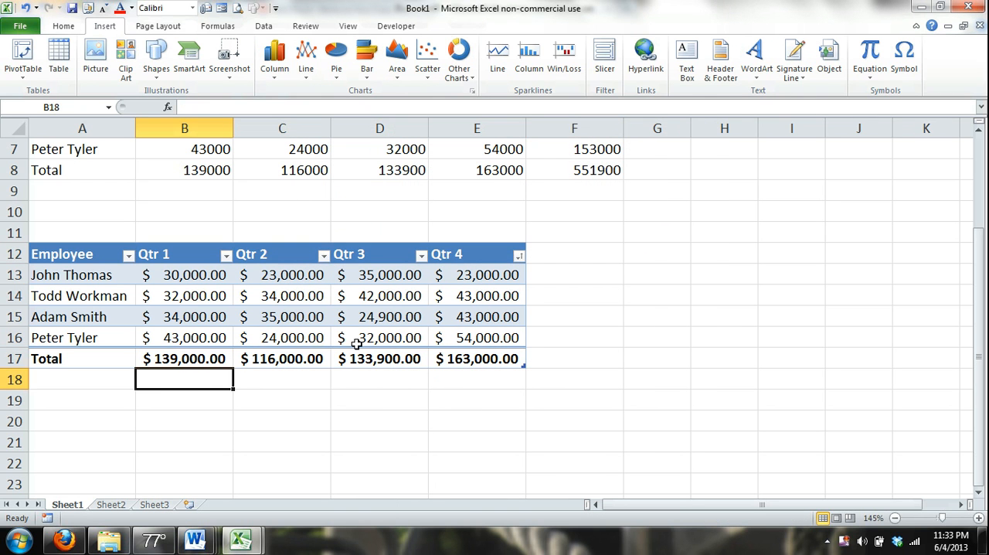
Step: Reselect the row 17 quarterly totals and show the Column chart choices
left_click(153, 254)
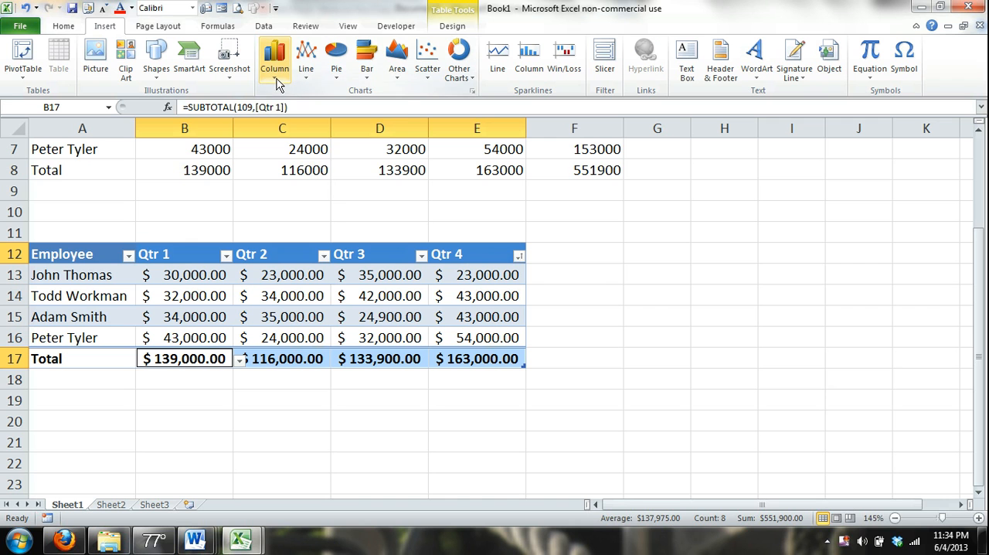
left_click(274, 54)
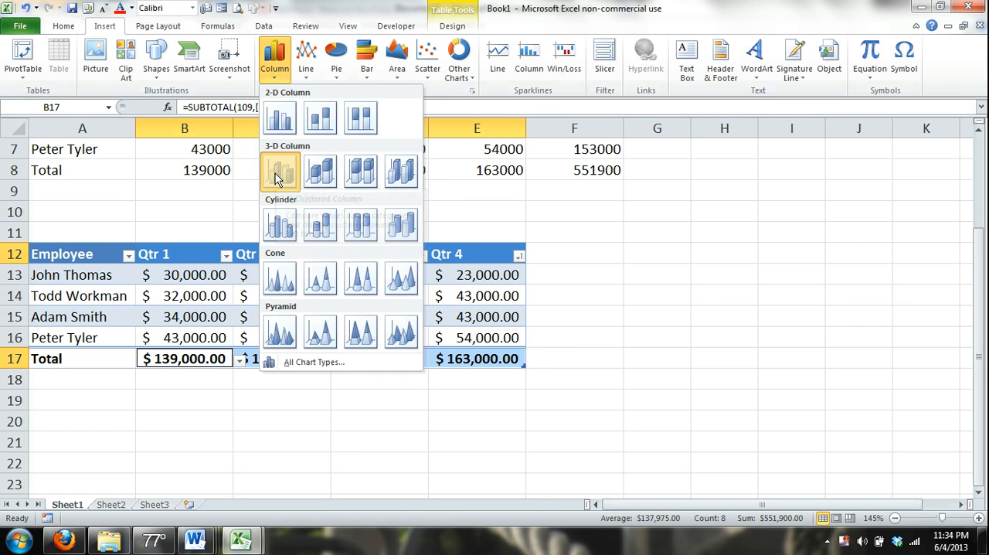
Step: Insert a 3-D Clustered Column chart of the totals and move it right of the table
left_click(279, 171)
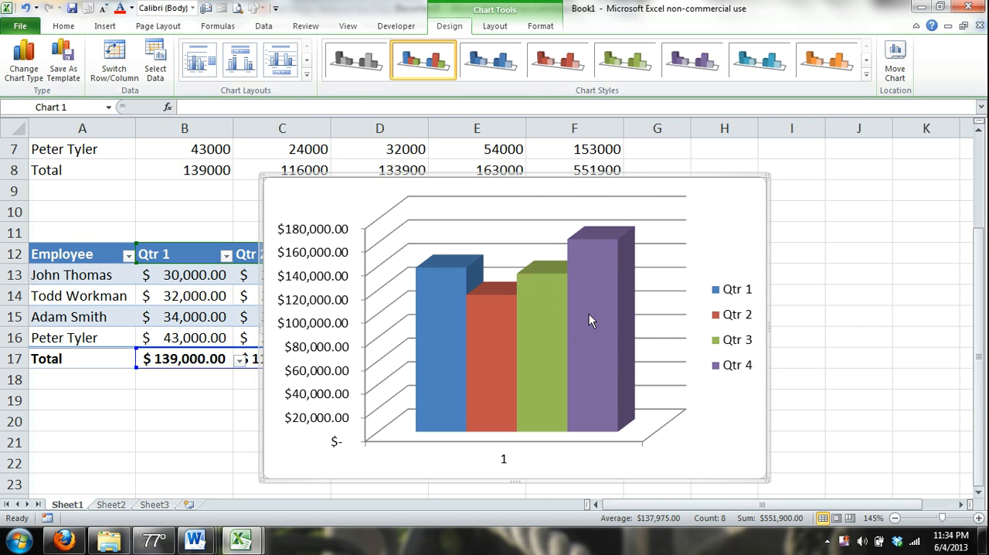
mouse_move(710, 393)
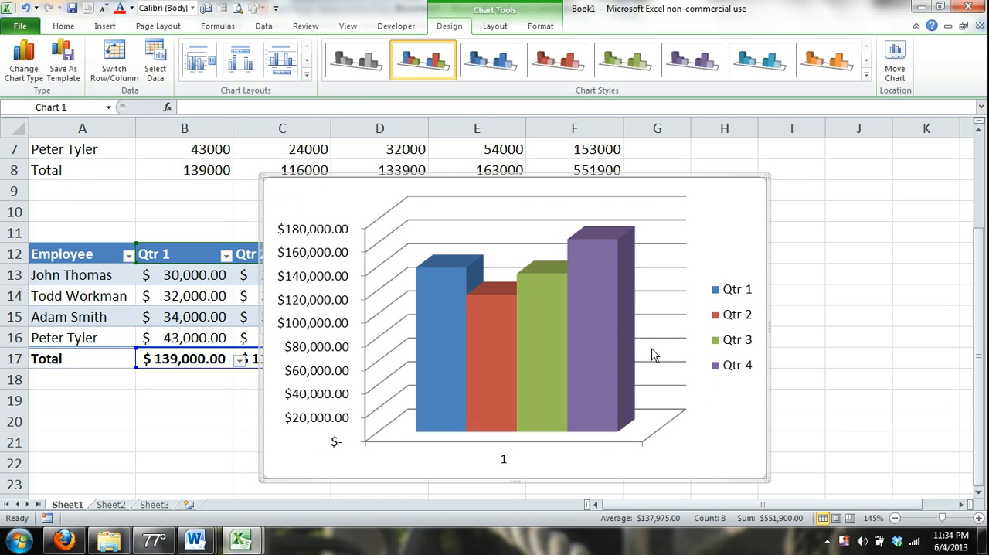
mouse_move(767, 479)
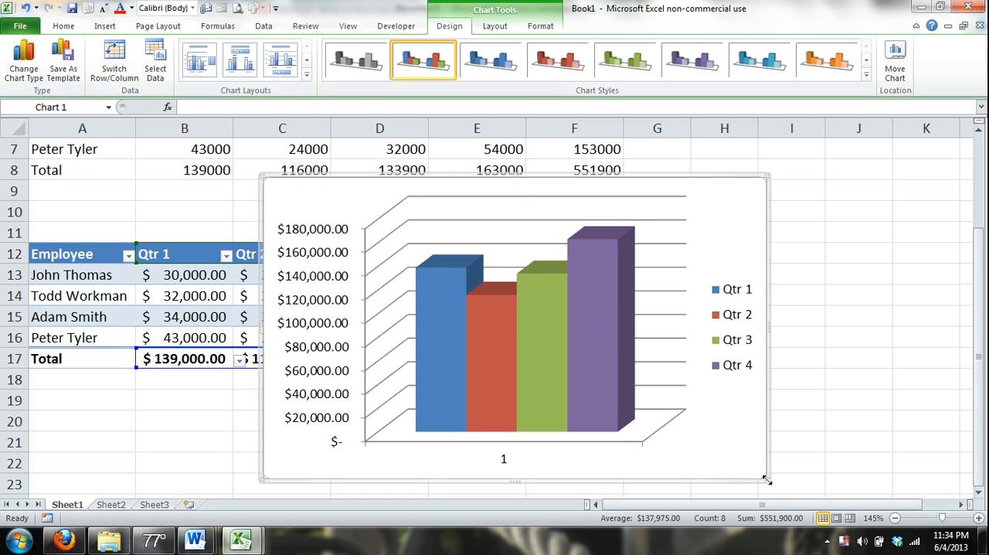
mouse_move(765, 479)
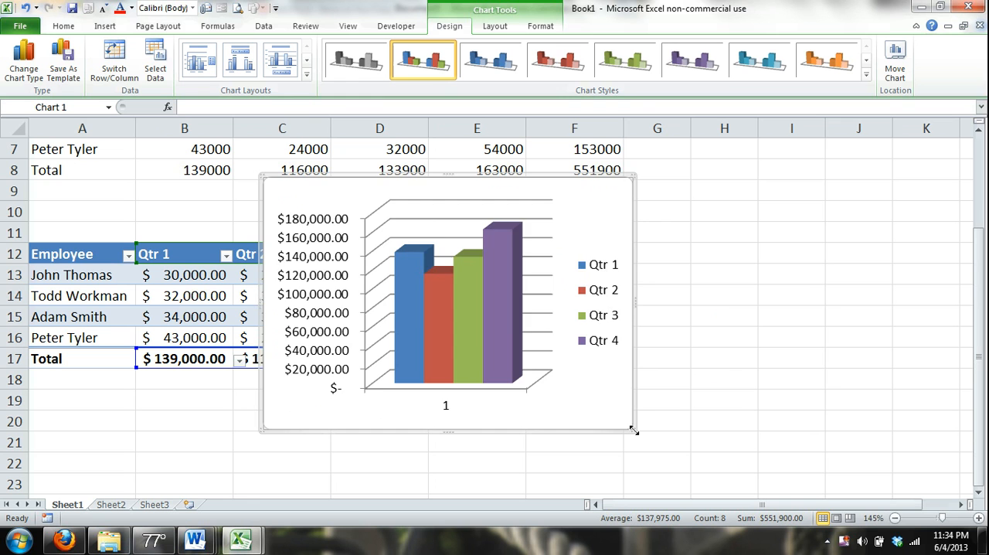
left_click_drag(634, 431, 815, 385)
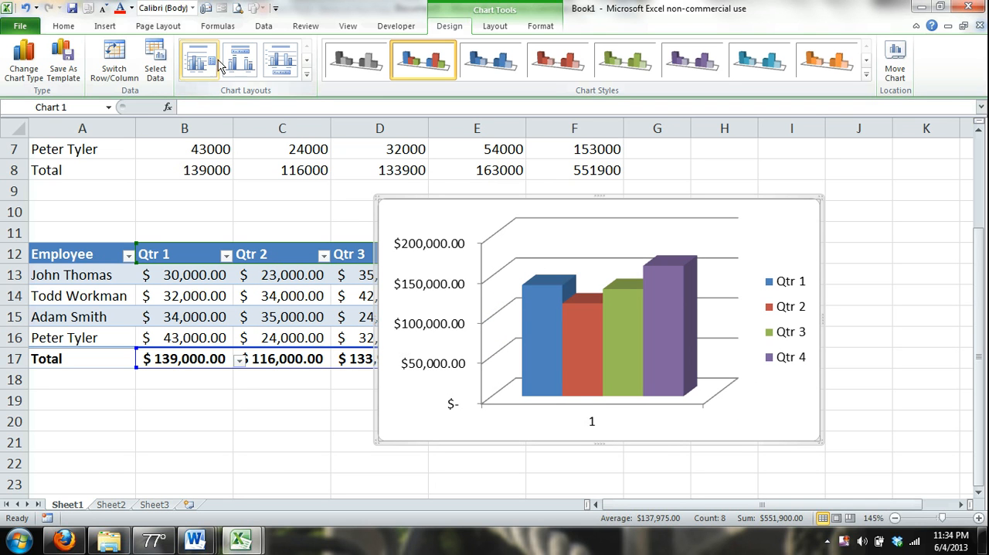
Step: Apply Chart Layout 1 and replace the placeholder title with 'Sales Report 2012'
left_click(199, 60)
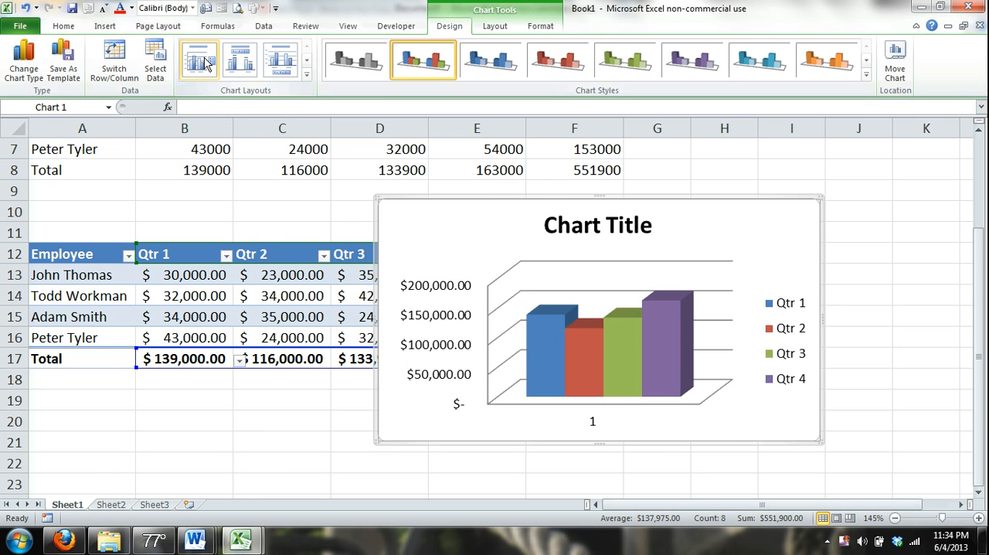
left_click(597, 224)
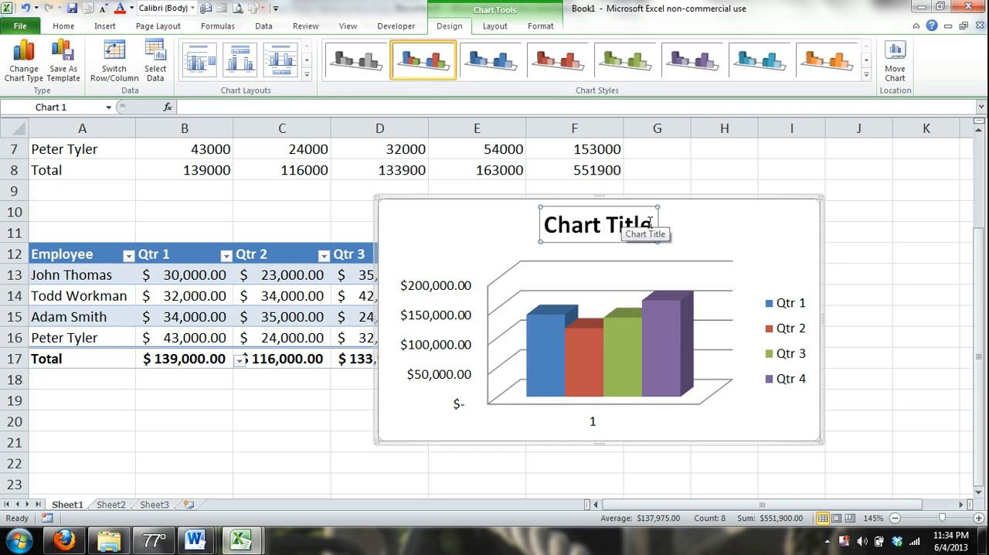
left_click(598, 224)
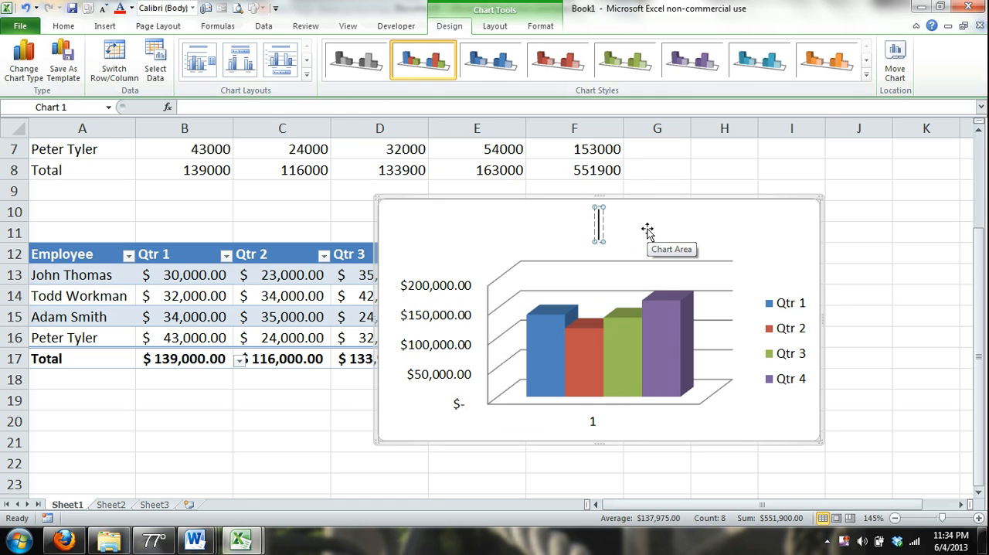
type("Sales Report")
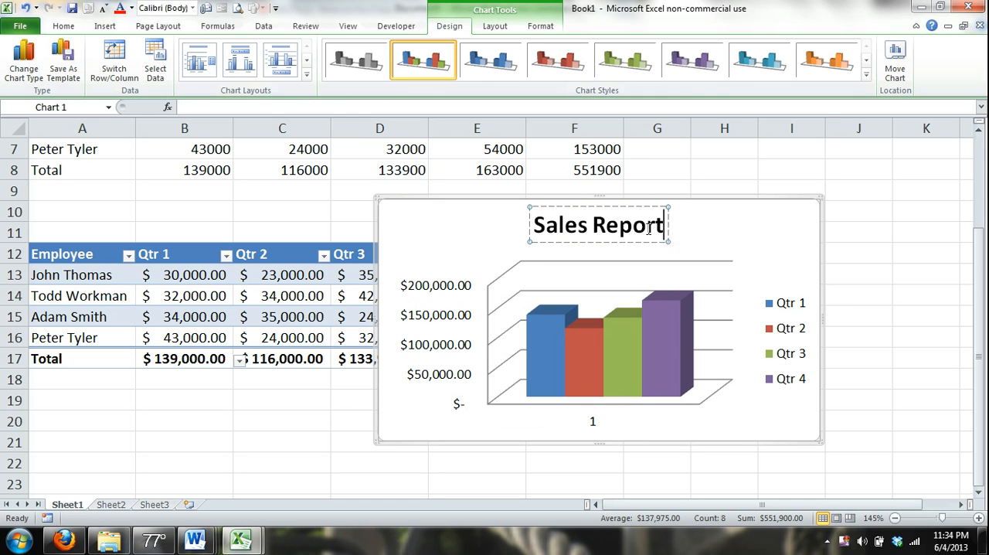
type("2012")
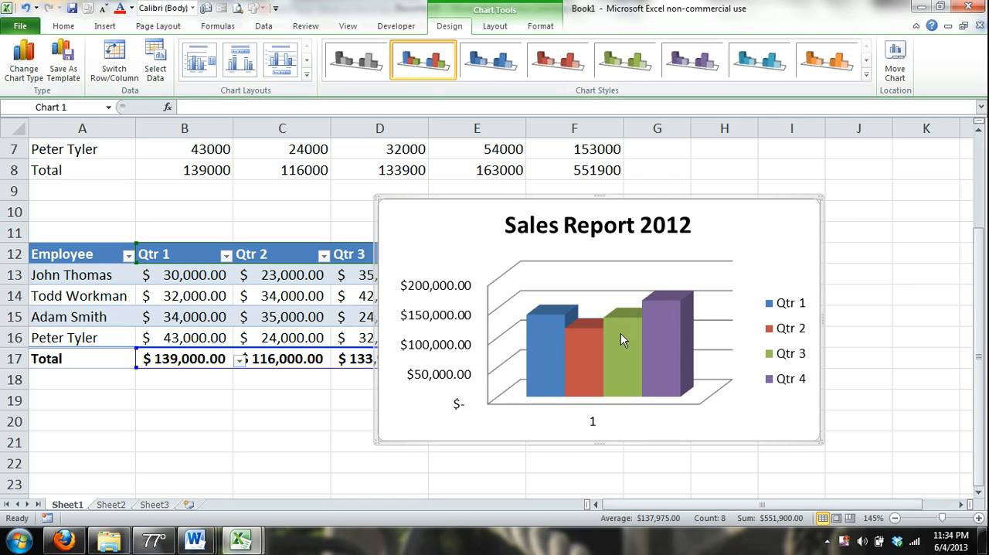
mouse_move(731, 227)
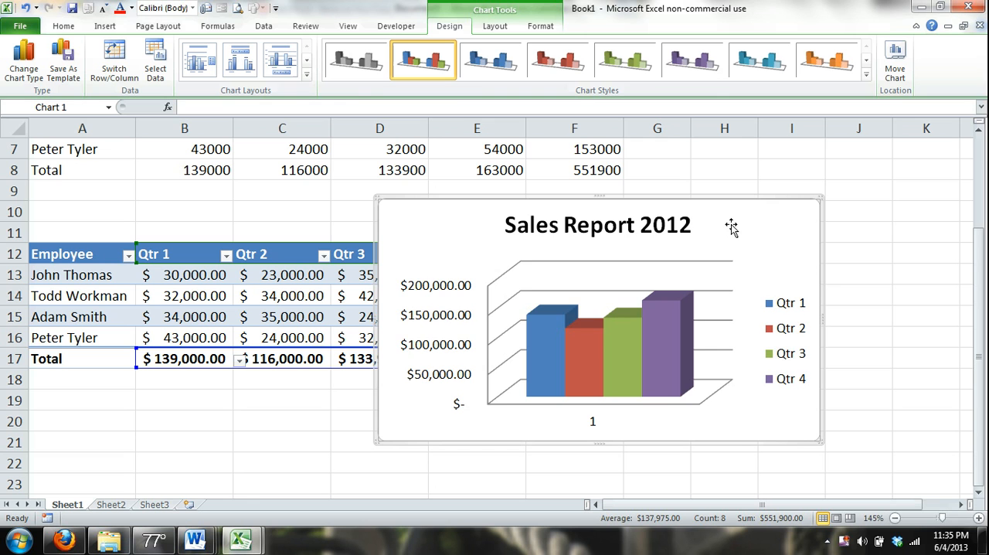
Step: Cycle through the preset chart layouts, settling on gridlines and a right-side legend
left_click(240, 61)
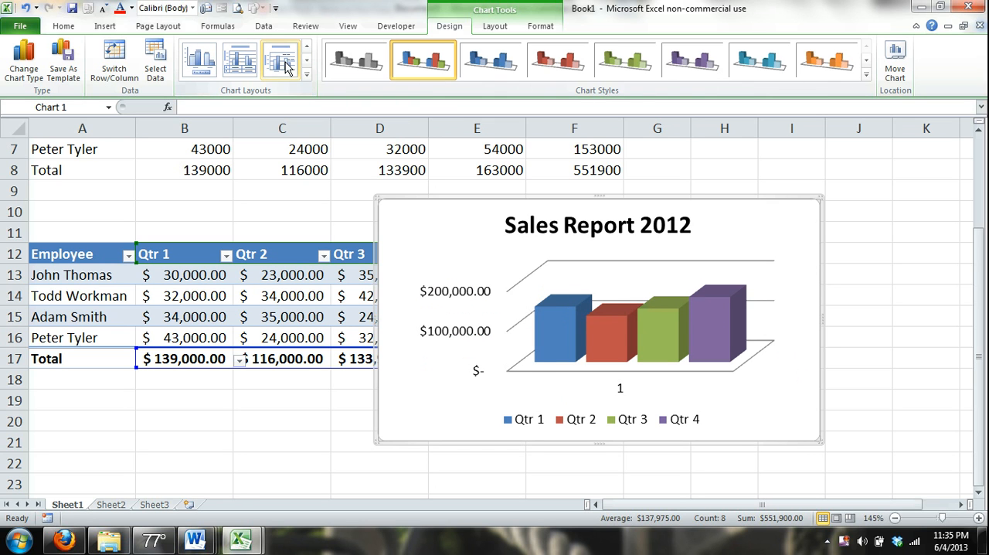
left_click(239, 59)
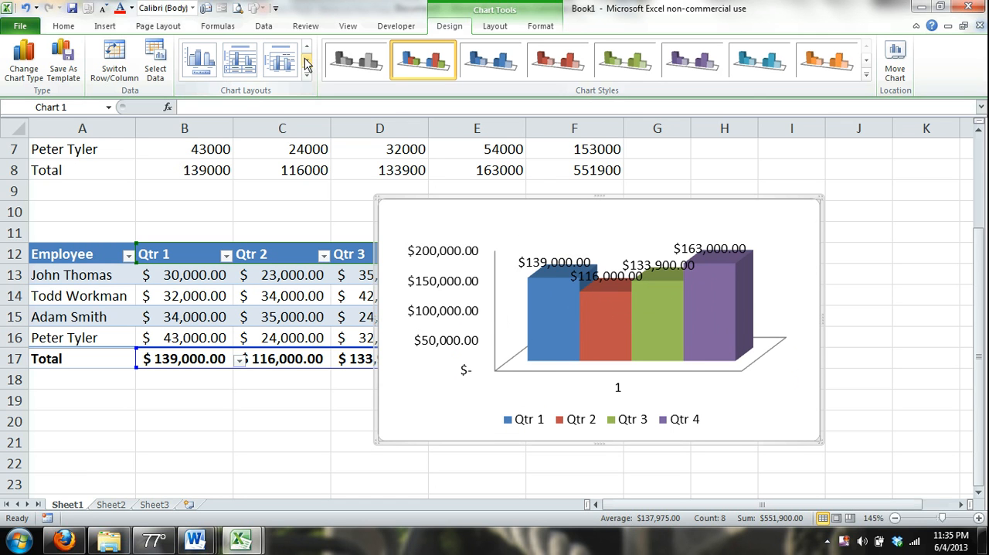
left_click(280, 61)
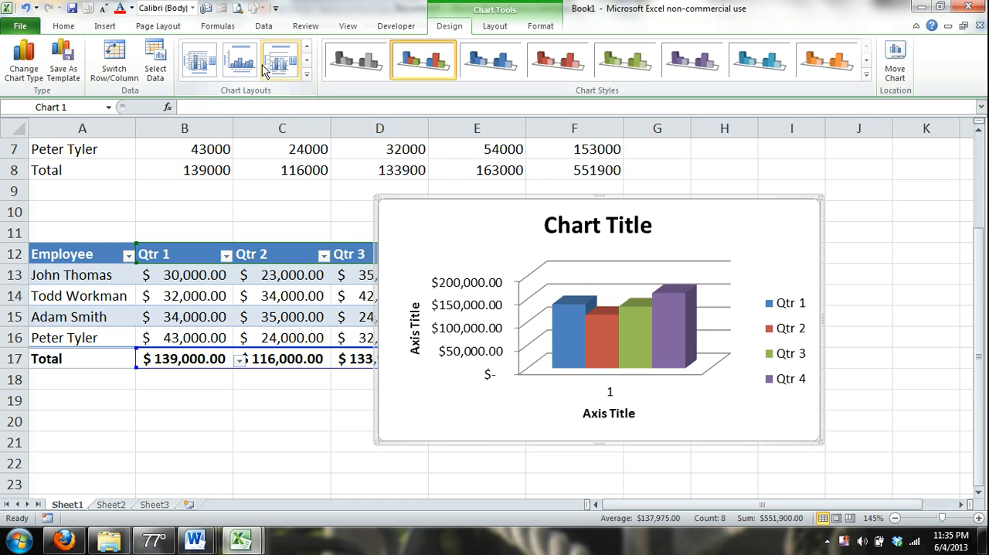
left_click(198, 60)
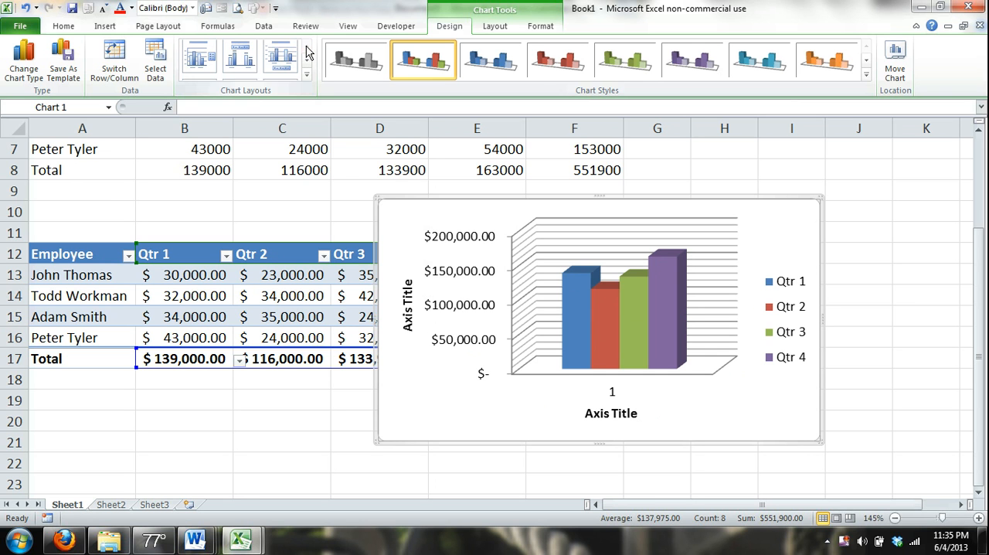
left_click(241, 60)
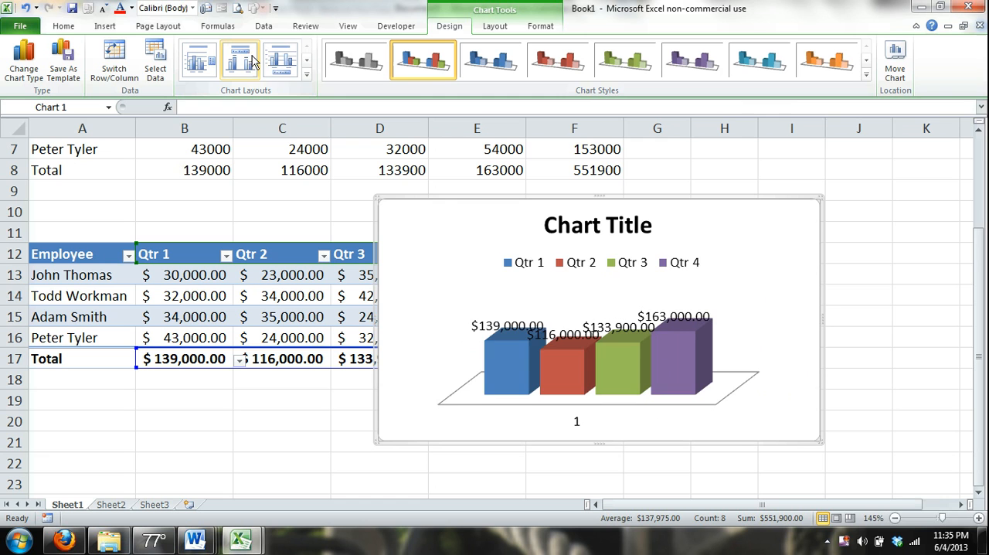
left_click(280, 61)
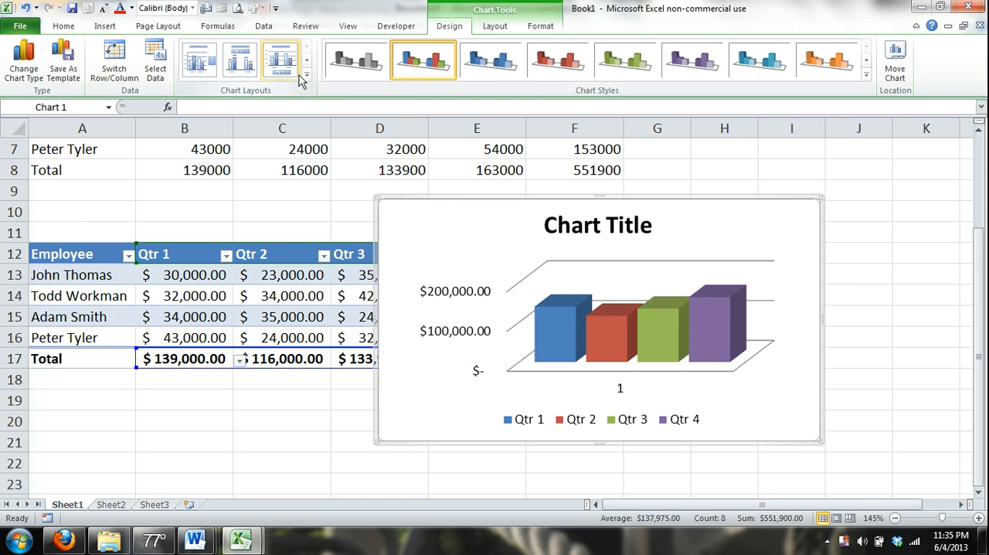
left_click(281, 60)
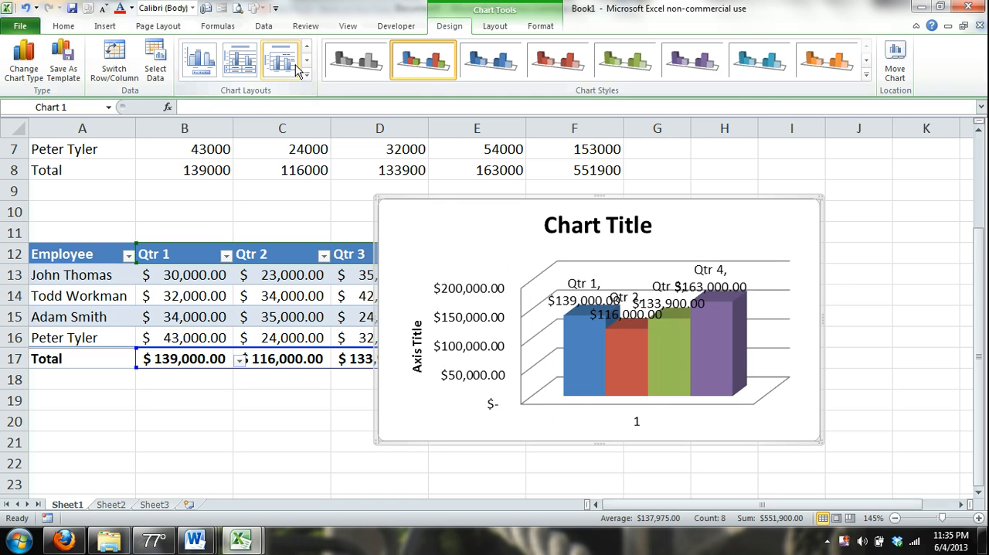
left_click(198, 60)
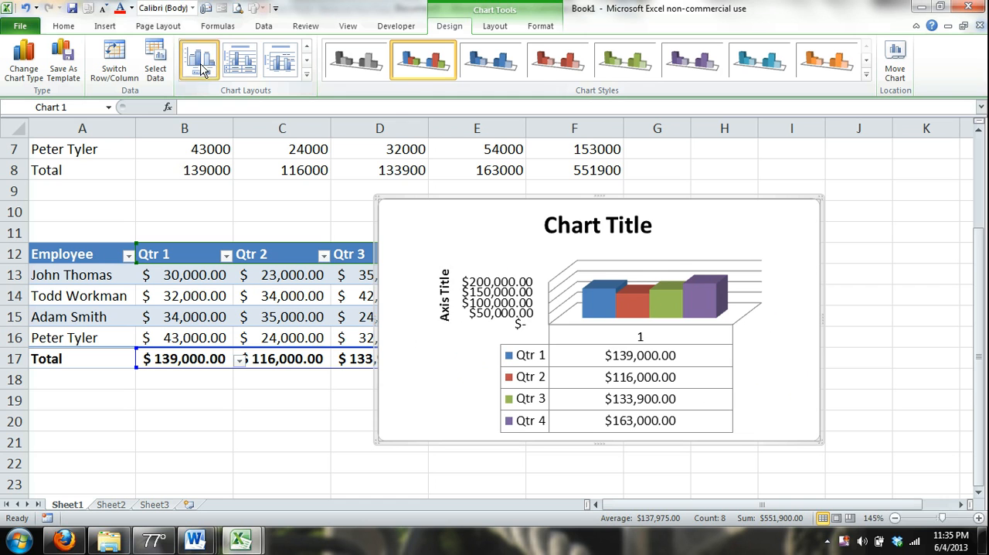
left_click(240, 61)
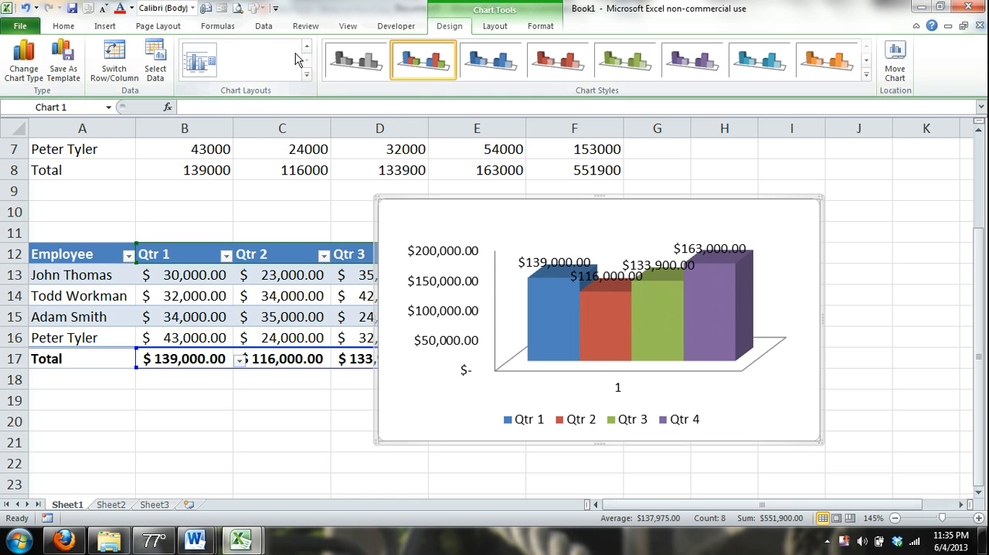
left_click(200, 59)
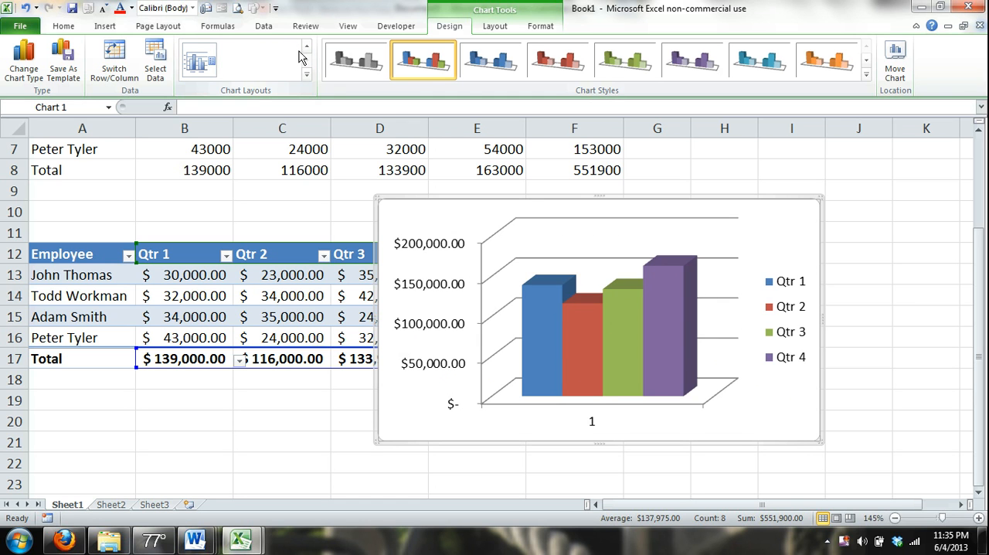
Step: Apply the layout with chart and axis titles and retitle the chart 'Sales Report 2012'
left_click(282, 61)
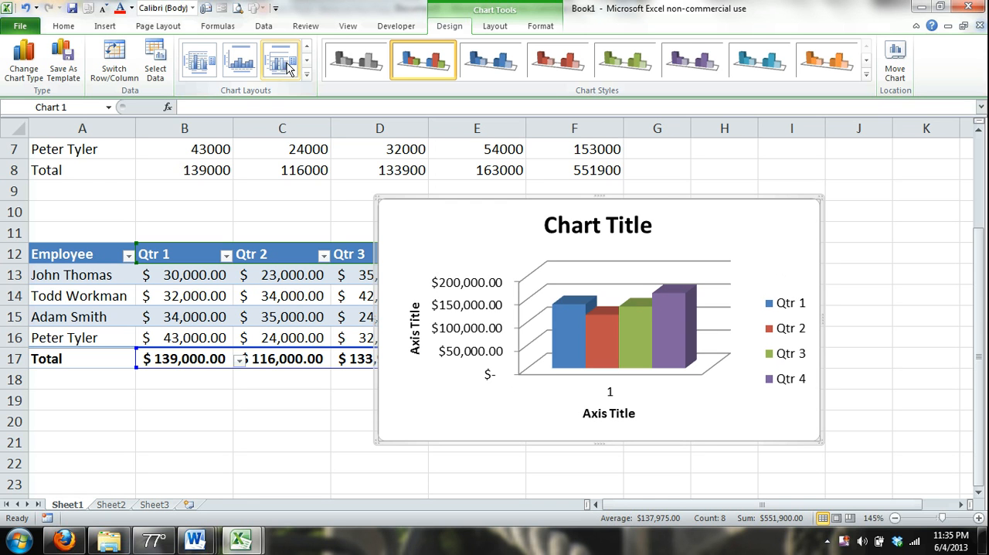
double_click(597, 225)
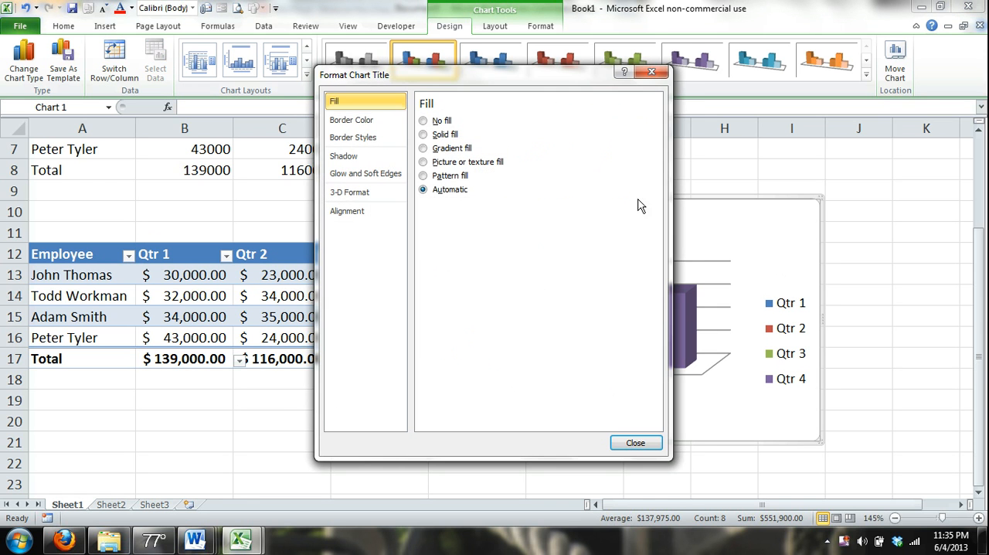
left_click(635, 442)
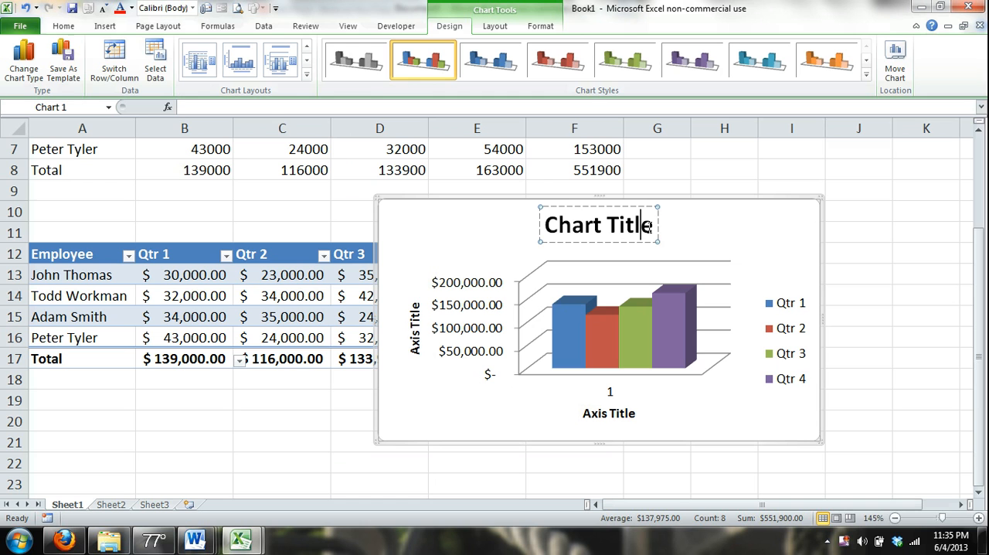
type("Chart")
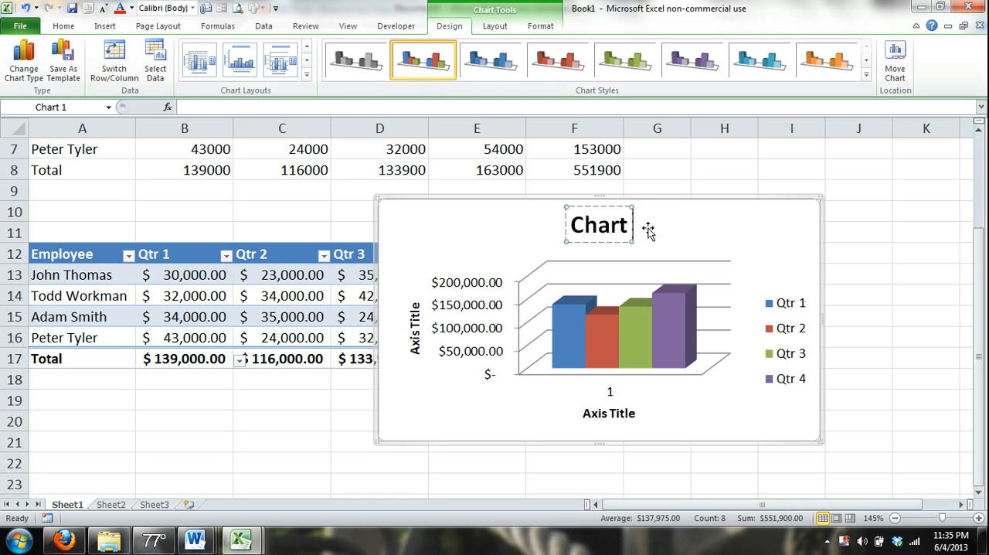
left_click(598, 225)
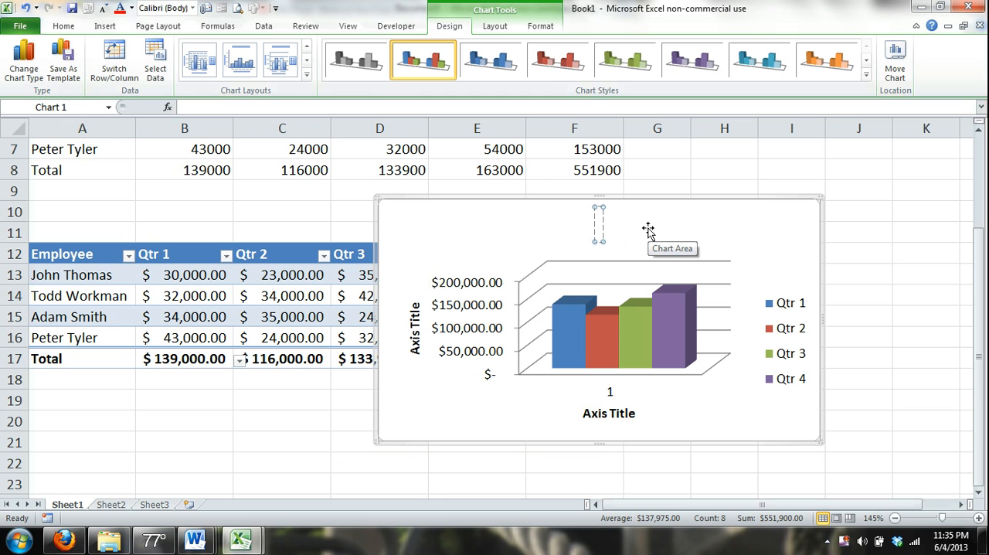
type("Sales Report 2012")
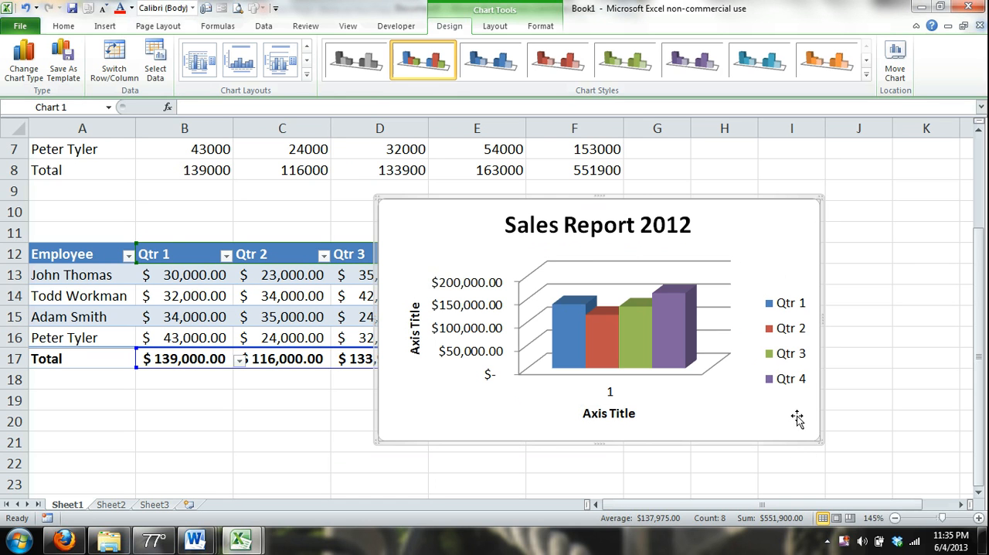
left_click(490, 60)
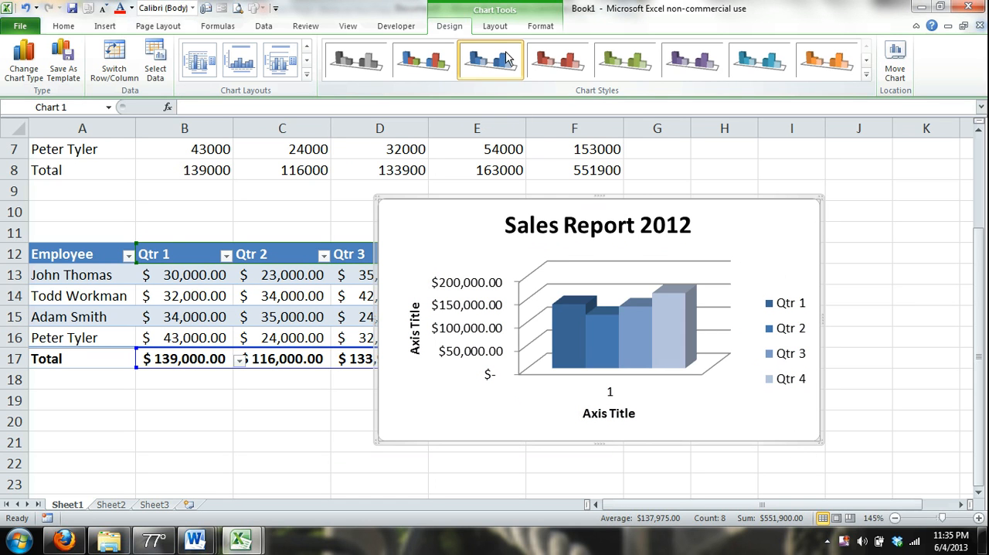
left_click(691, 61)
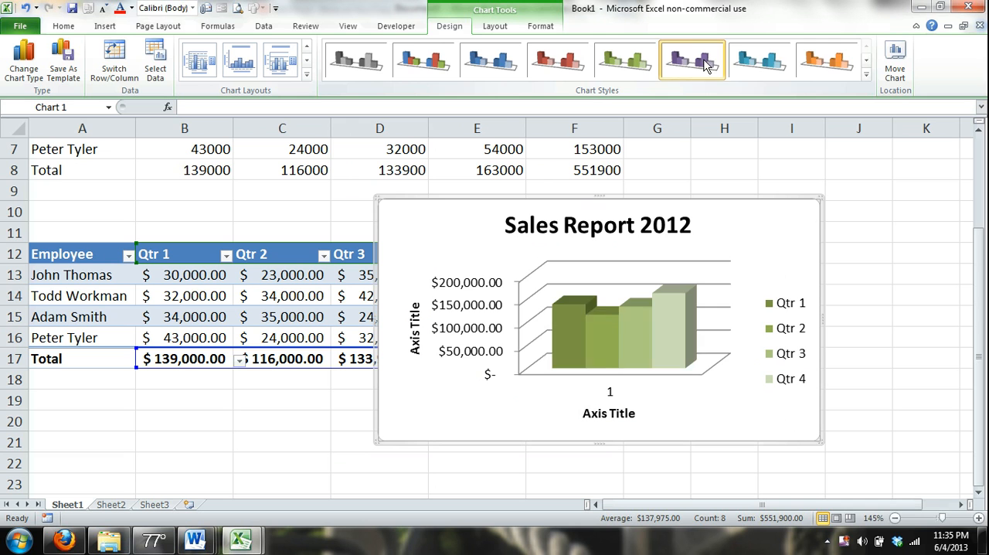
left_click(827, 60)
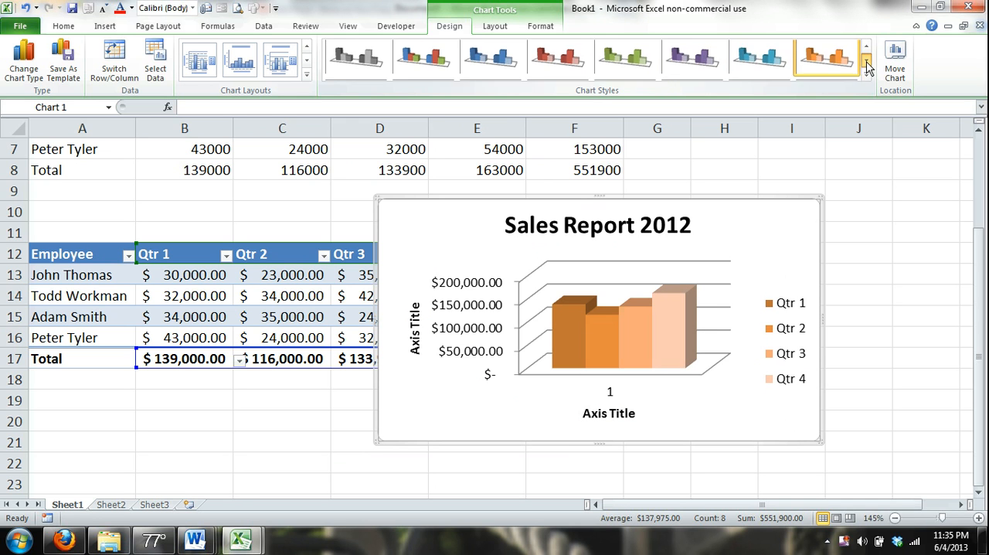
left_click(690, 59)
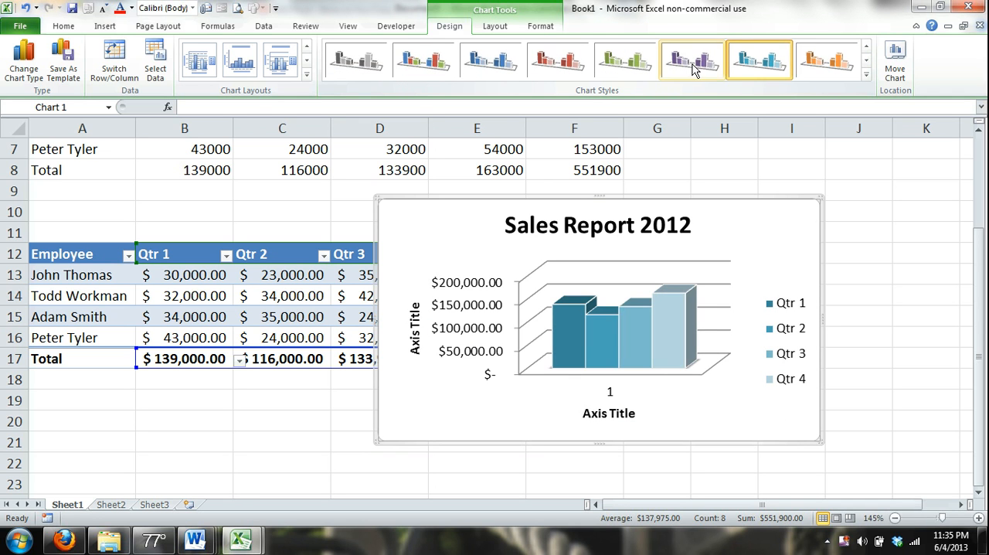
left_click(490, 60)
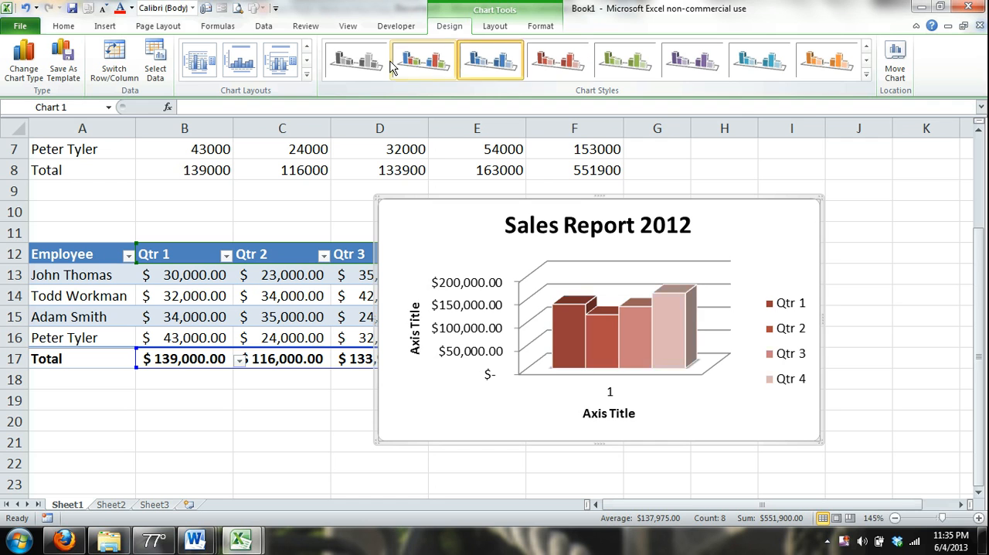
left_click(423, 60)
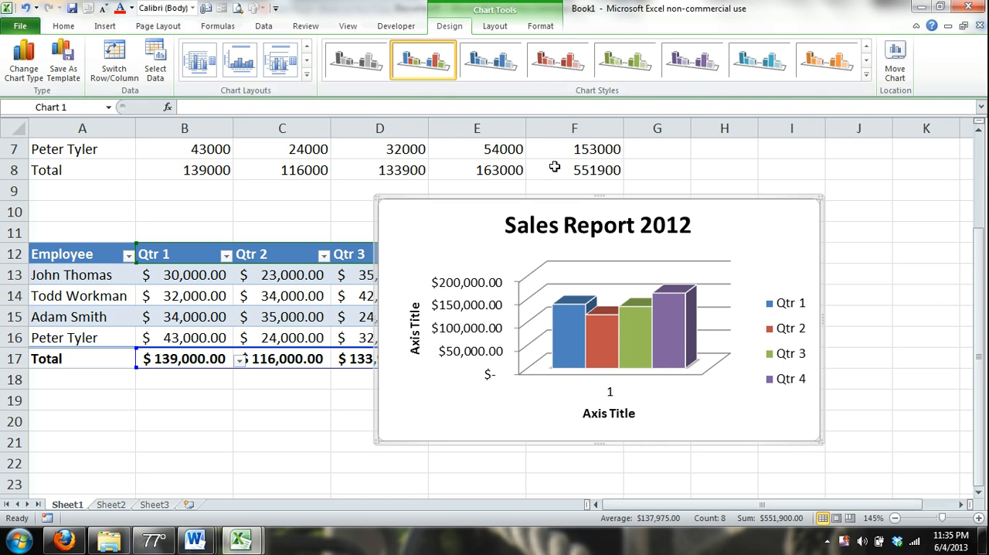
mouse_move(865, 92)
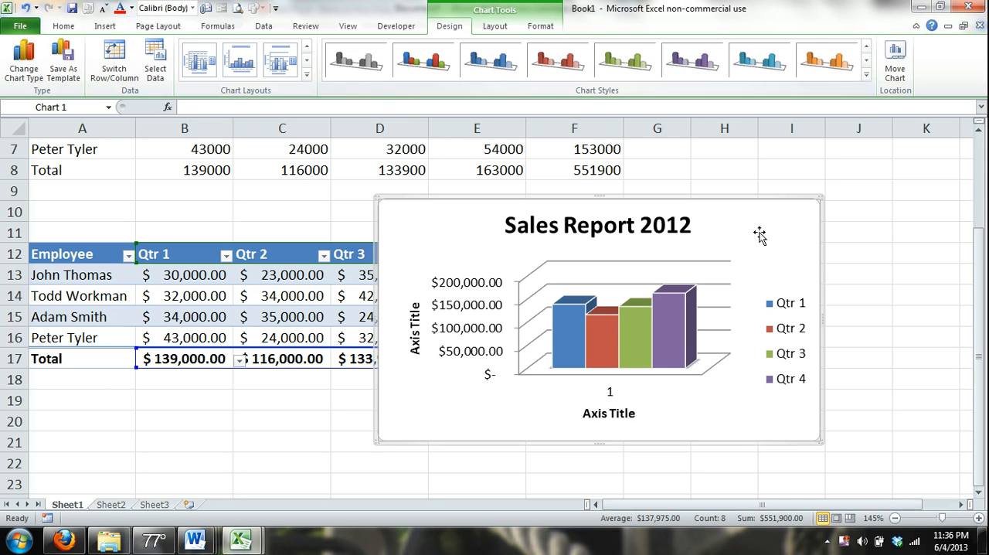
mouse_move(757, 232)
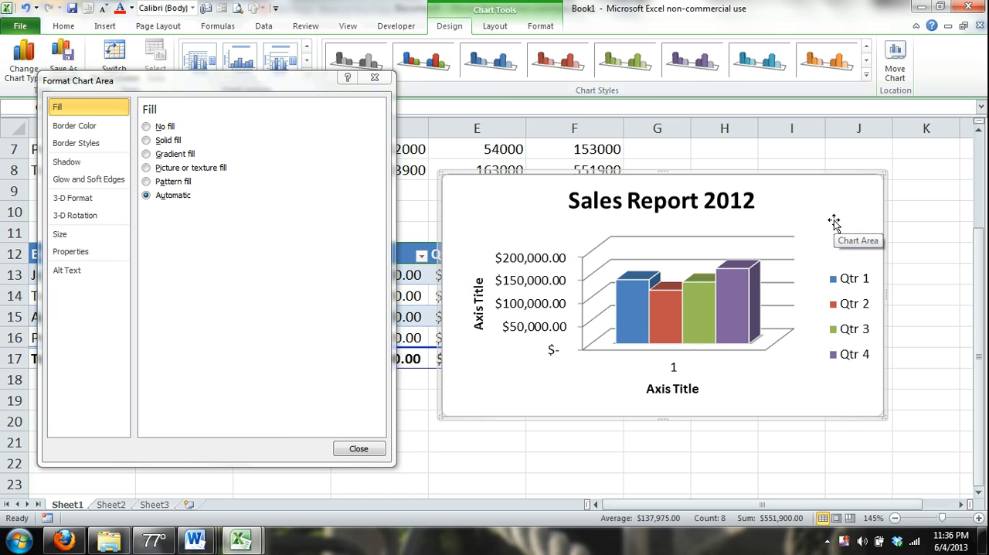
mouse_move(359, 103)
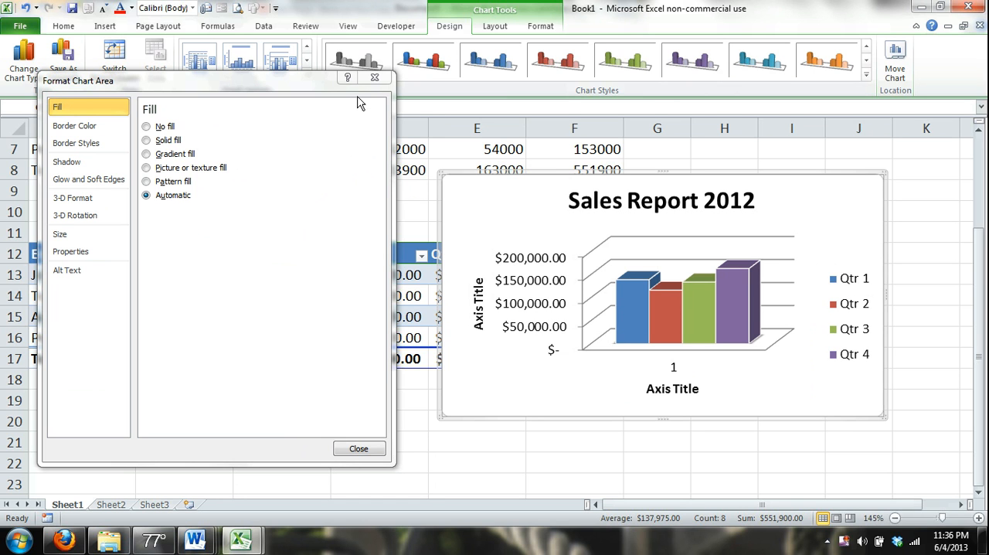
mouse_move(250, 163)
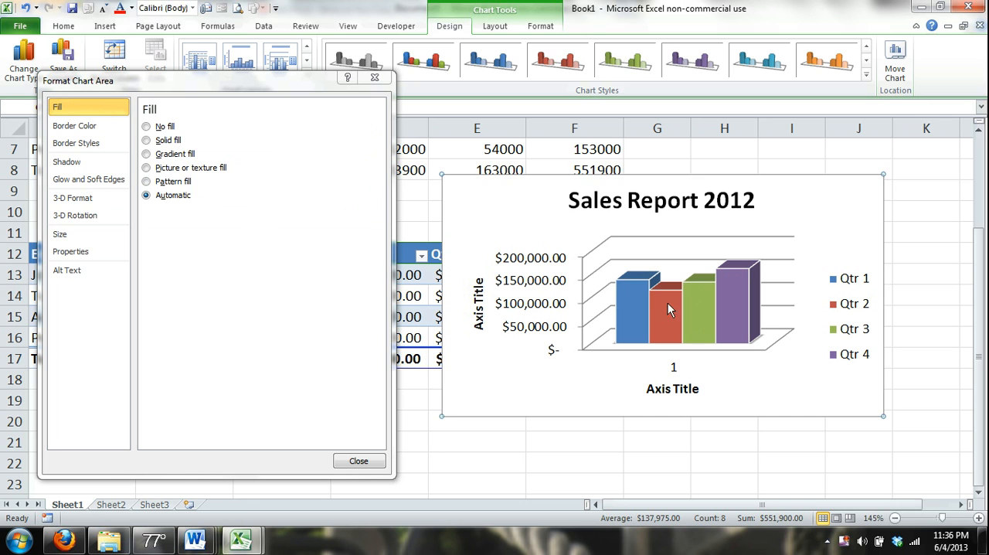
Step: Select a column series so Format Data Series shows the bar formatting options
left_click(634, 305)
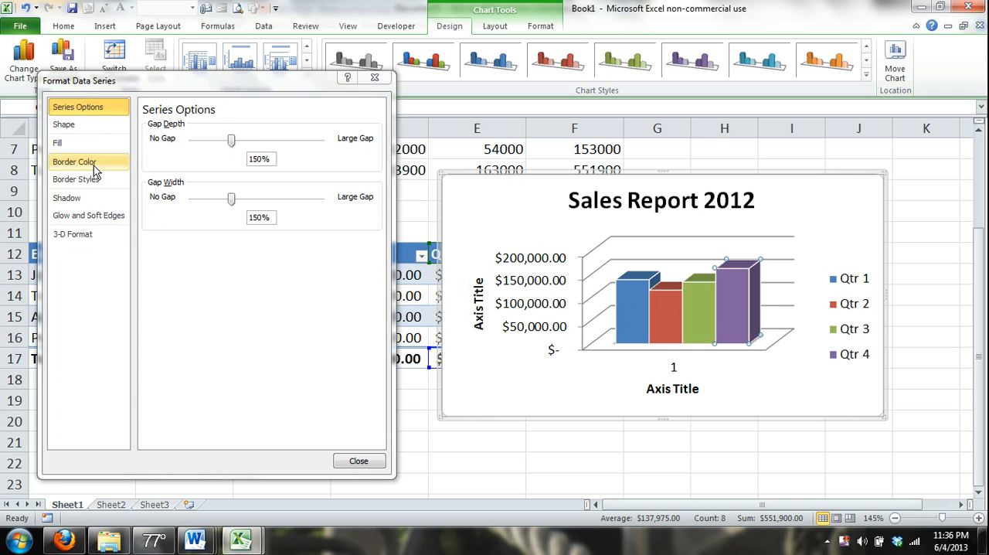
Step: Give the column bars an outer shadow, adjusting blur and angle and choosing a shadow colour
left_click(66, 198)
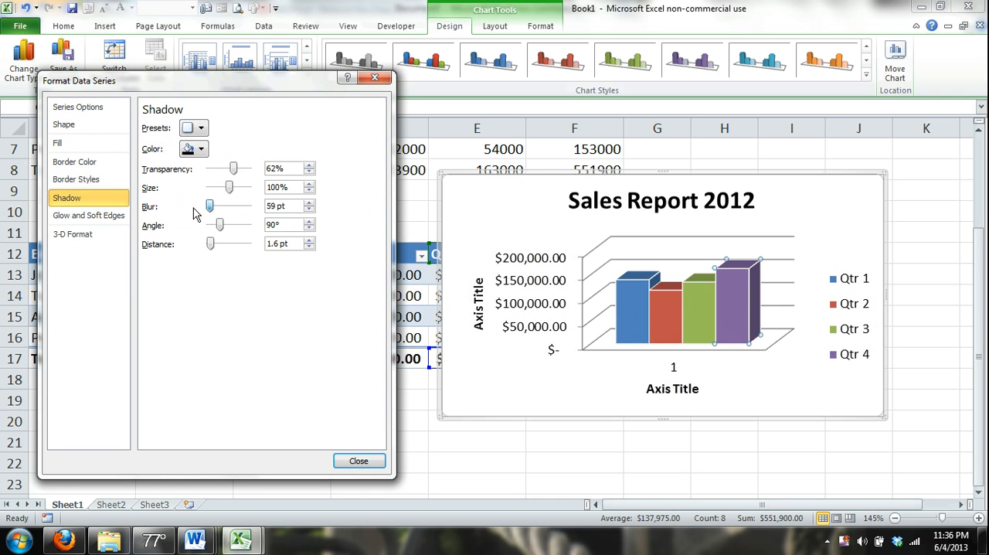
left_click_drag(220, 224, 229, 224)
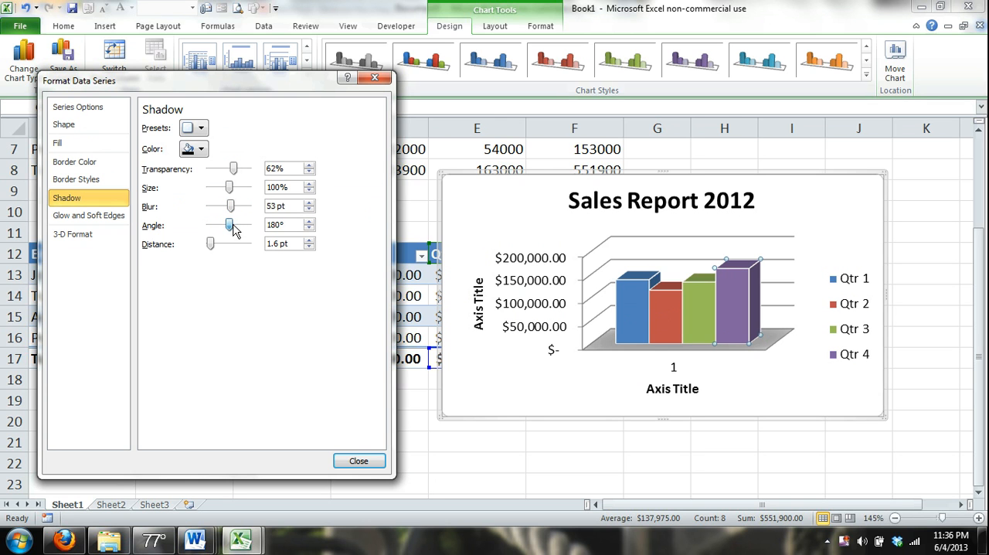
left_click_drag(229, 224, 225, 224)
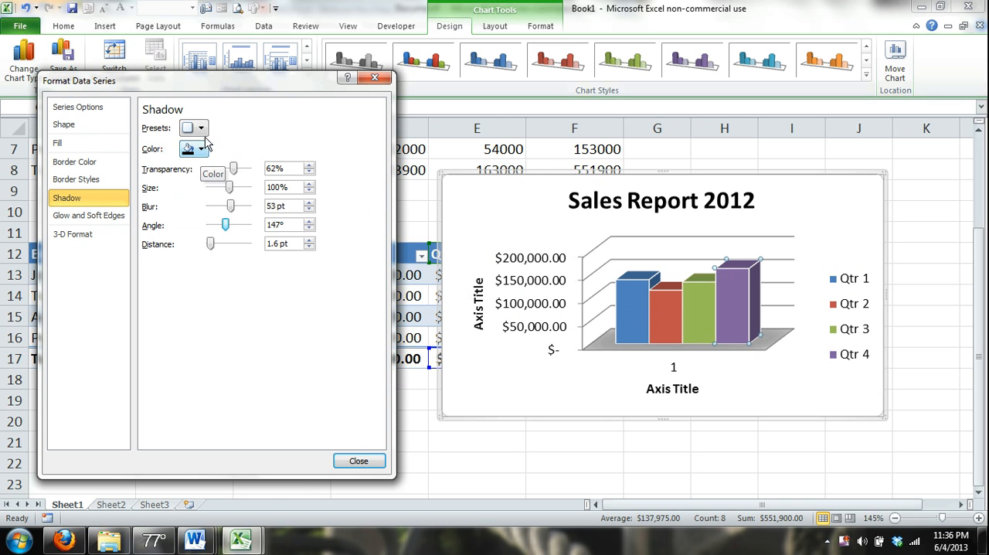
left_click(203, 128)
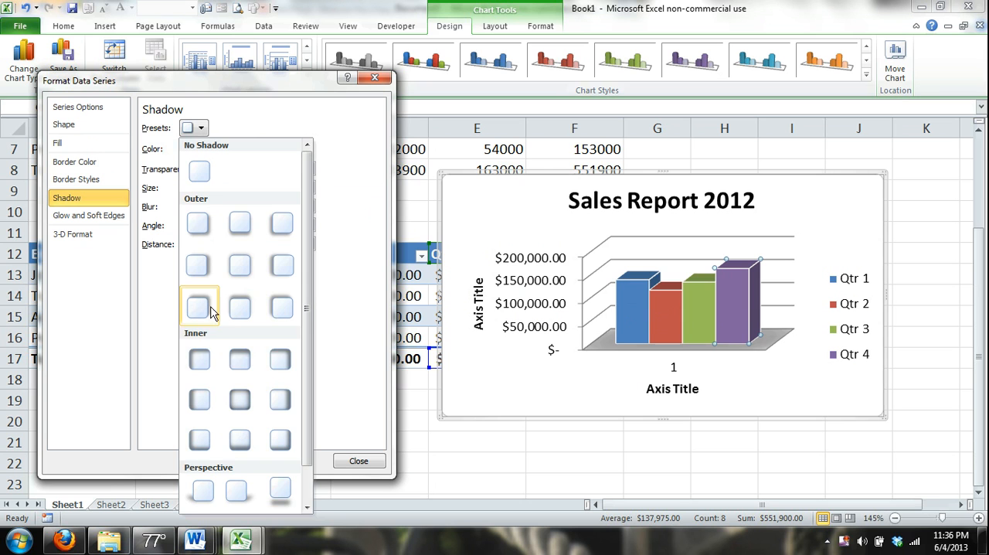
left_click(199, 307)
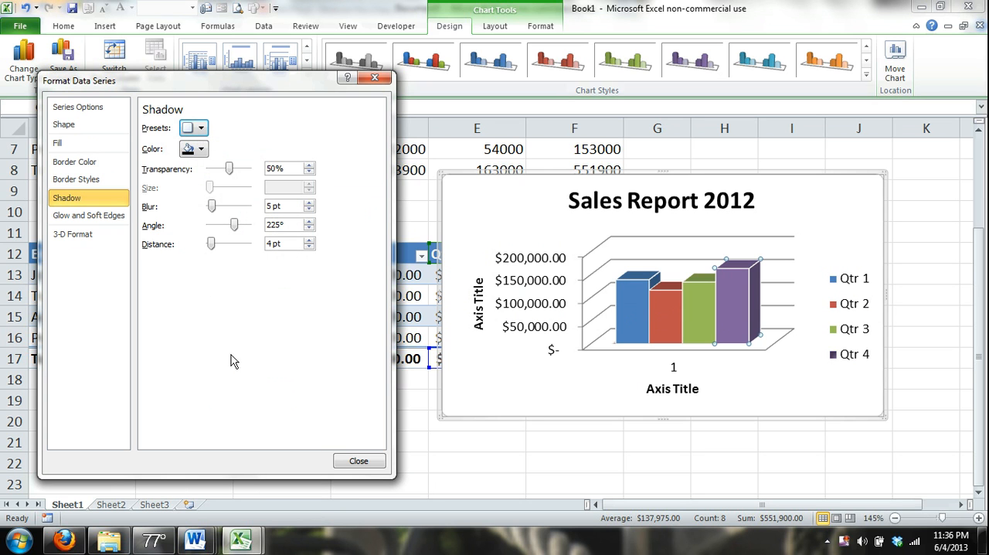
left_click(201, 148)
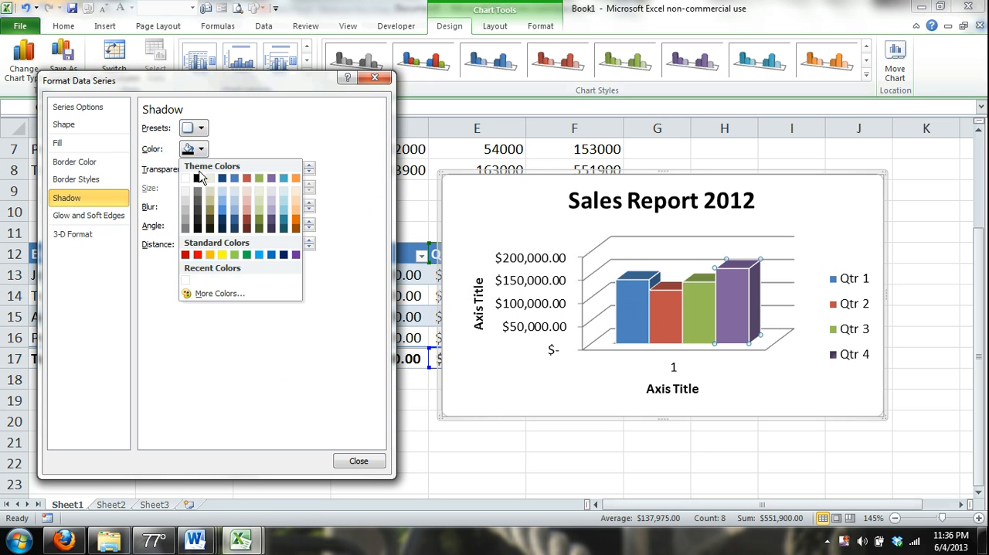
left_click(211, 178)
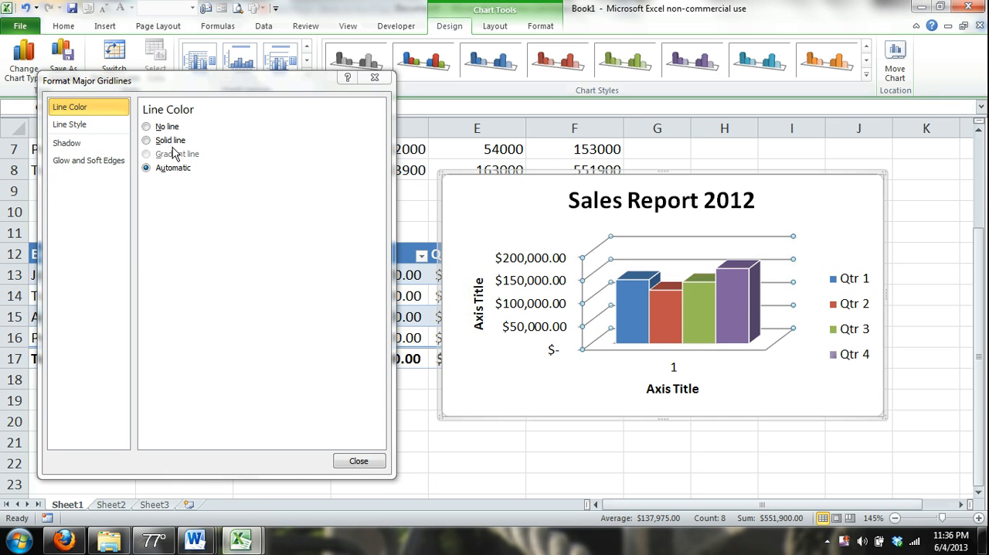
Step: Remove the chart's major gridlines, then restore them as automatic-colour solid lines
left_click(146, 126)
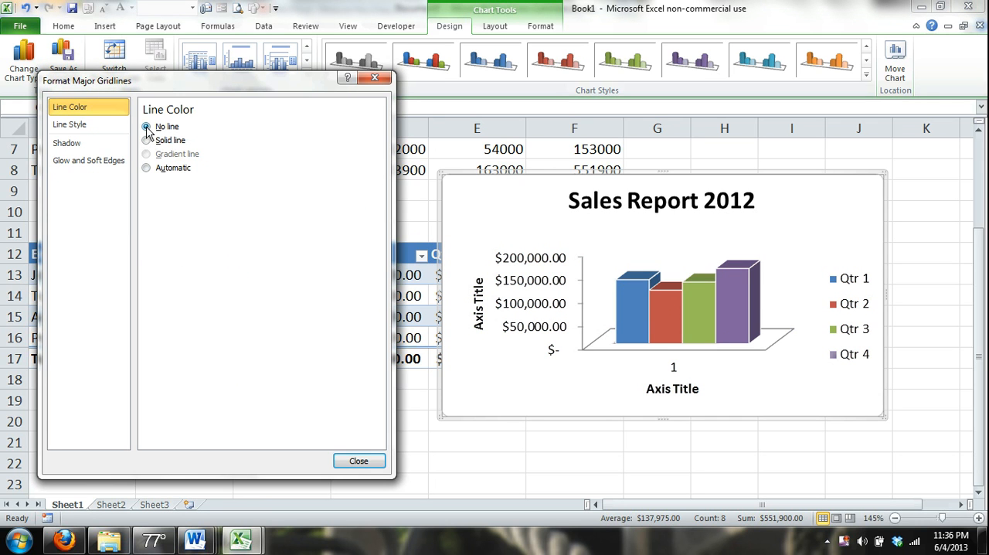
left_click(147, 140)
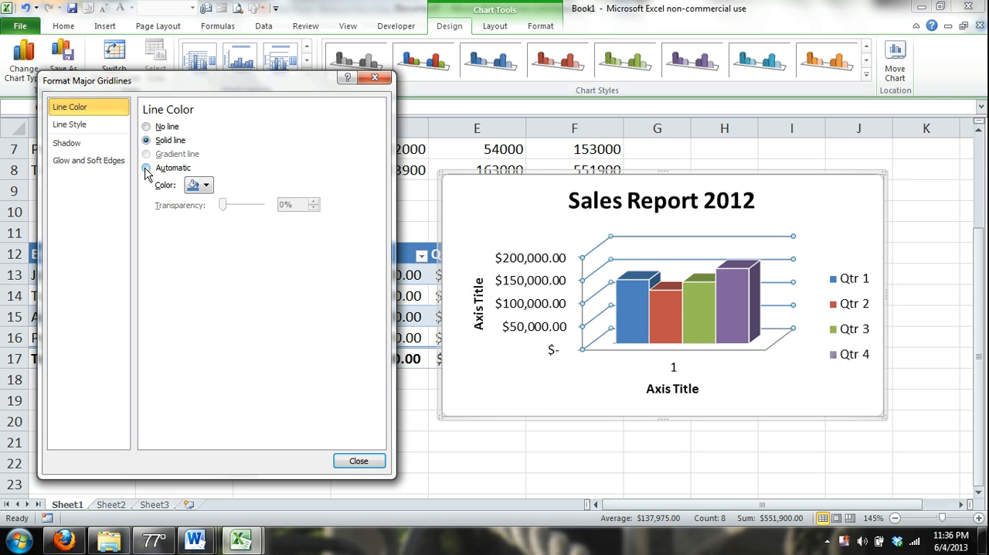
left_click(88, 160)
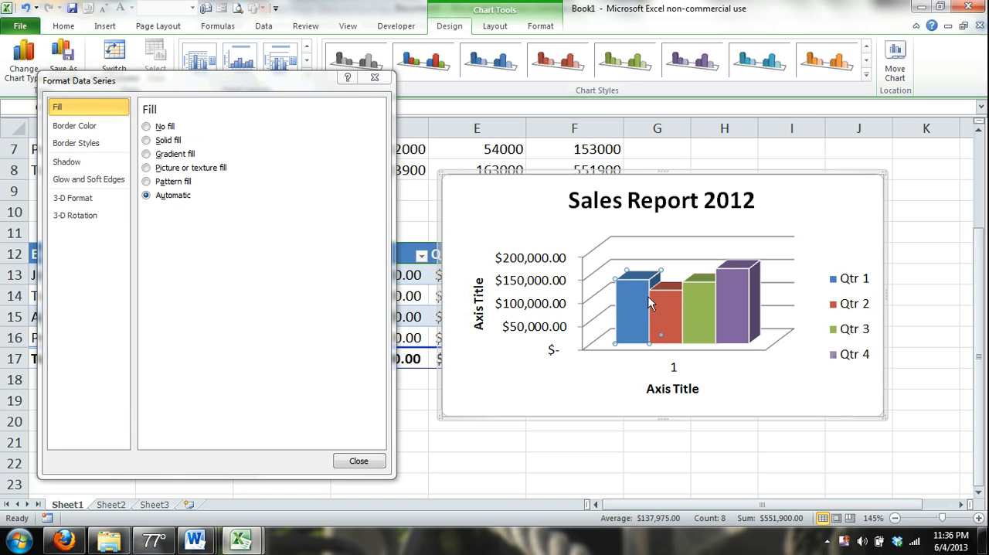
Step: Apply a different 3-D surface material to the Qtr 1 bars and close Format Data Series
left_click(71, 233)
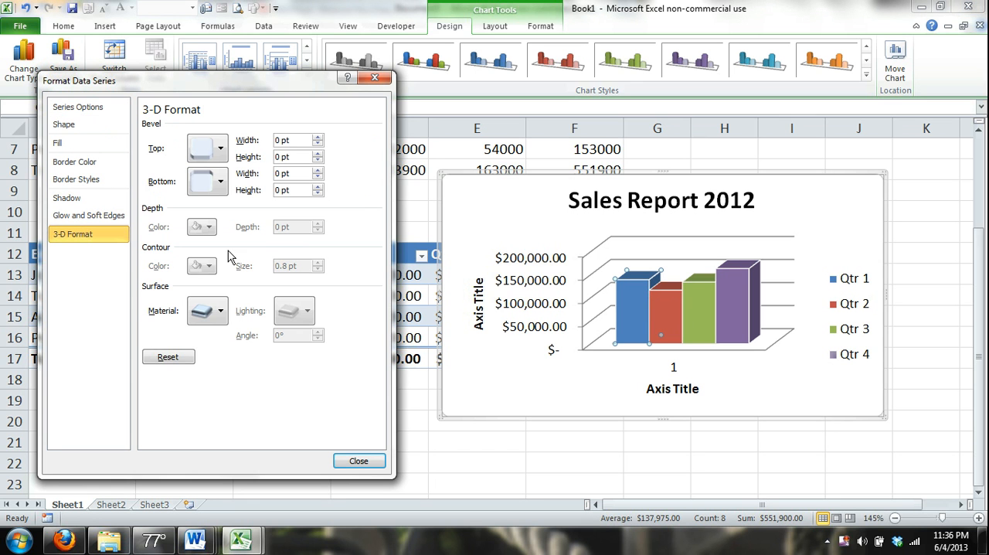
left_click(220, 309)
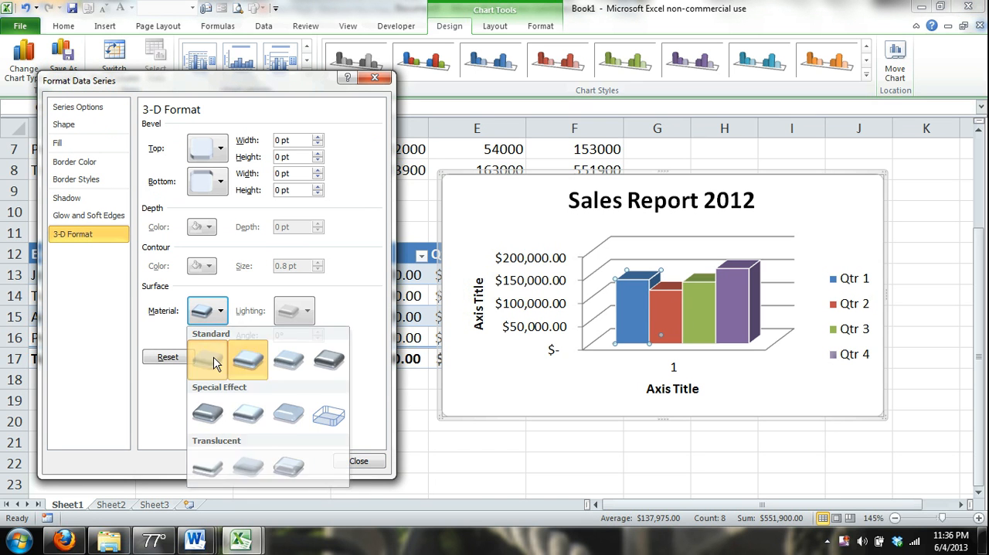
left_click(207, 360)
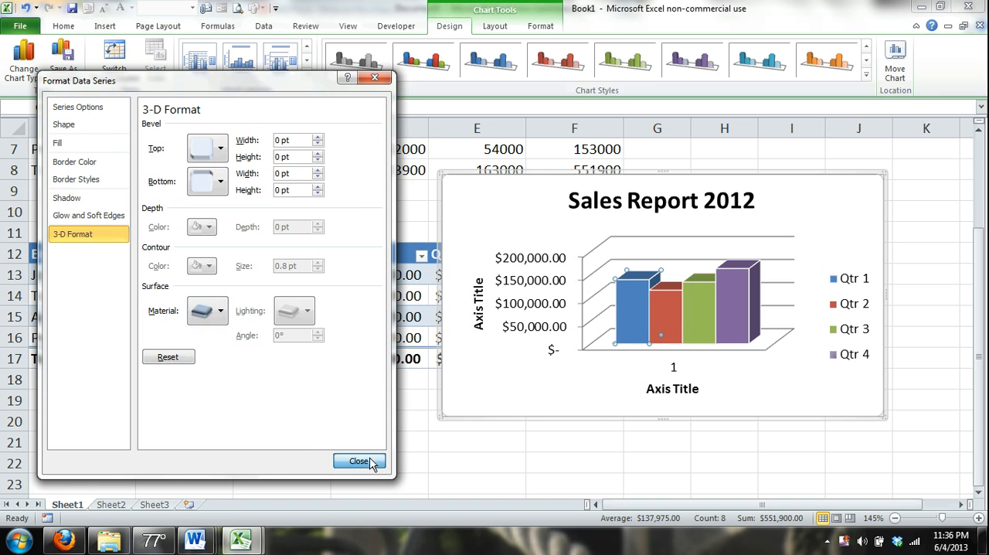
left_click(359, 460)
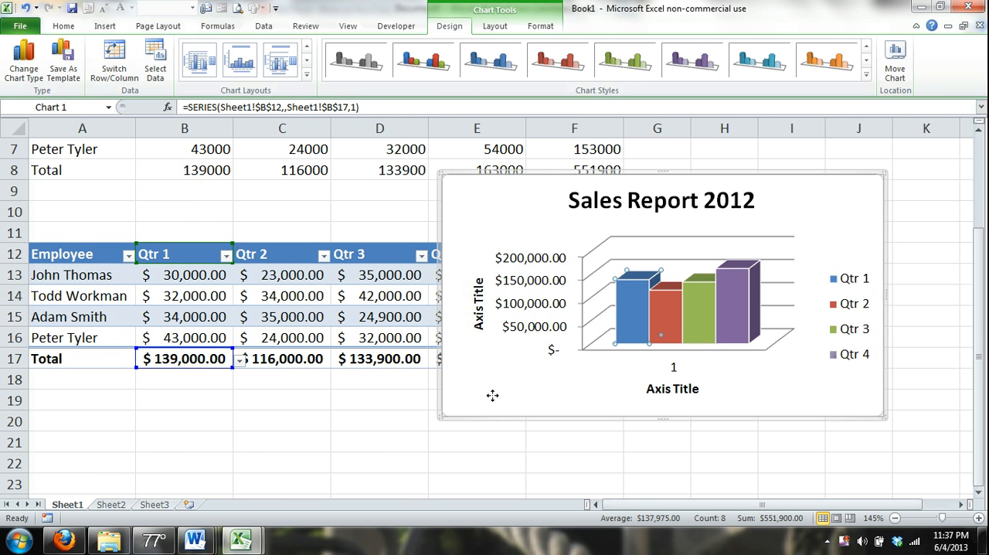
Step: Drag the Sales Report 2012 chart right of the table so Qtr 4 shows, then deselect it
left_click_drag(493, 395, 610, 422)
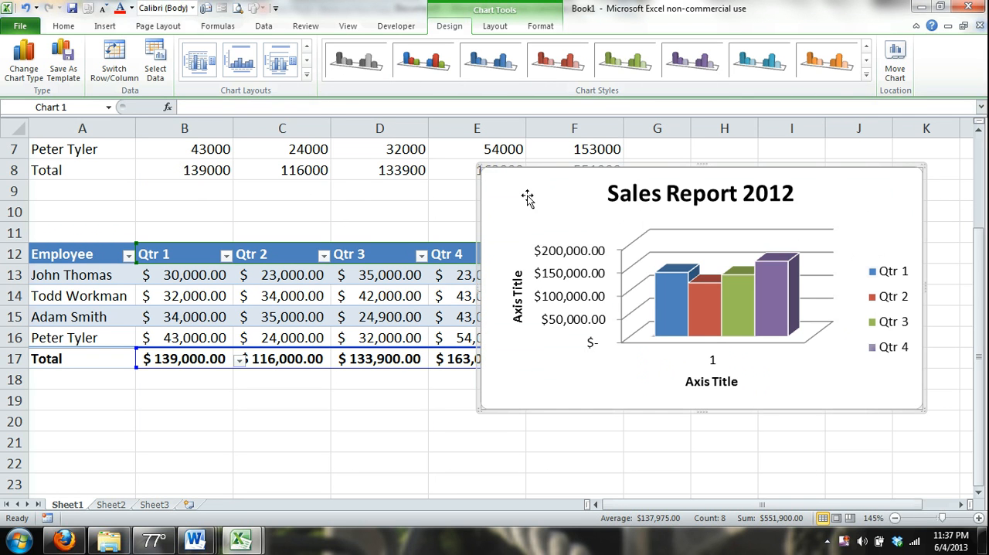
mouse_move(670, 253)
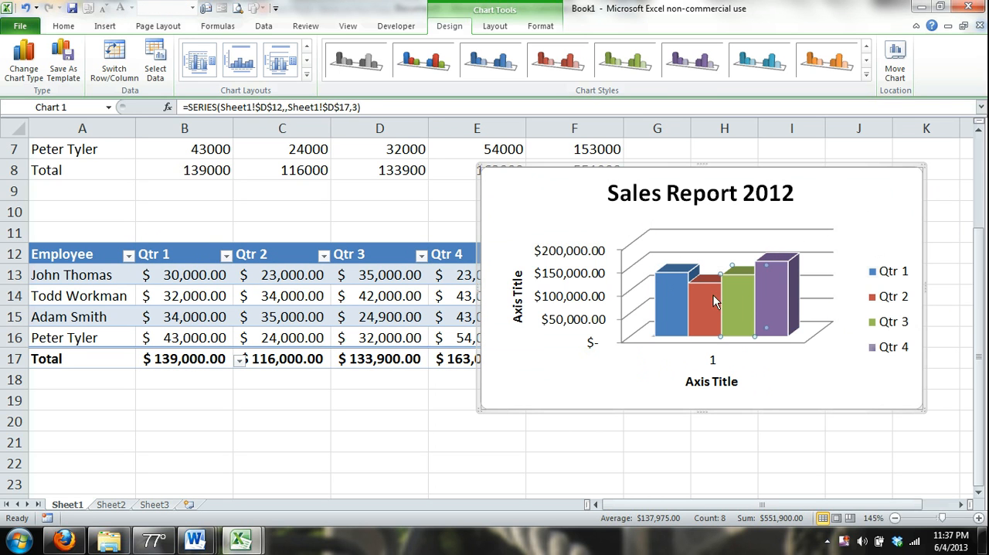
left_click(569, 296)
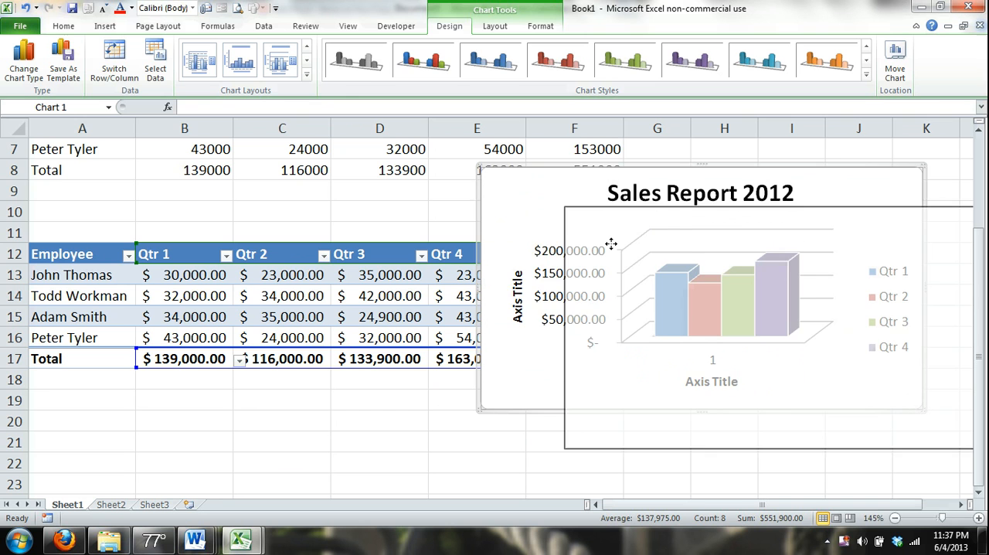
left_click(282, 190)
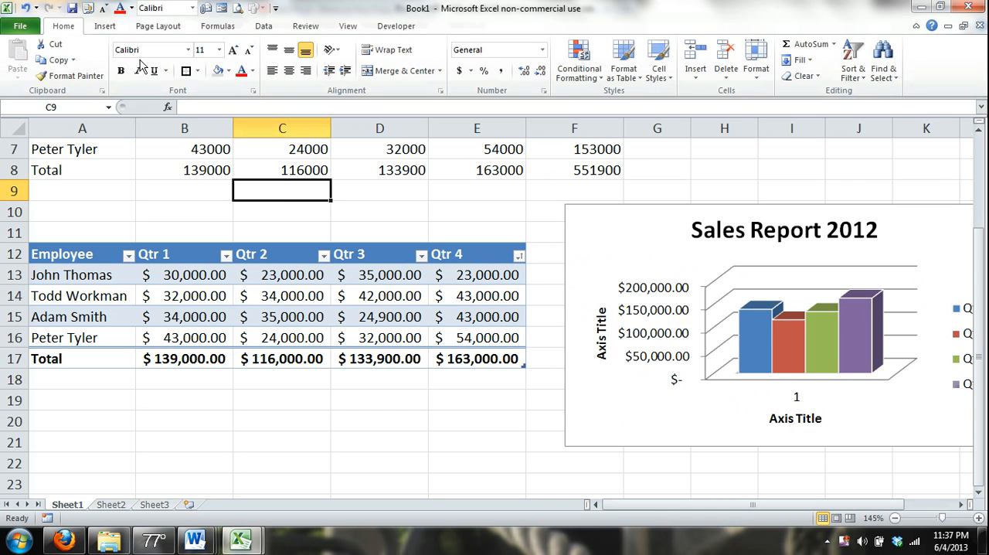
Step: Insert 'Good Job' WordArt, widen it to one line, and place it below the table
left_click(104, 25)
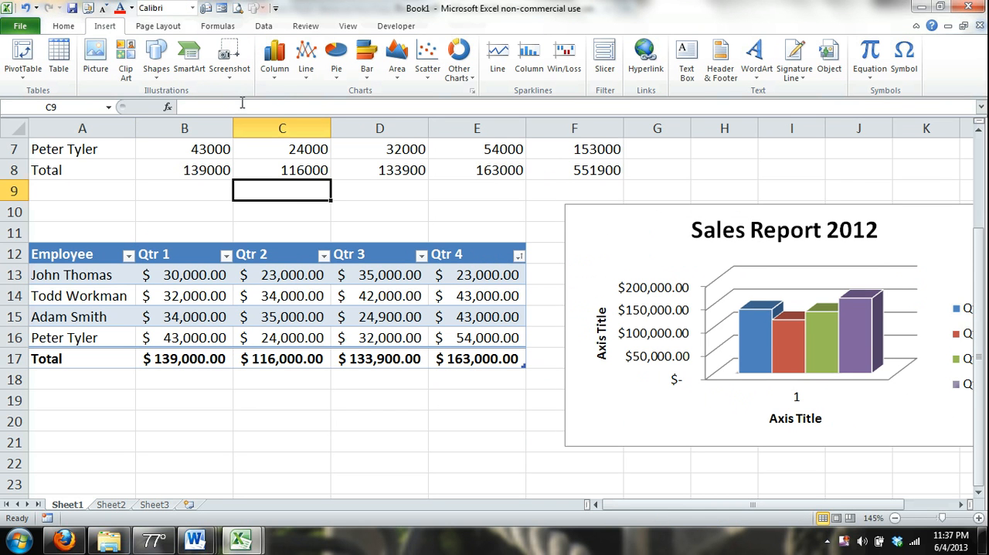
mouse_move(126, 58)
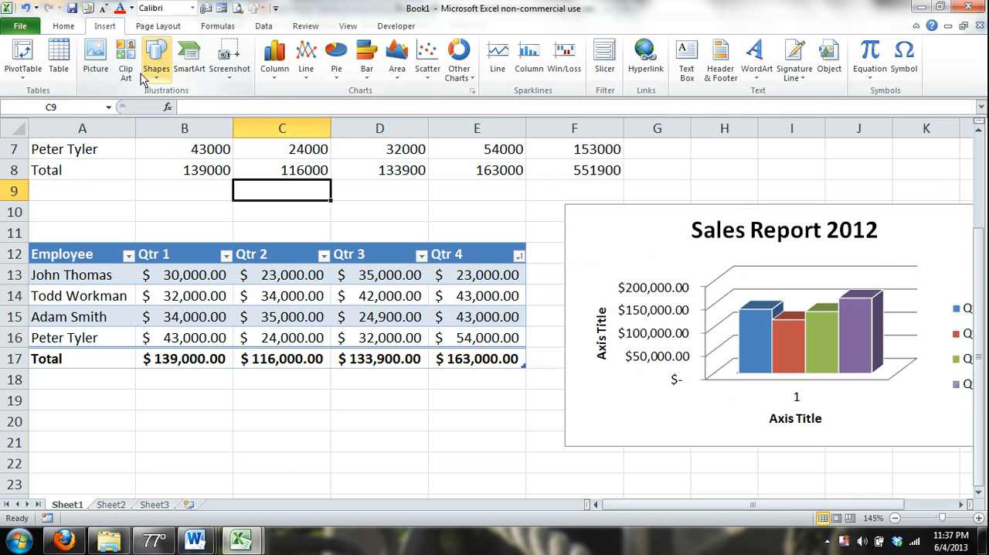
mouse_move(755, 55)
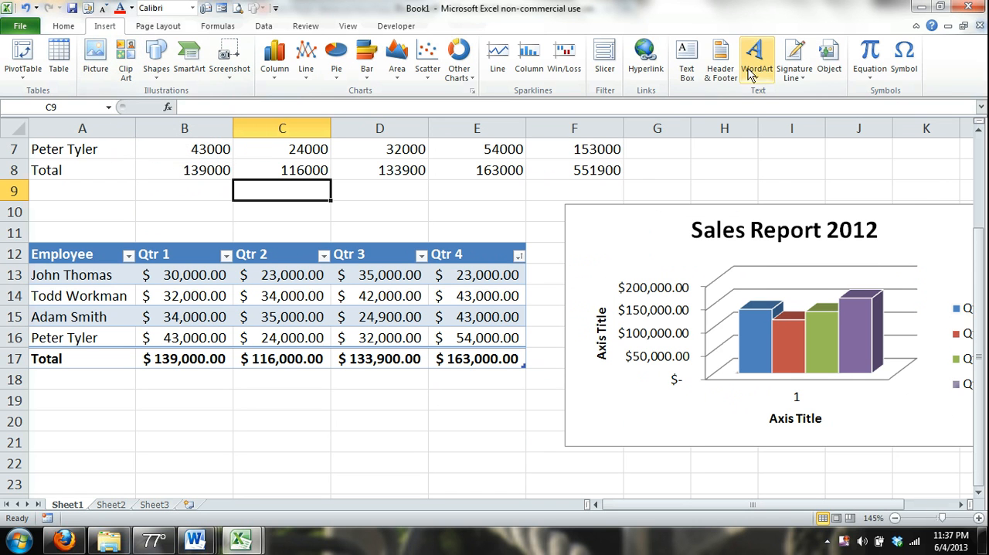
left_click(756, 58)
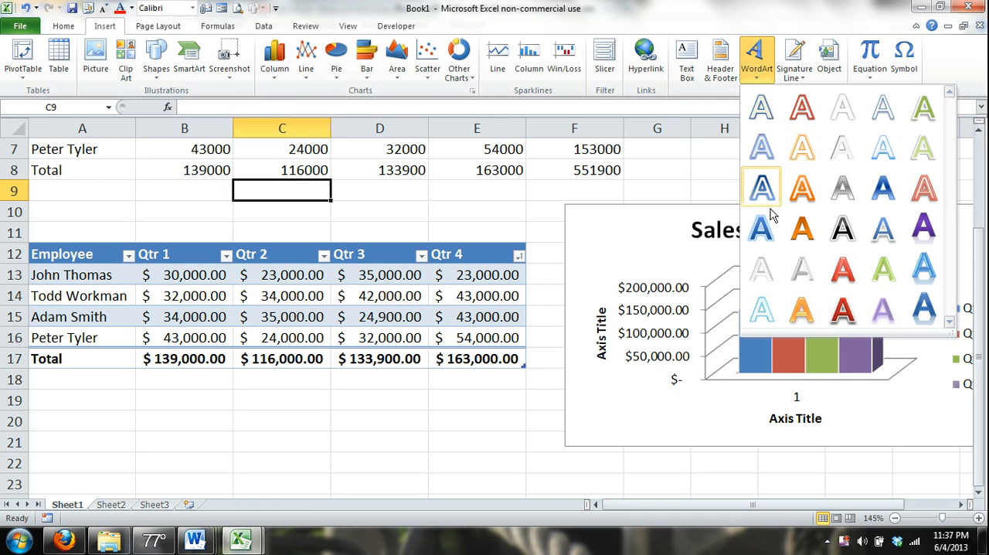
left_click(760, 186)
type("Good")
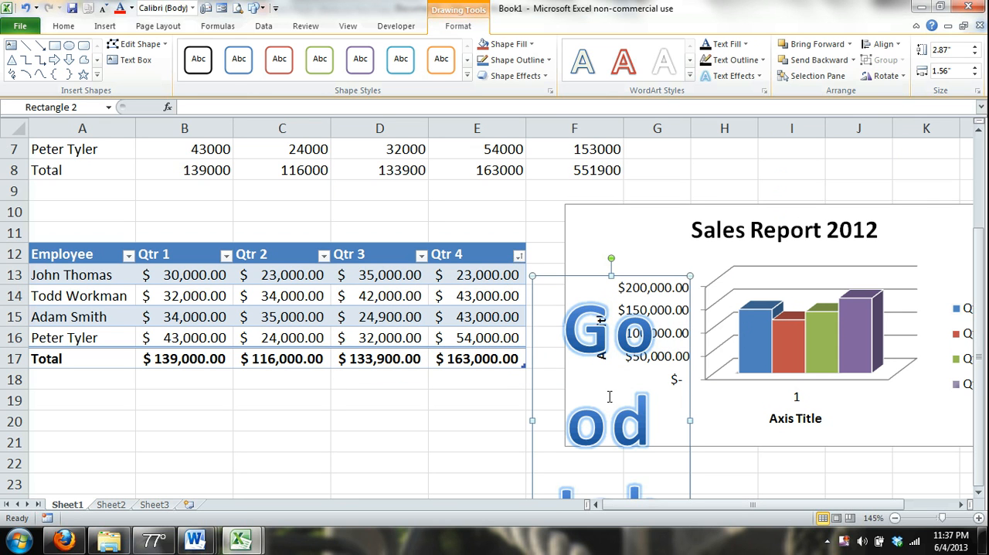
mouse_move(533, 422)
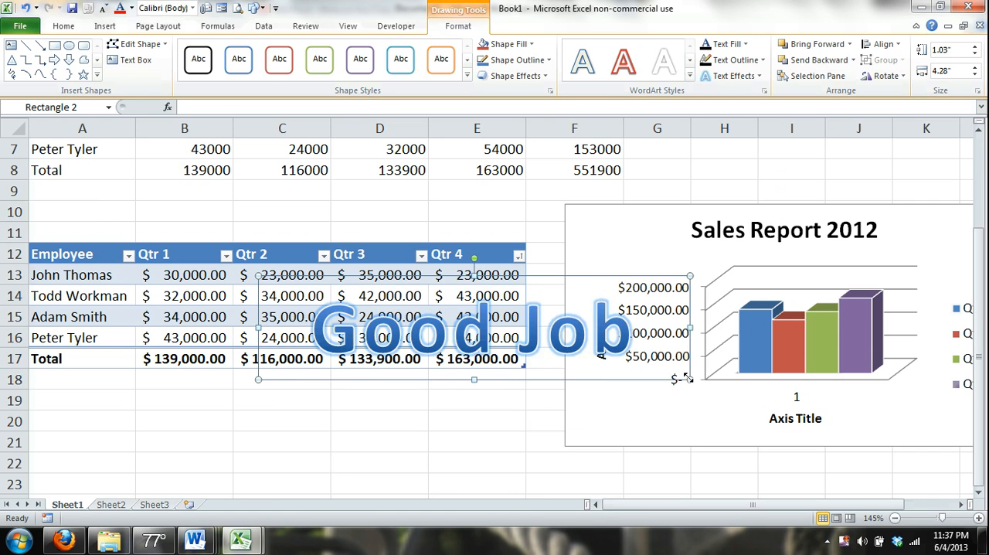
left_click_drag(689, 379, 659, 379)
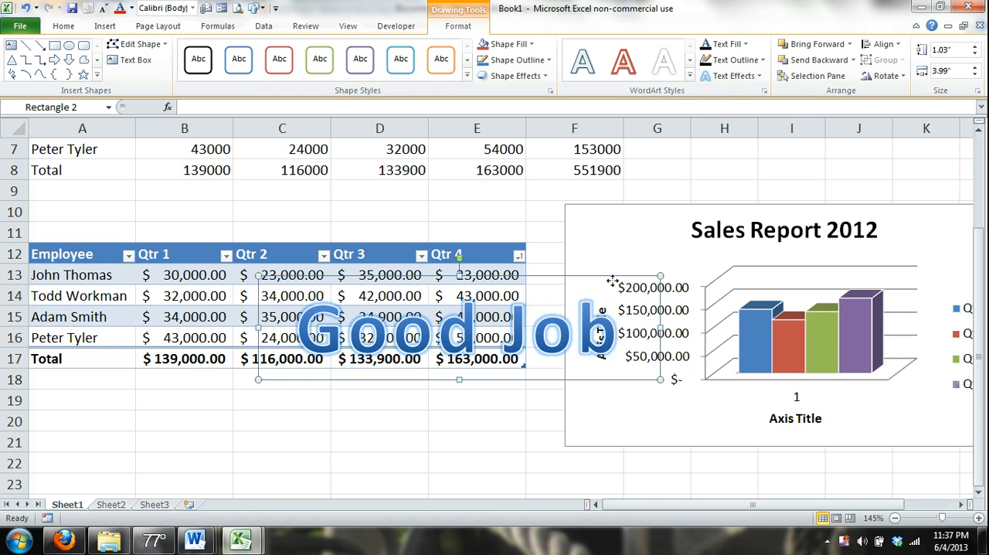
left_click_drag(459, 328, 247, 430)
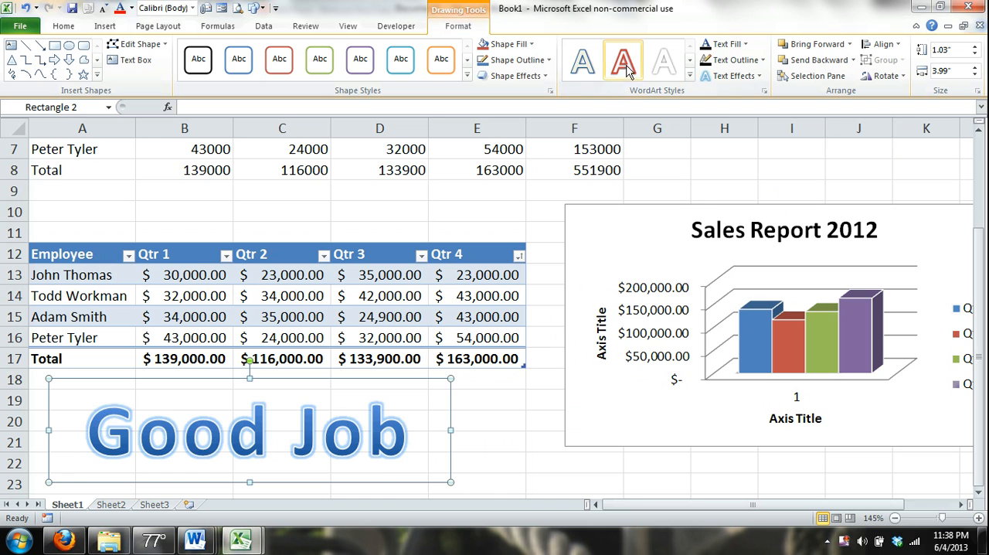
Step: Give the Good Job WordArt red outlined letters and a black-bordered box
left_click(359, 58)
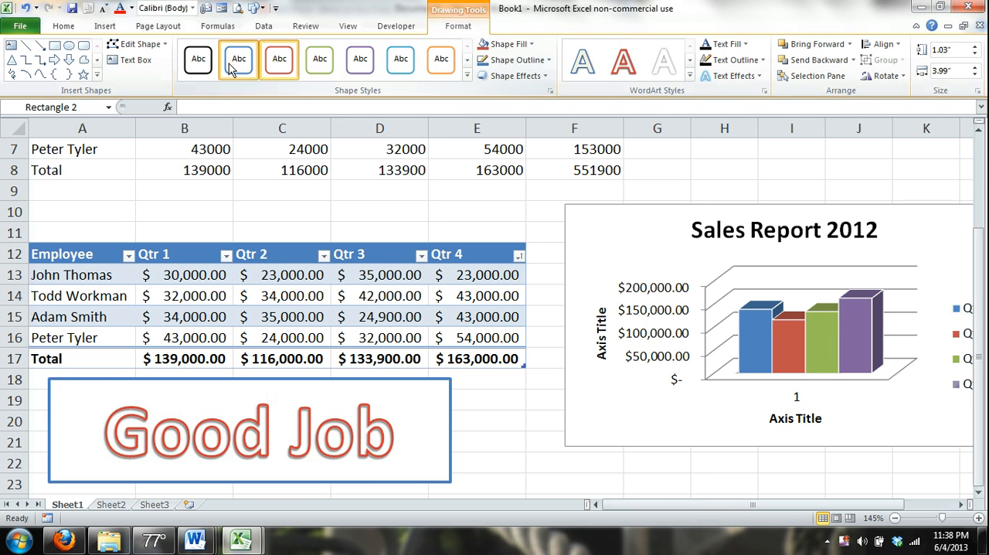
left_click(248, 430)
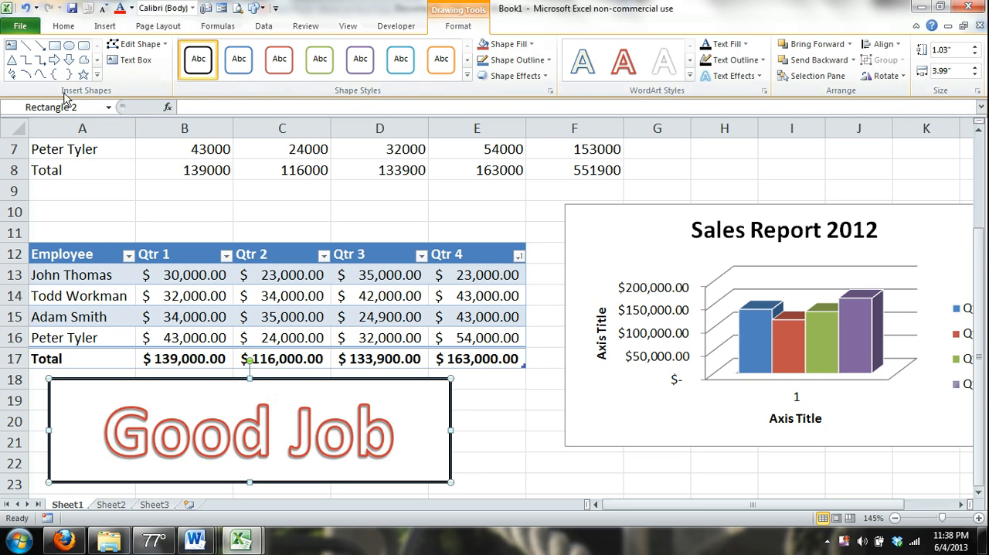
left_click(40, 45)
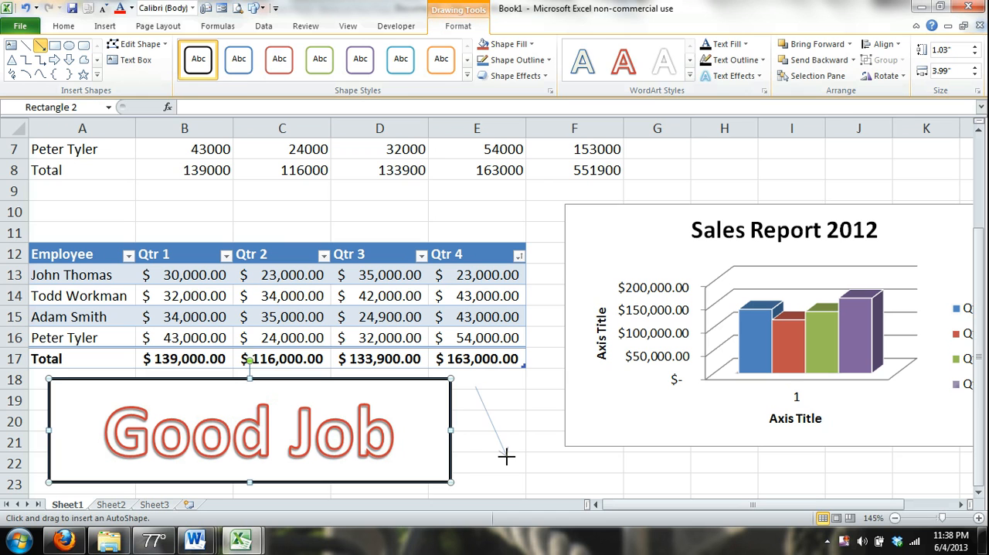
Step: Draw a red arrow beside the Good Job box, then undo the arrow and WordArt changes
left_click_drag(474, 387, 506, 456)
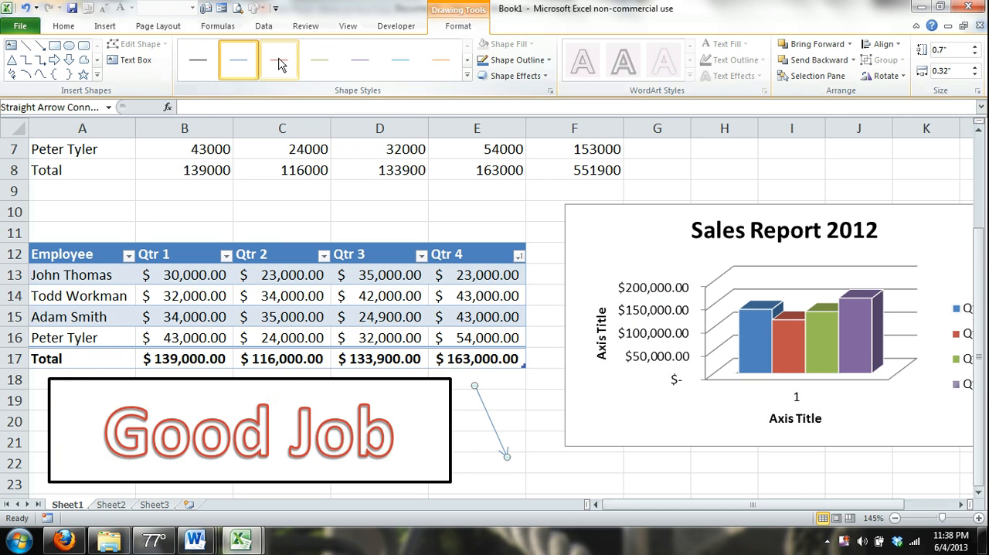
left_click(278, 59)
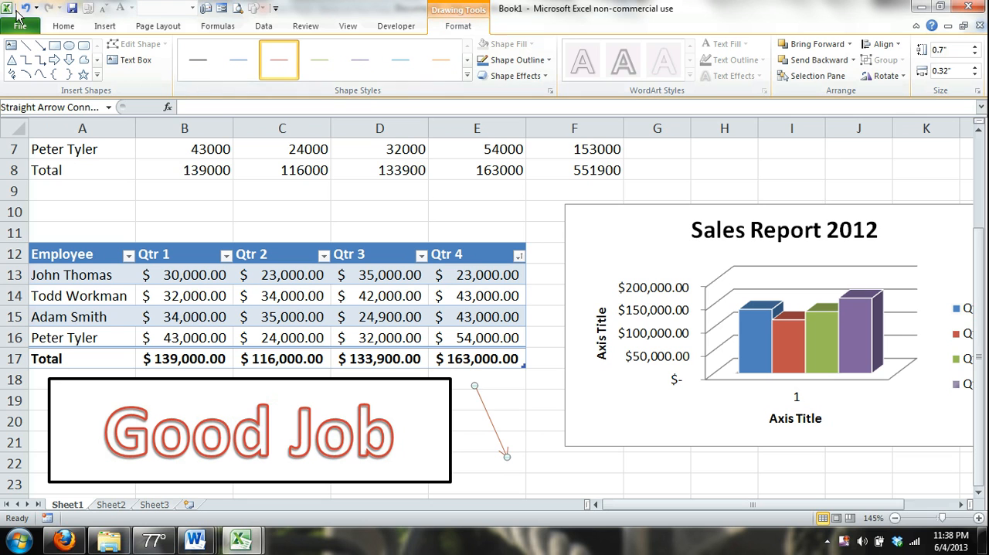
left_click(248, 430)
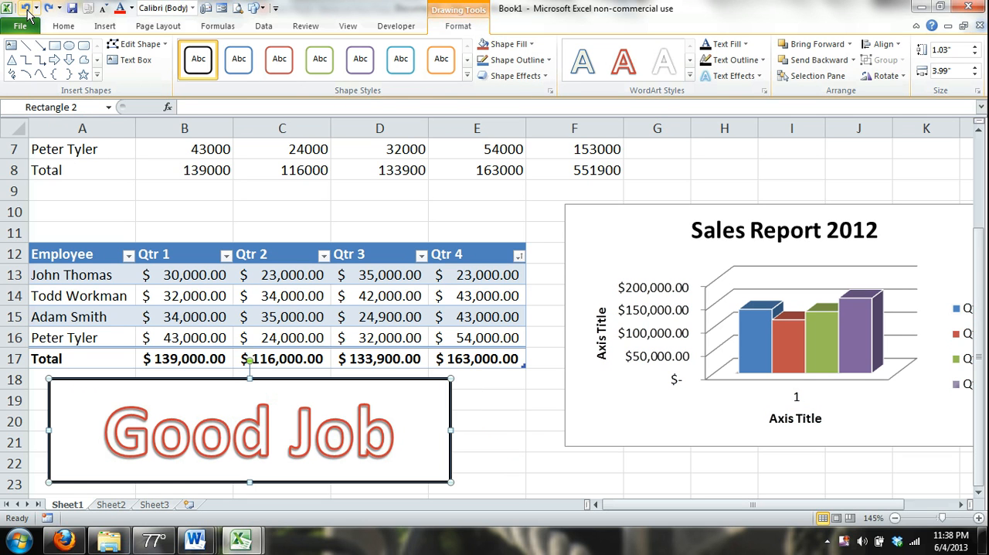
left_click(319, 59)
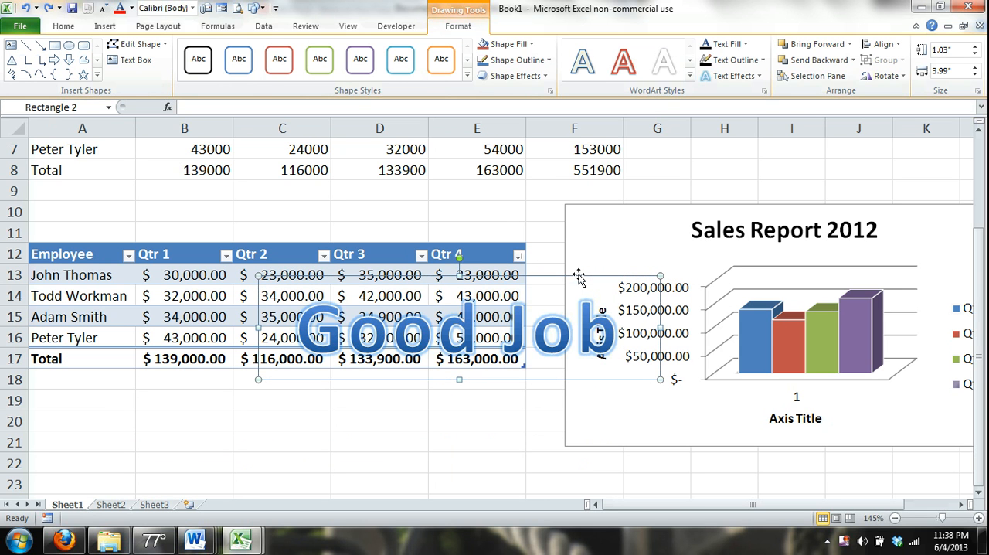
Step: Move the Good Job WordArt below the table and bring up its delete option
right_click(579, 275)
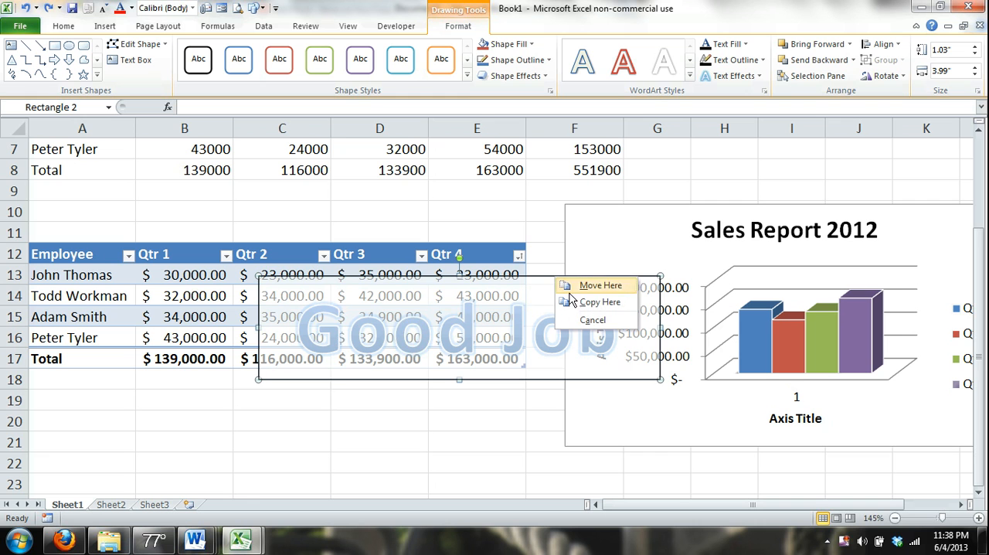
left_click(600, 285)
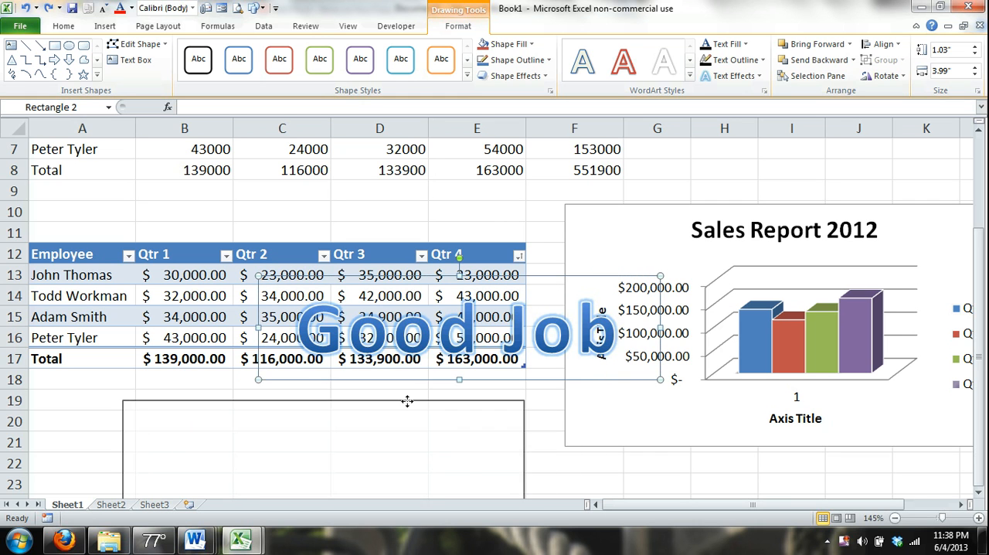
left_click_drag(459, 329, 314, 452)
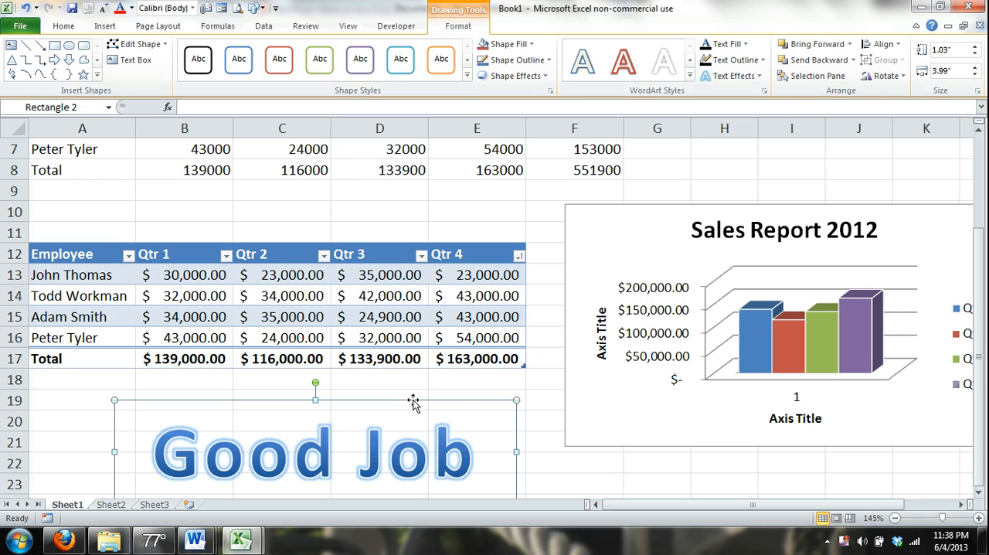
right_click(415, 402)
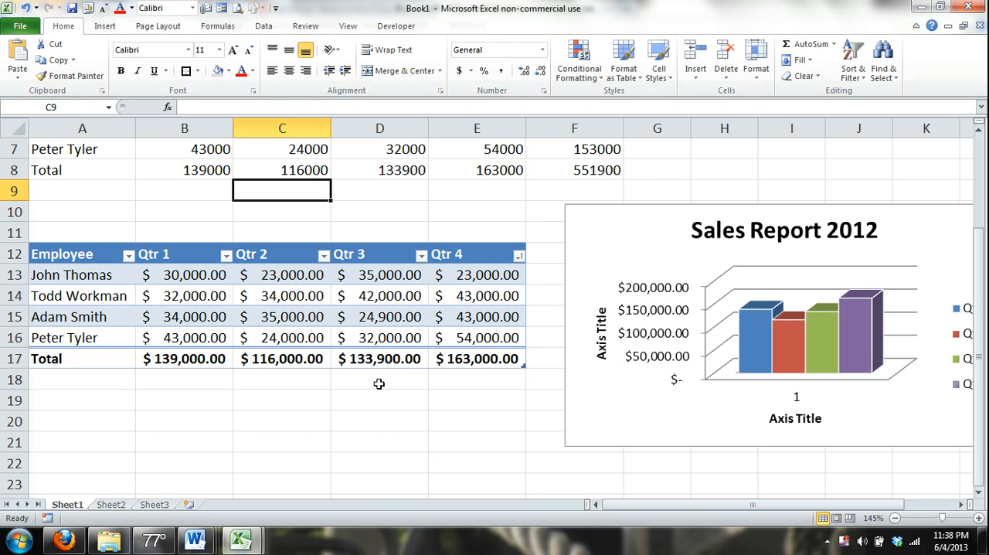
Step: Insert an equation box at cell D19 reading 'CAPM=' and bring up the Symbol dialog
left_click(378, 400)
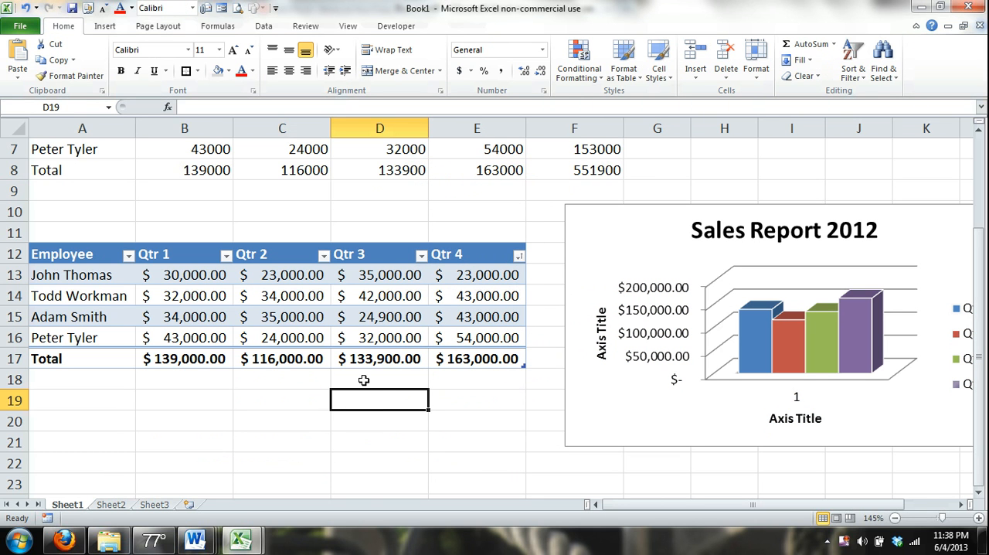
left_click(105, 25)
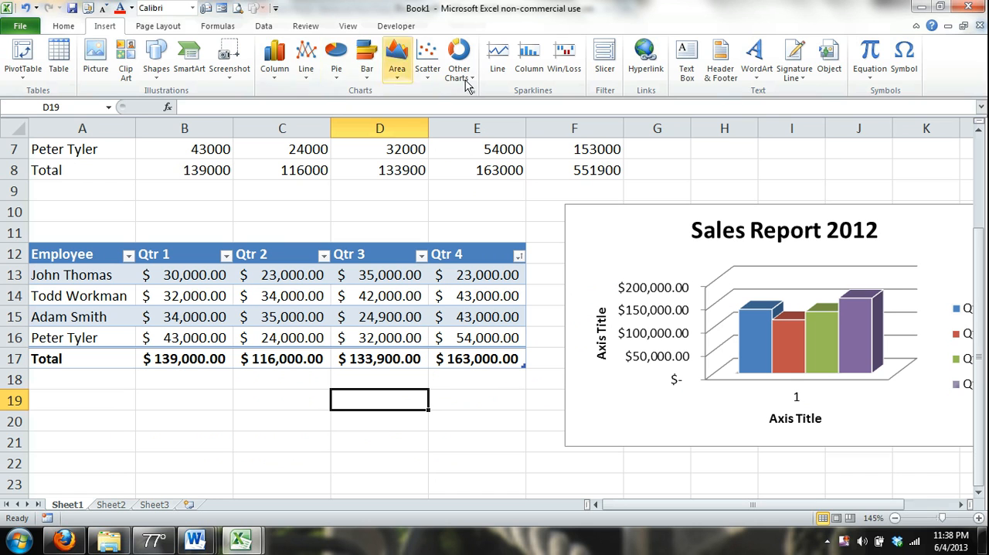
mouse_move(755, 58)
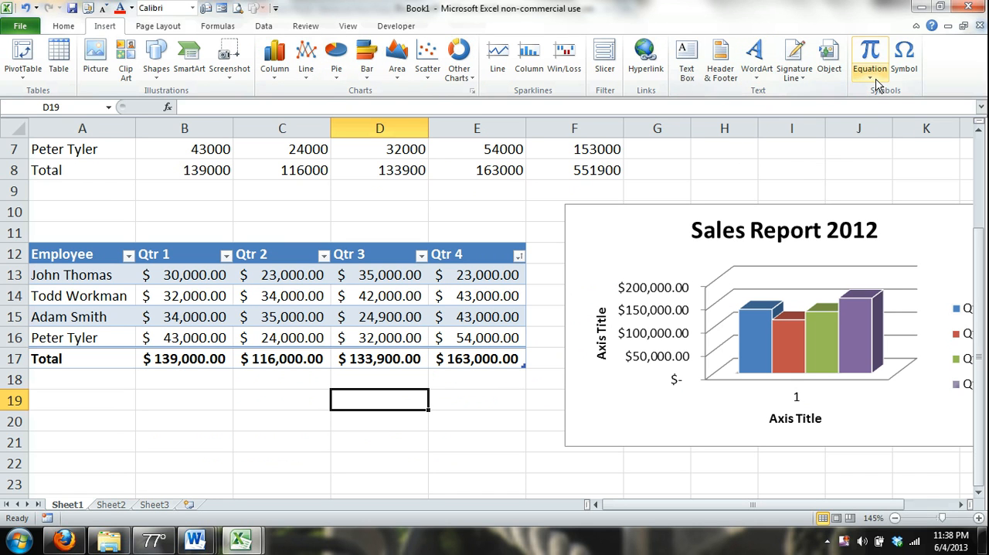
mouse_move(869, 58)
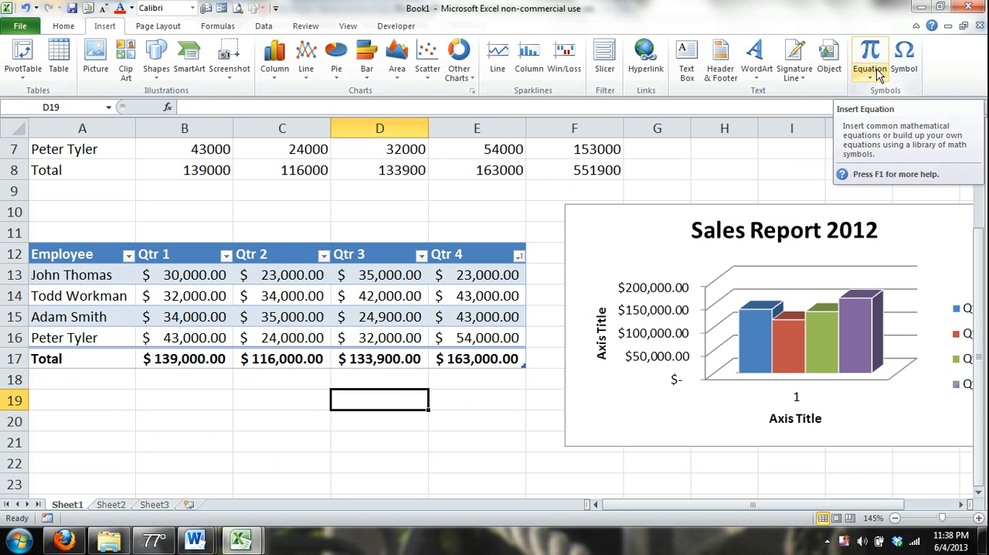
left_click(869, 54)
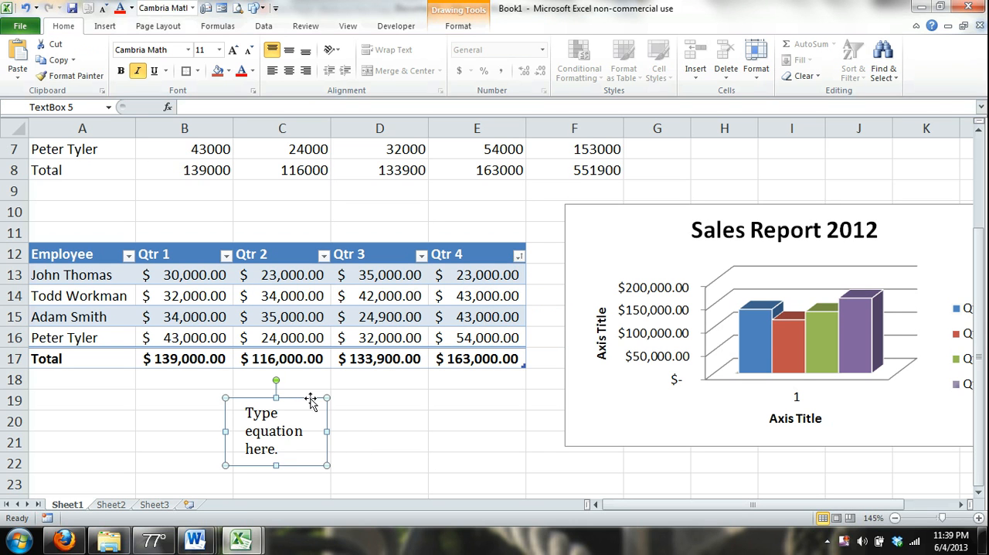
type("Cap")
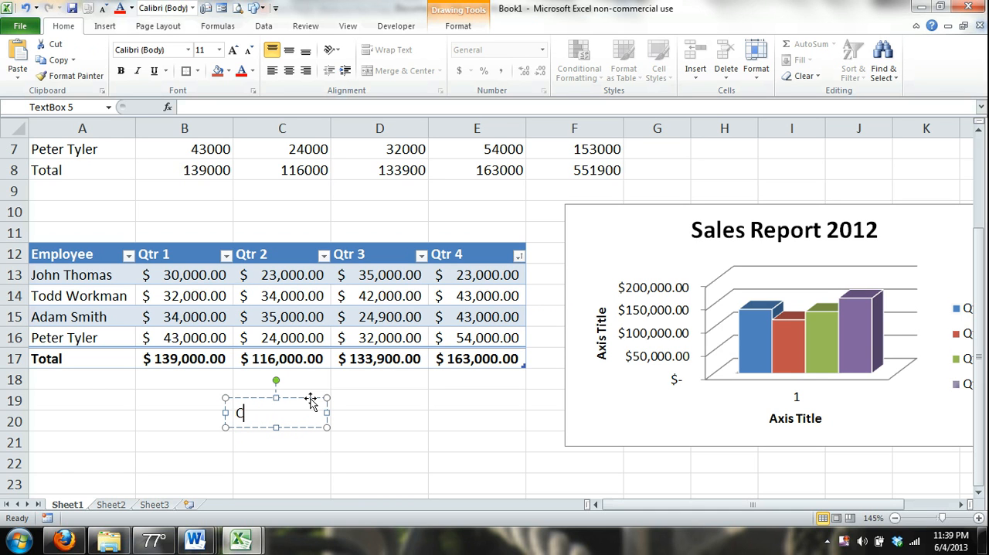
type("CAPM")
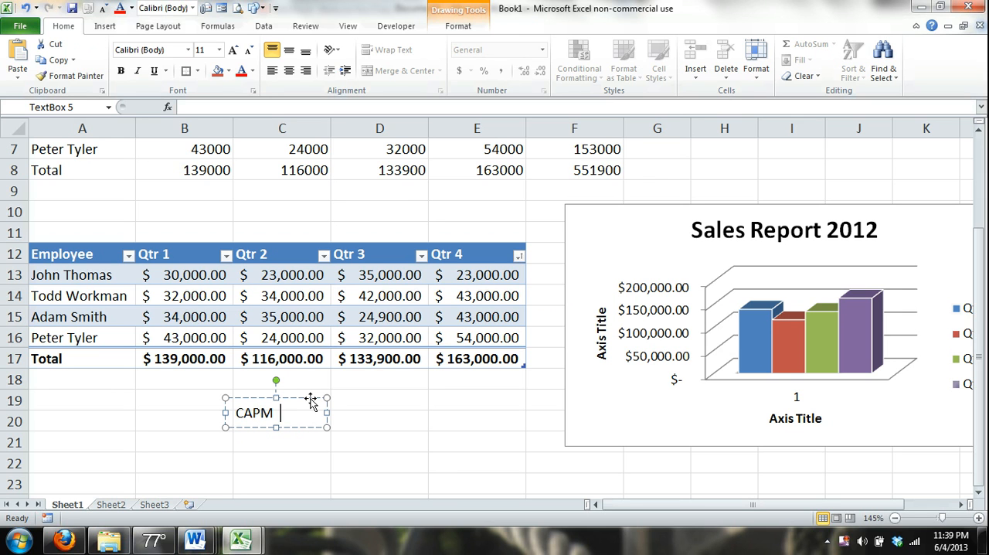
type("=")
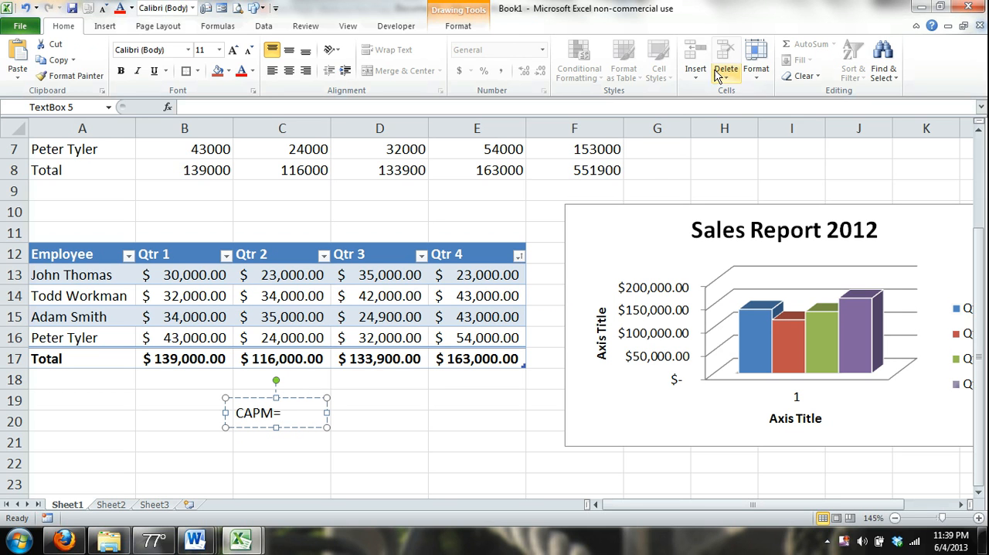
left_click(105, 25)
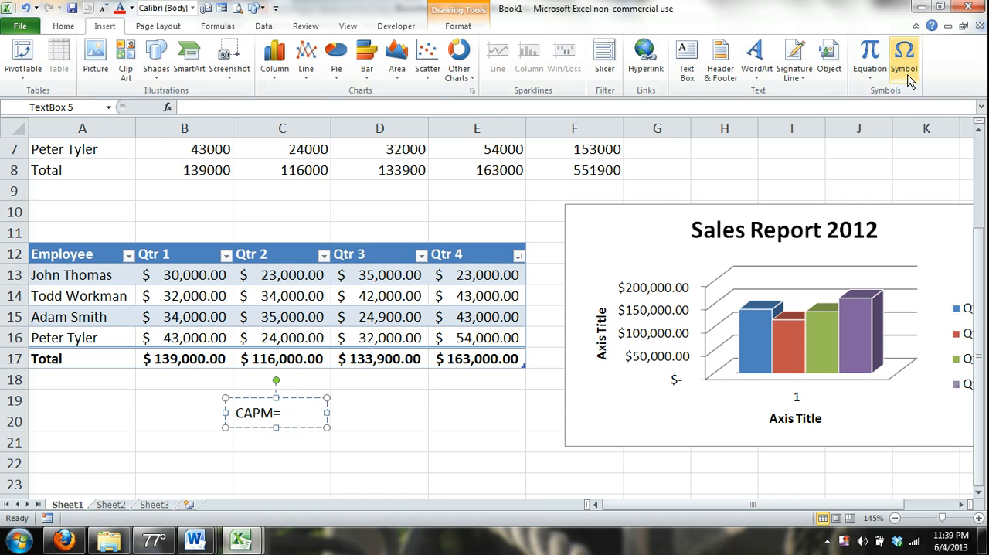
left_click(903, 58)
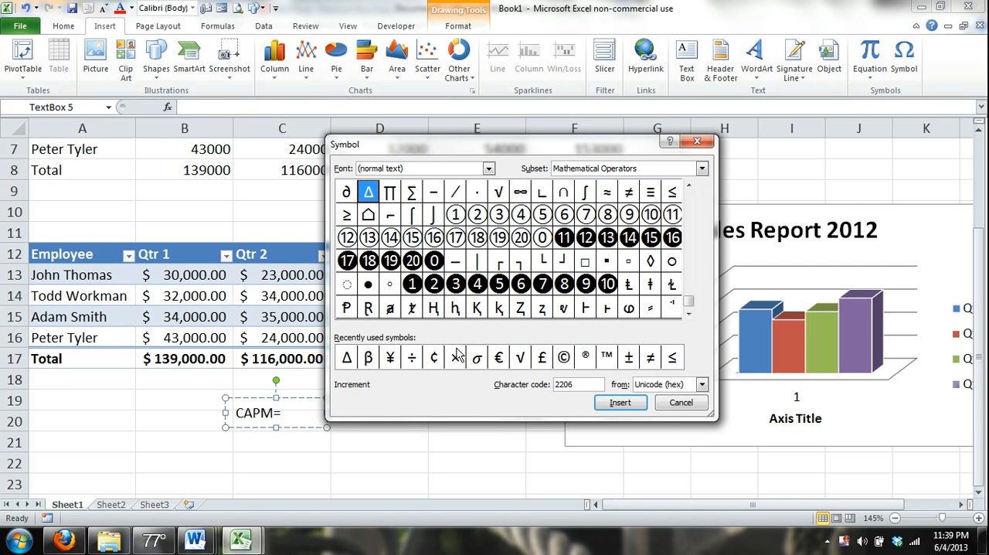
mouse_move(373, 365)
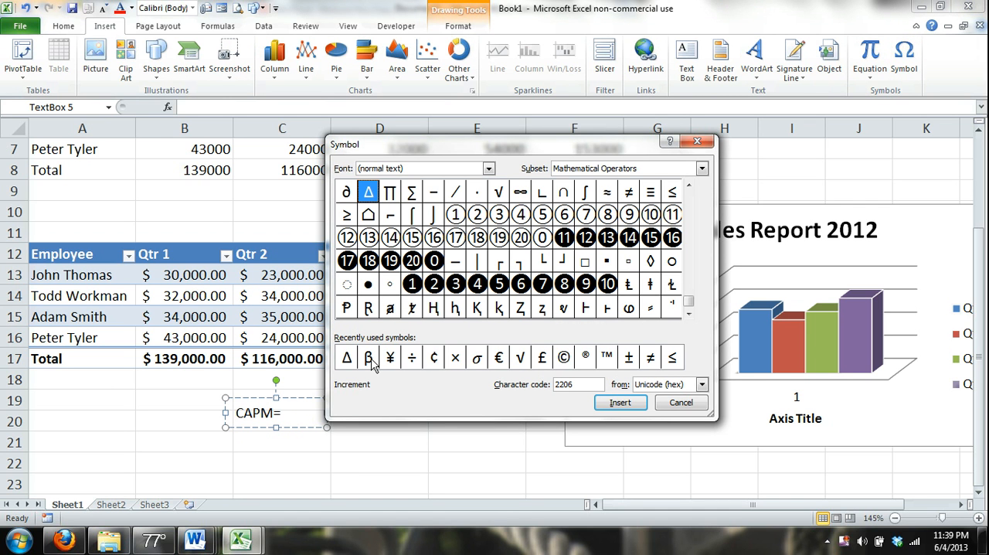
Step: Insert β into the CAPM equation, close the symbol picker, and delete the equation box
left_click(368, 357)
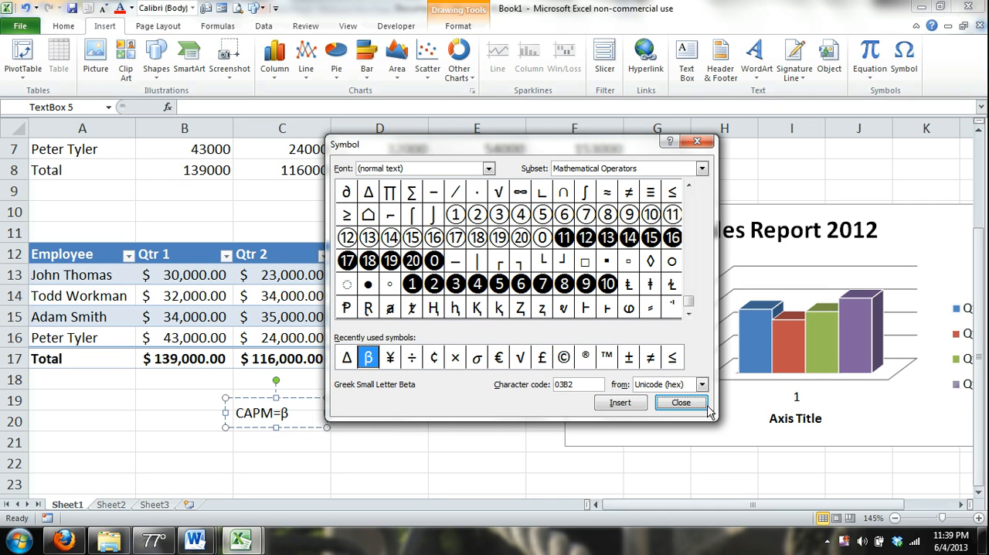
left_click(679, 402)
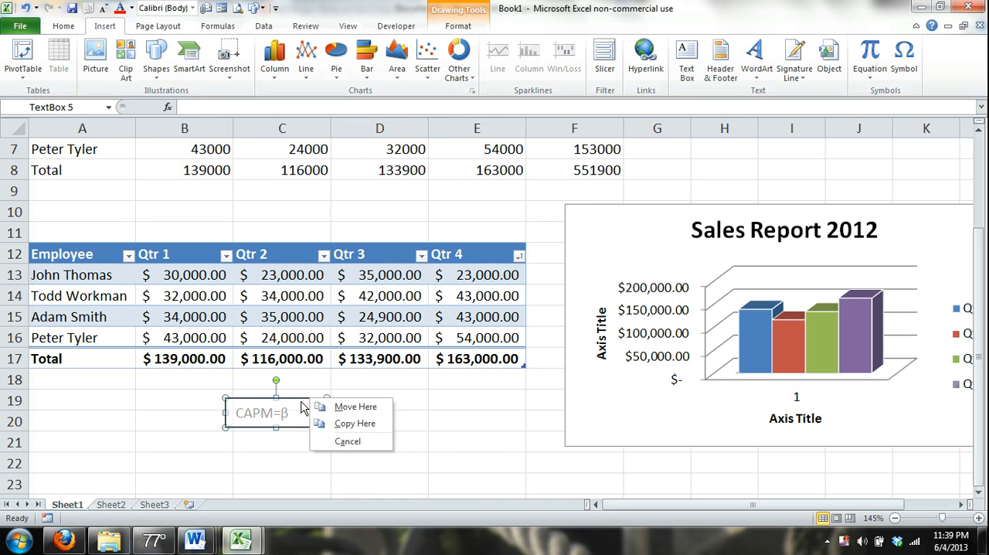
right_click(302, 408)
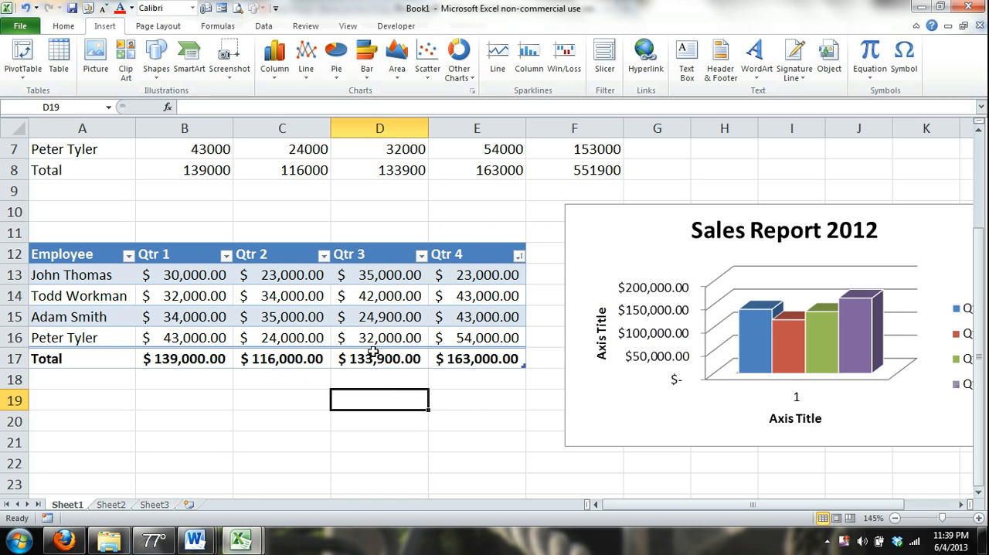
left_click(476, 420)
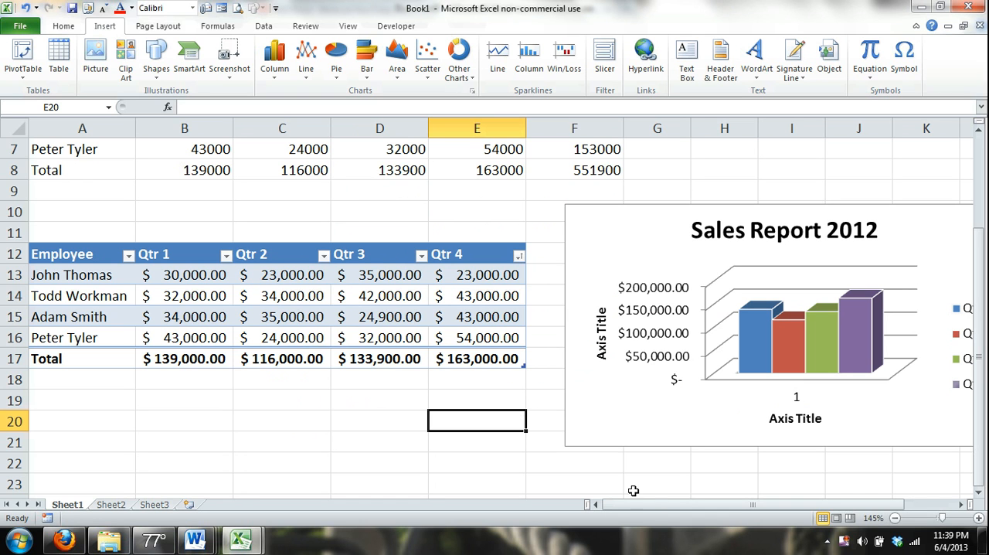
mouse_move(314, 415)
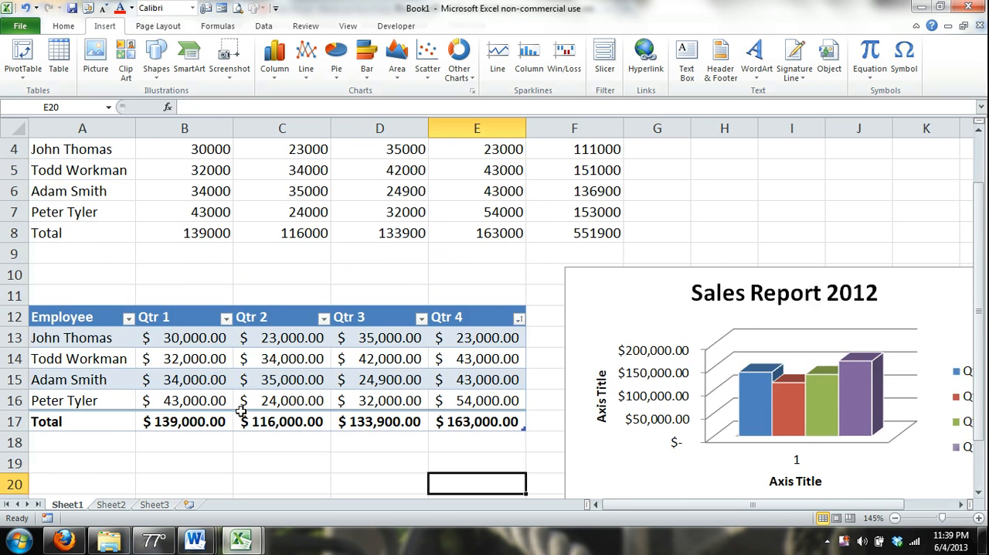
Step: Rename the first worksheet tab from Sheet1 to 'Sales Report'
scroll("down", 3)
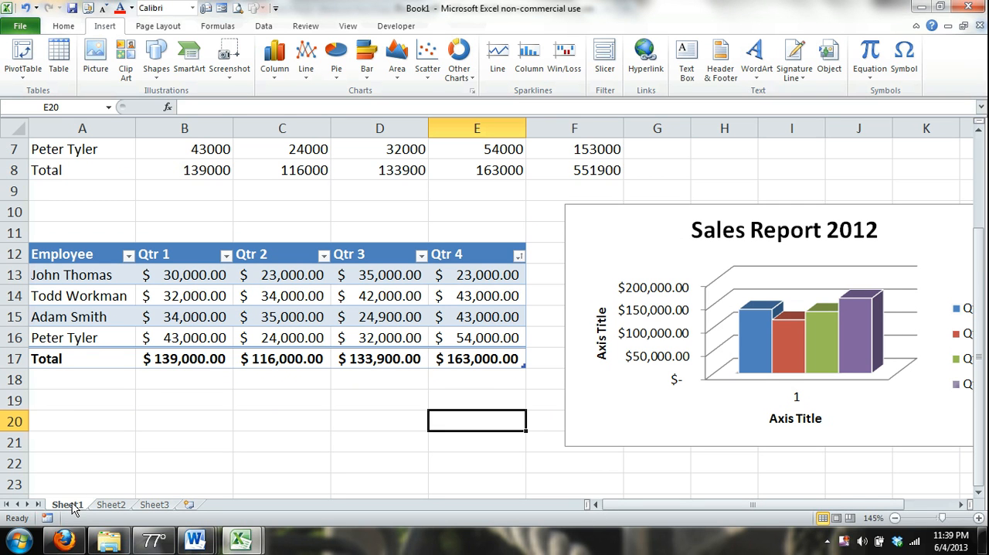
right_click(68, 504)
type("ales Repor")
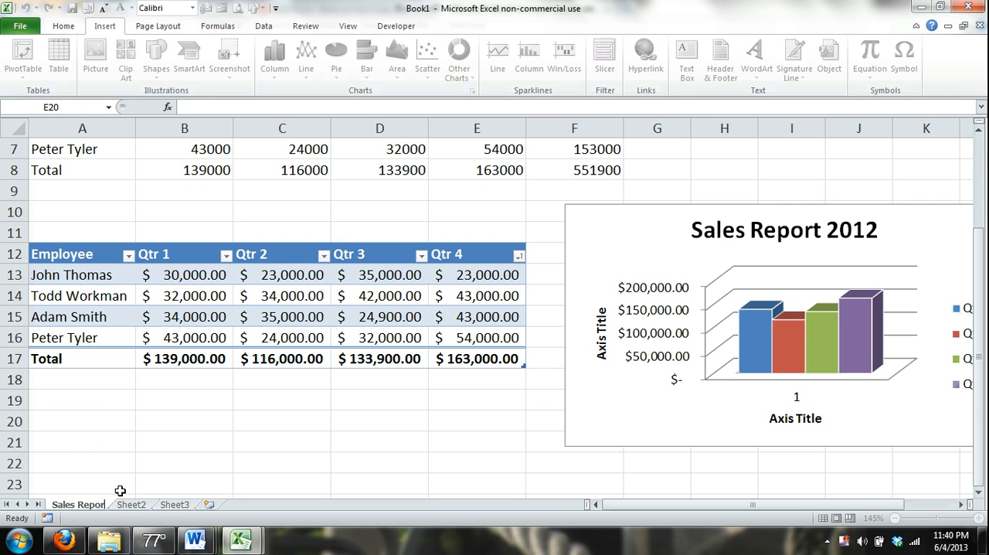
left_click(184, 441)
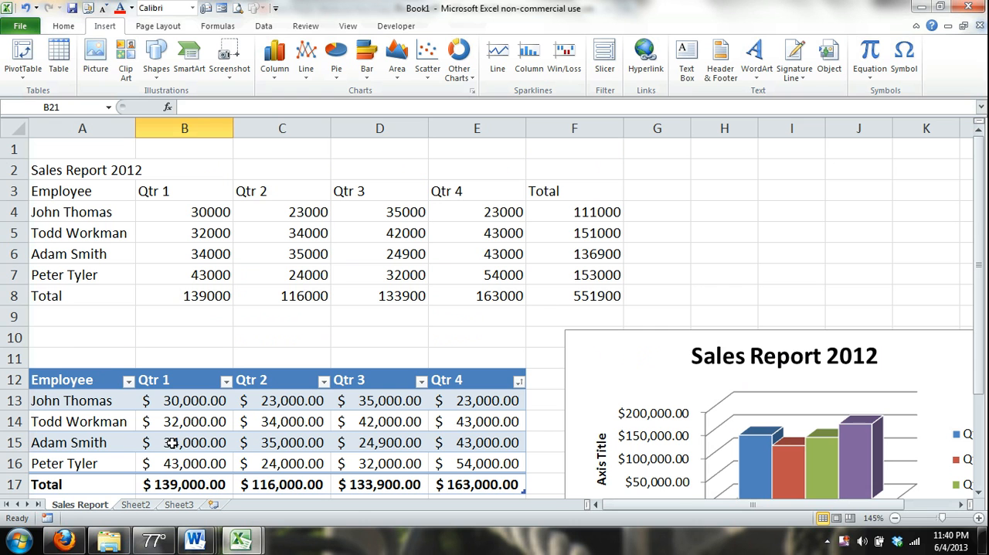
mouse_move(447, 400)
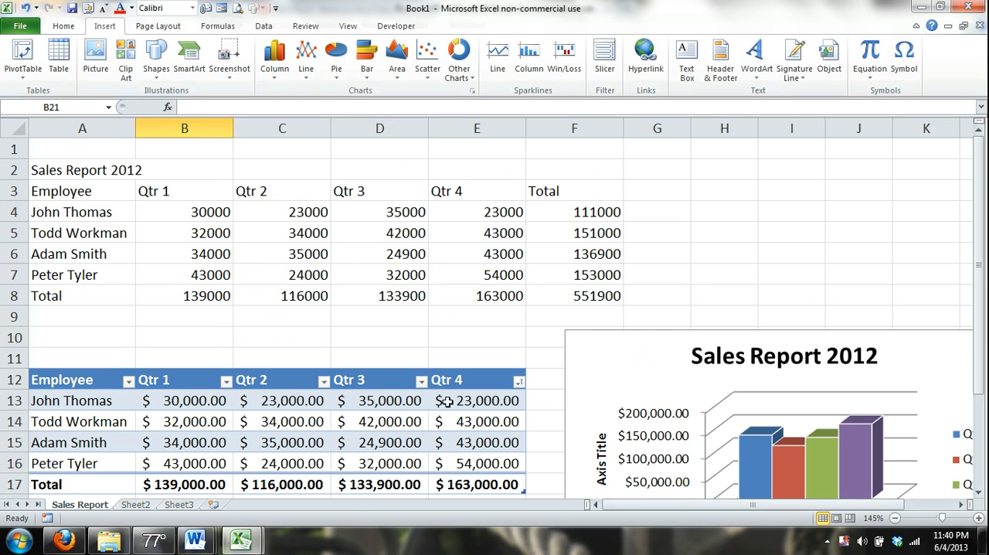
Step: Scroll to the top and select row headers 1 through 8 of raw data
scroll("down", 3)
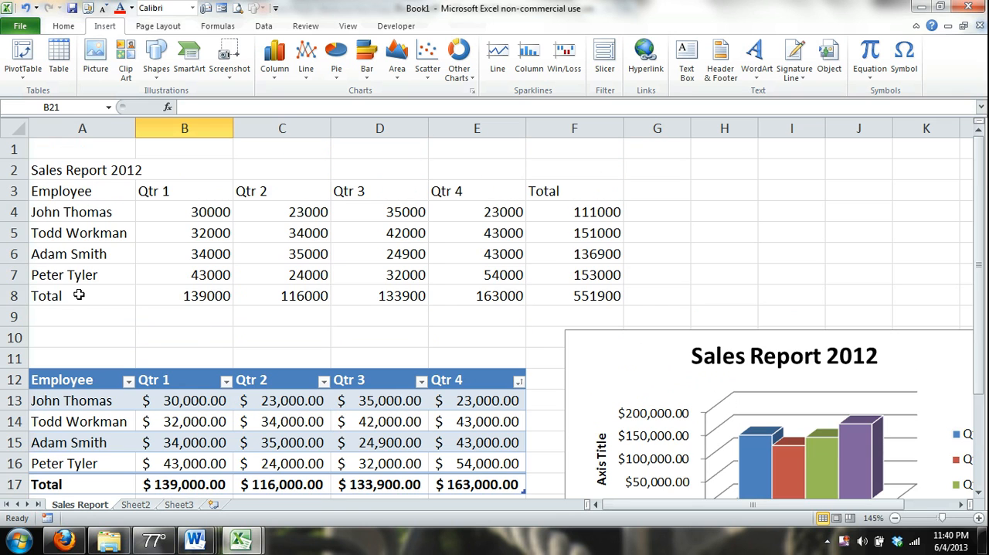
mouse_move(552, 301)
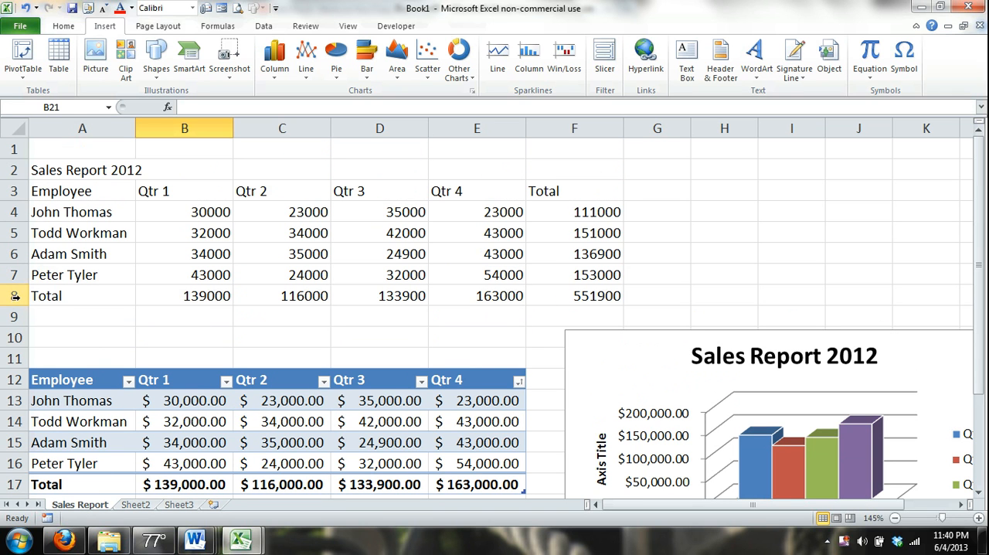
left_click_drag(82, 148, 82, 295)
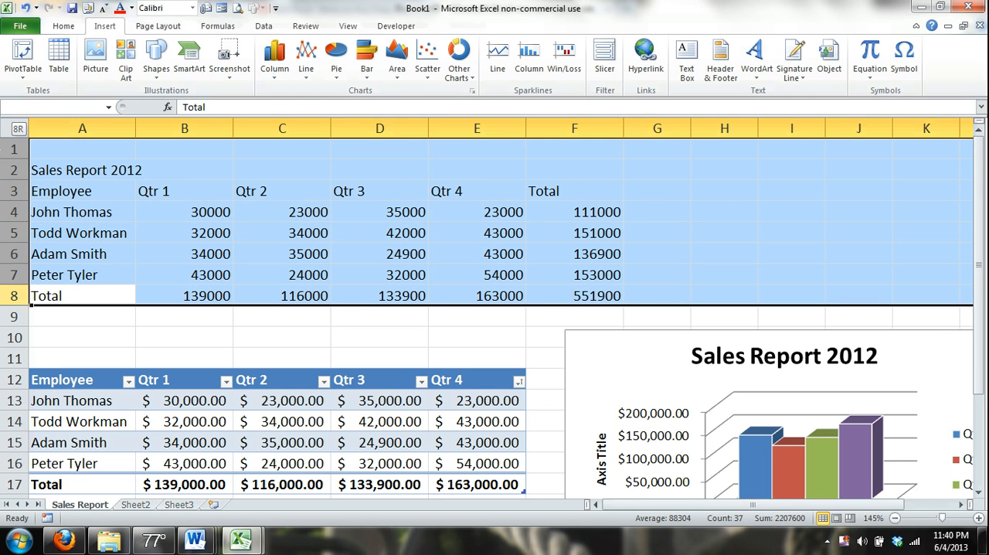
Step: Delete raw-data rows 1–8 and select the chart to reposition it
left_click(82, 295)
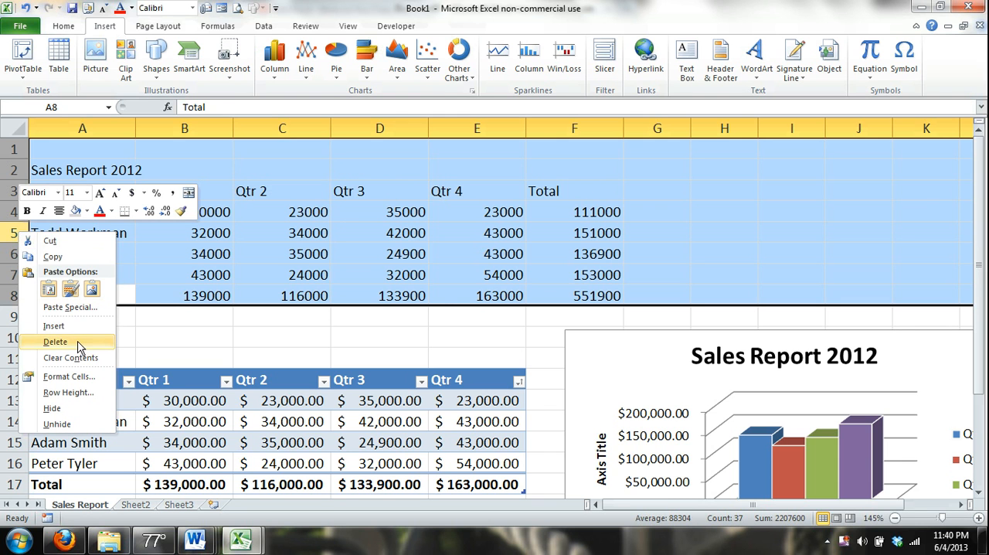
left_click(55, 341)
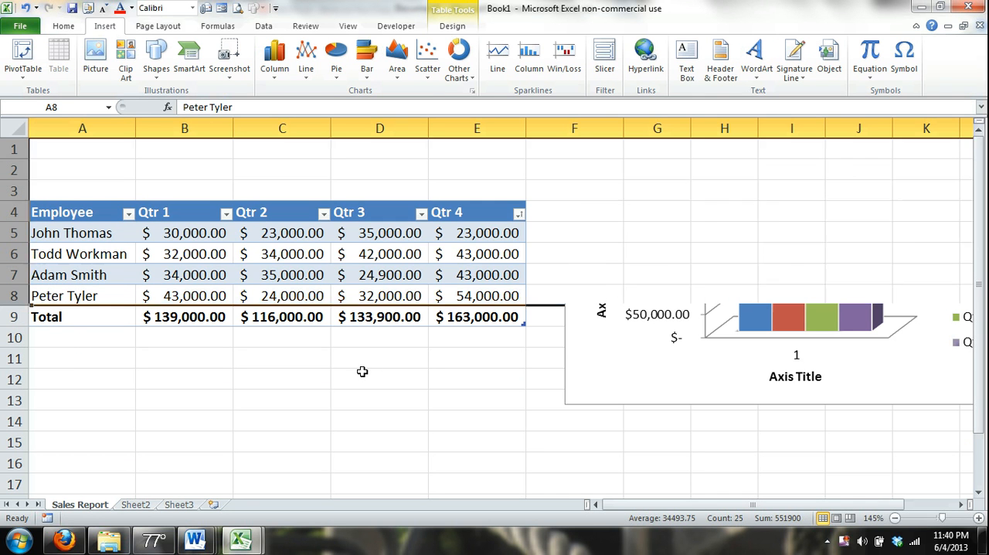
left_click(379, 378)
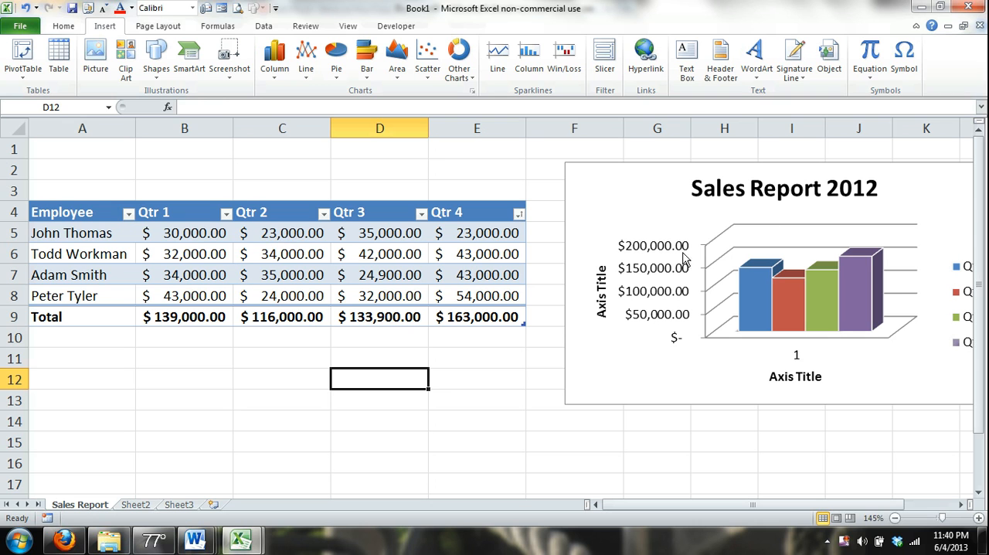
mouse_move(224, 415)
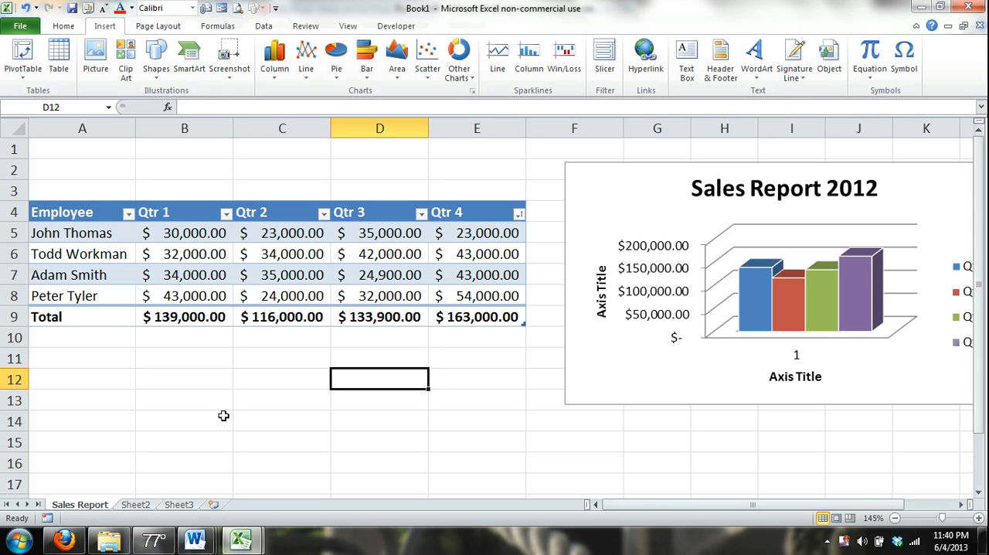
mouse_move(575, 397)
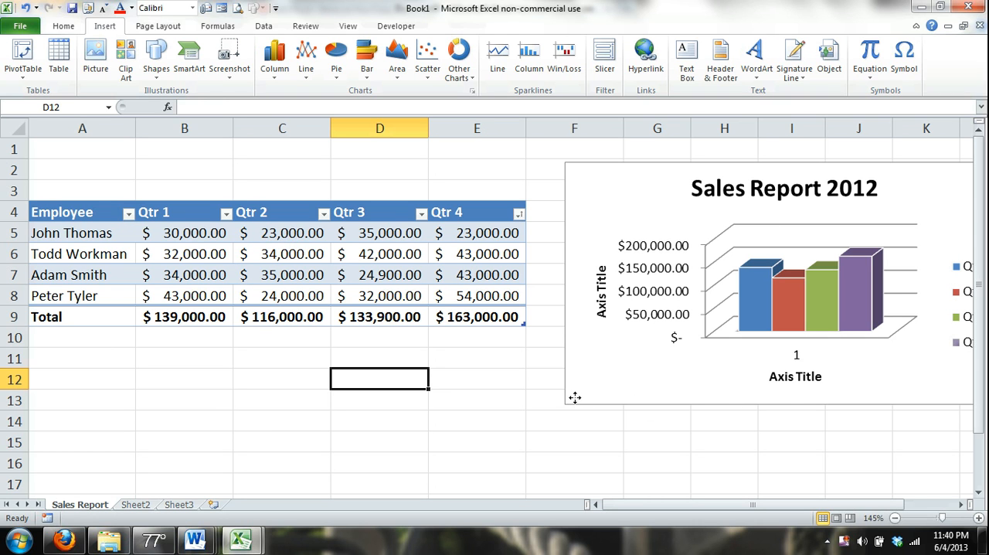
left_click(784, 271)
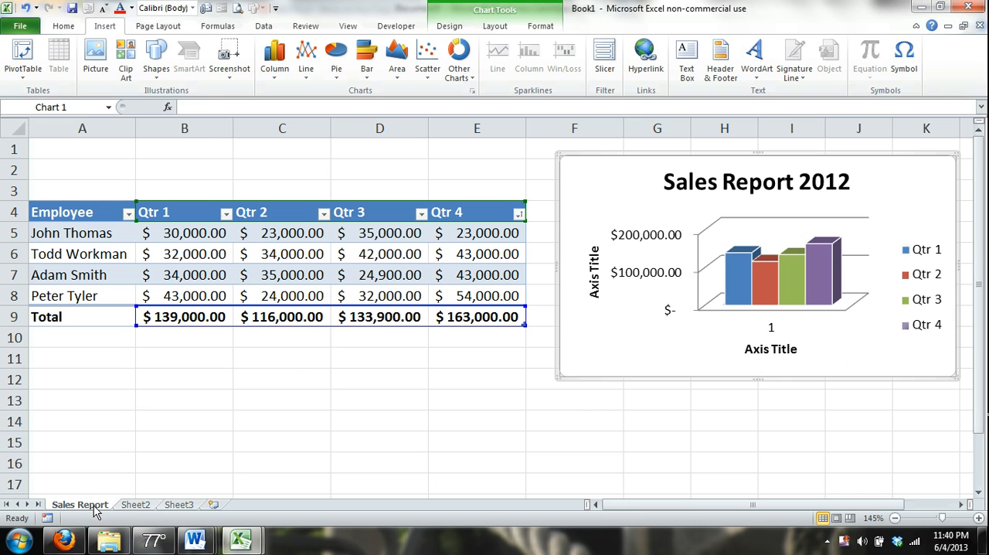
Step: Check that Sheet2 and Sheet3 are blank, then delete both sheet tabs
left_click(135, 504)
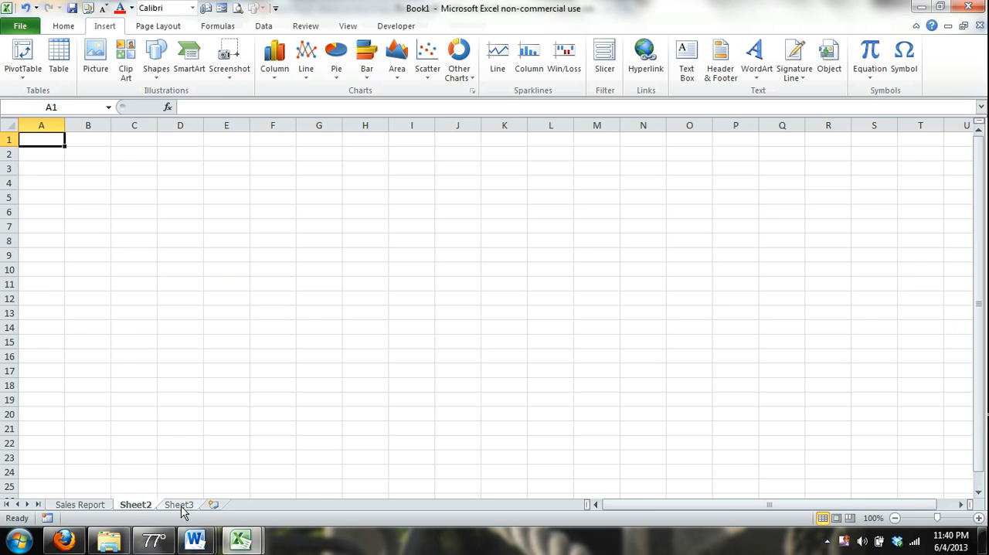
left_click(79, 504)
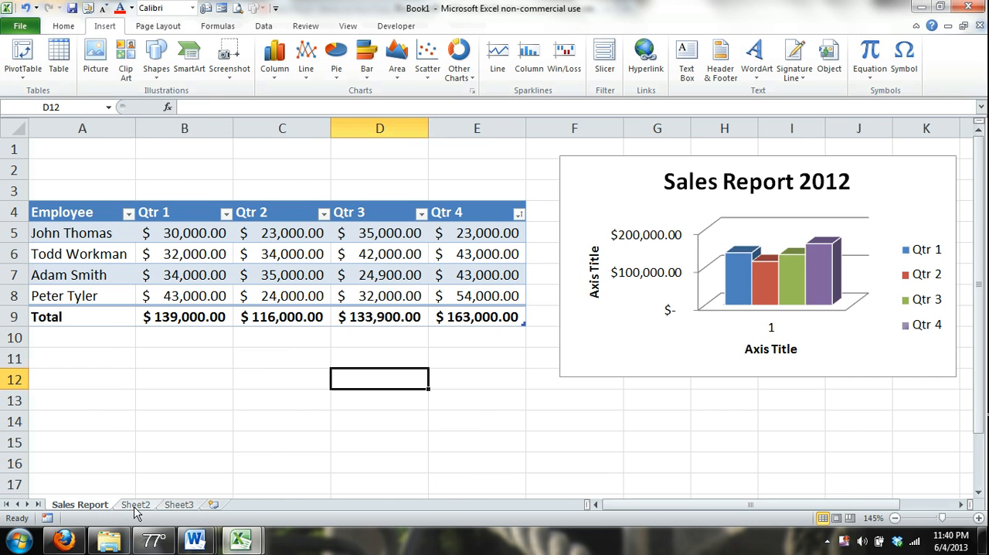
left_click(179, 504)
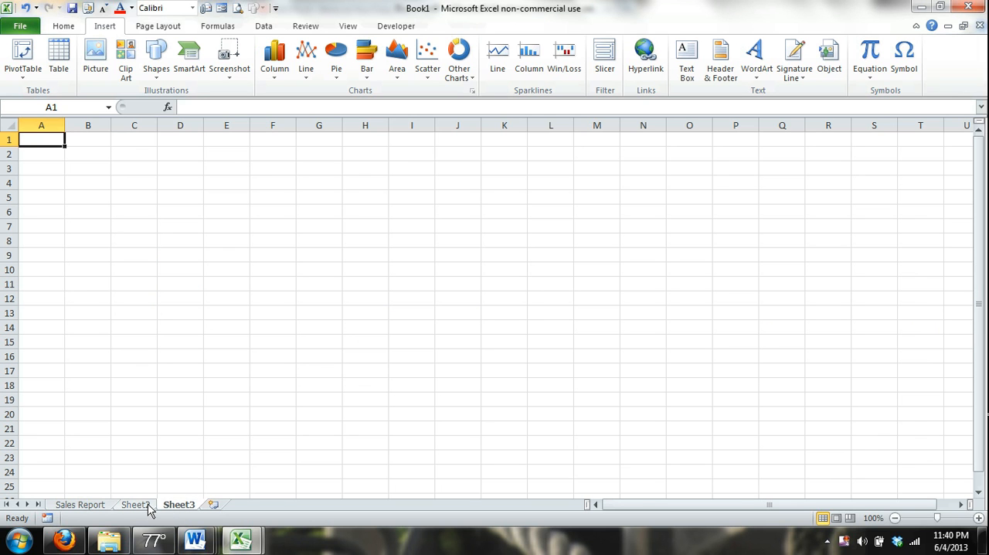
left_click(80, 503)
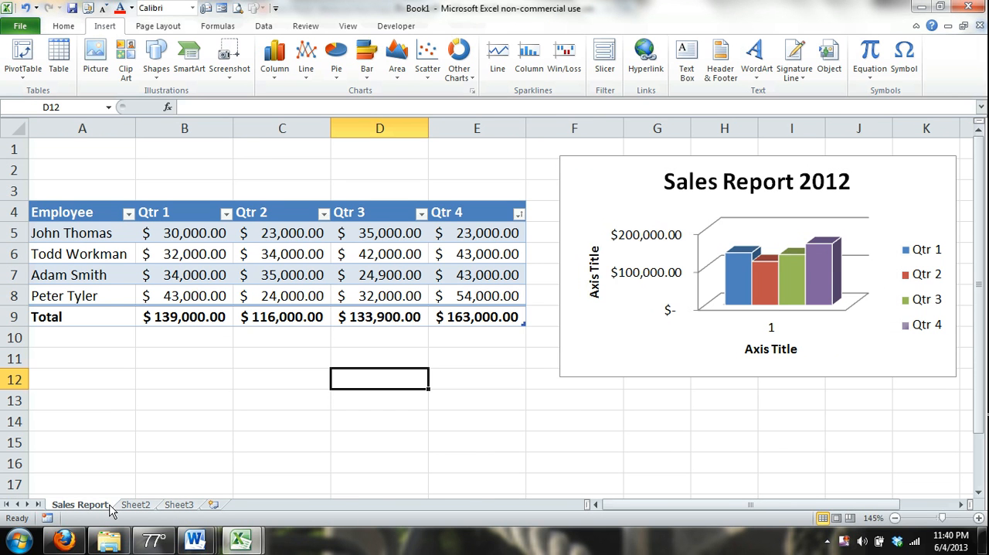
right_click(136, 504)
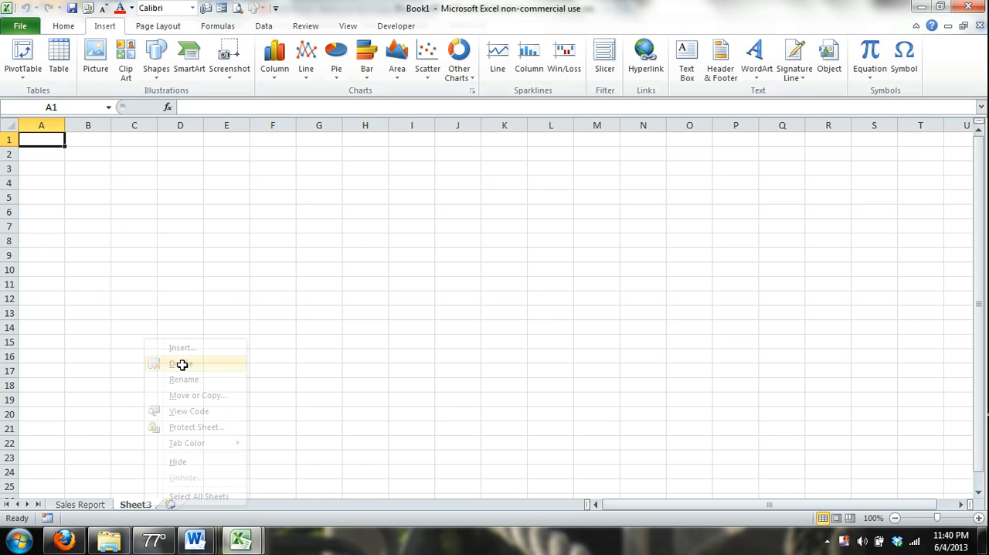
mouse_move(182, 363)
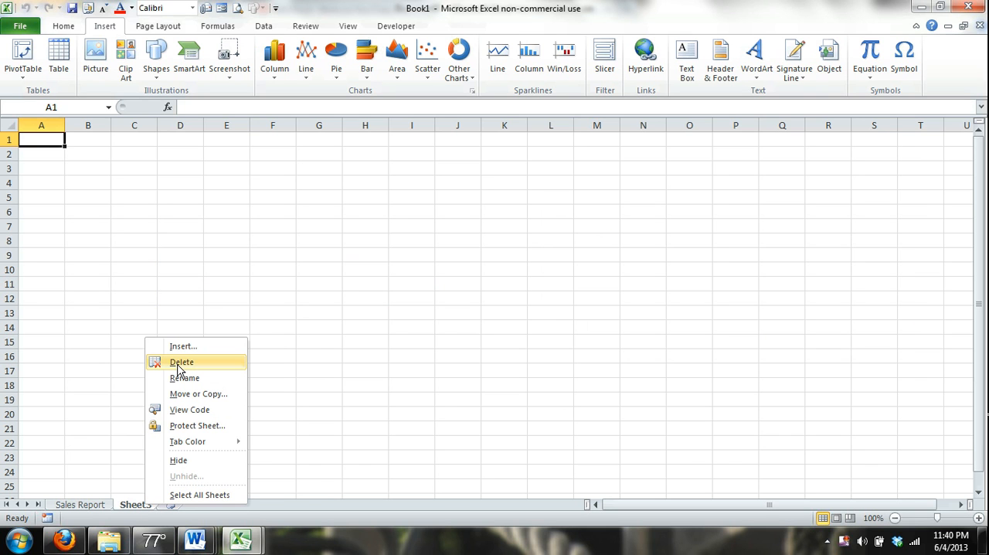
left_click(182, 361)
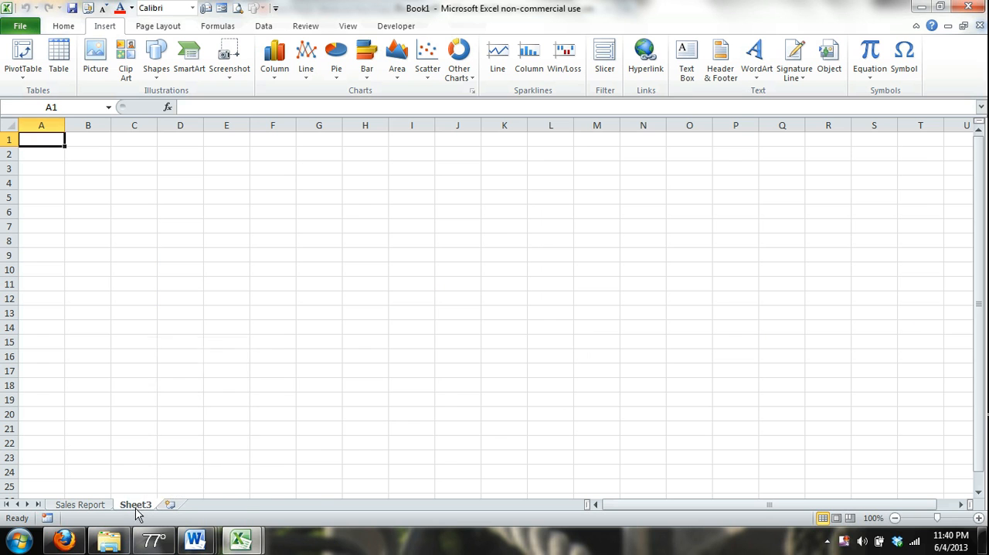
right_click(135, 504)
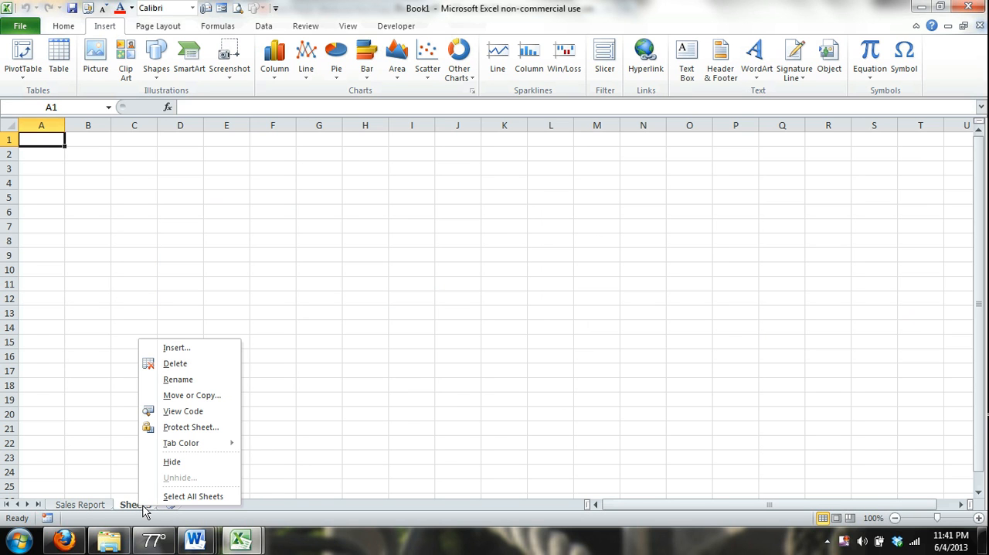
mouse_move(193, 496)
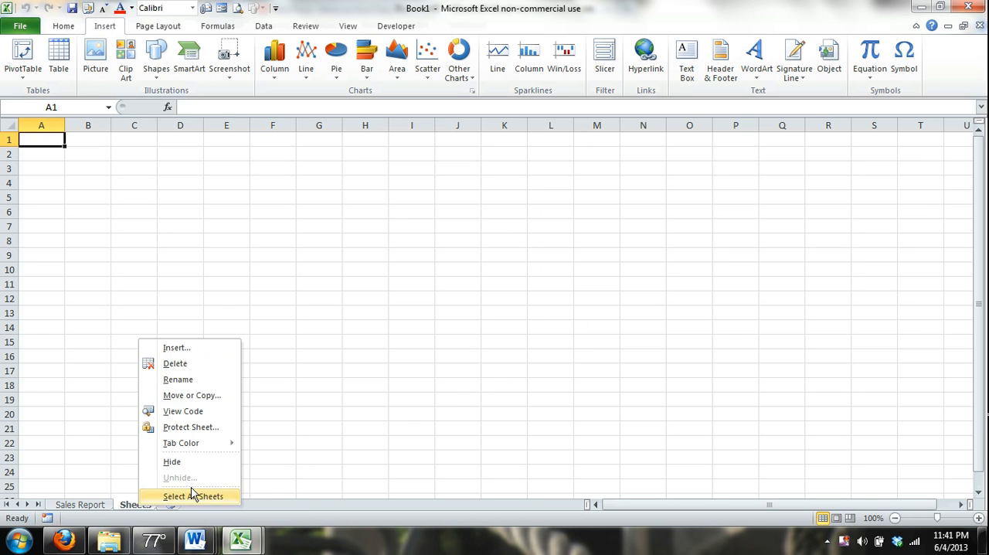
mouse_move(190, 363)
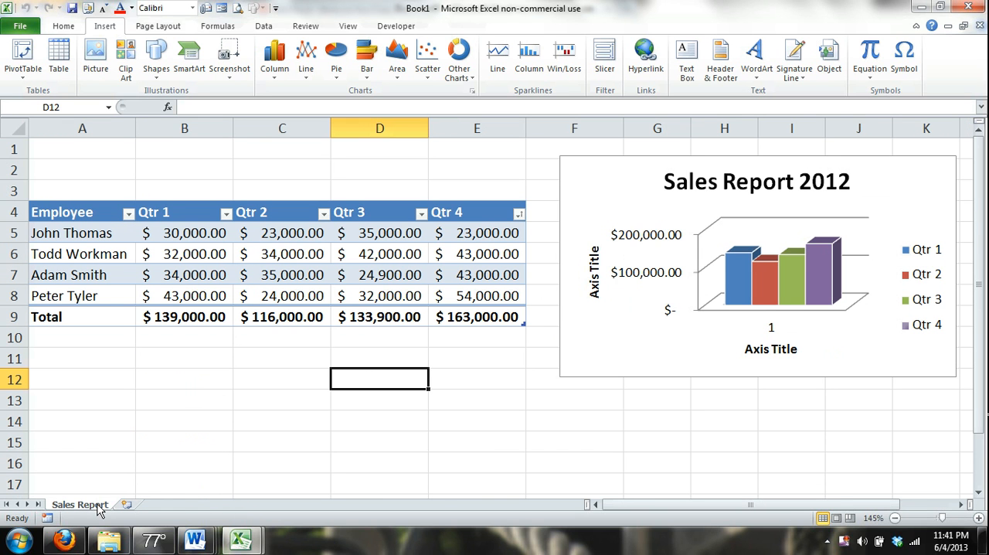
right_click(79, 503)
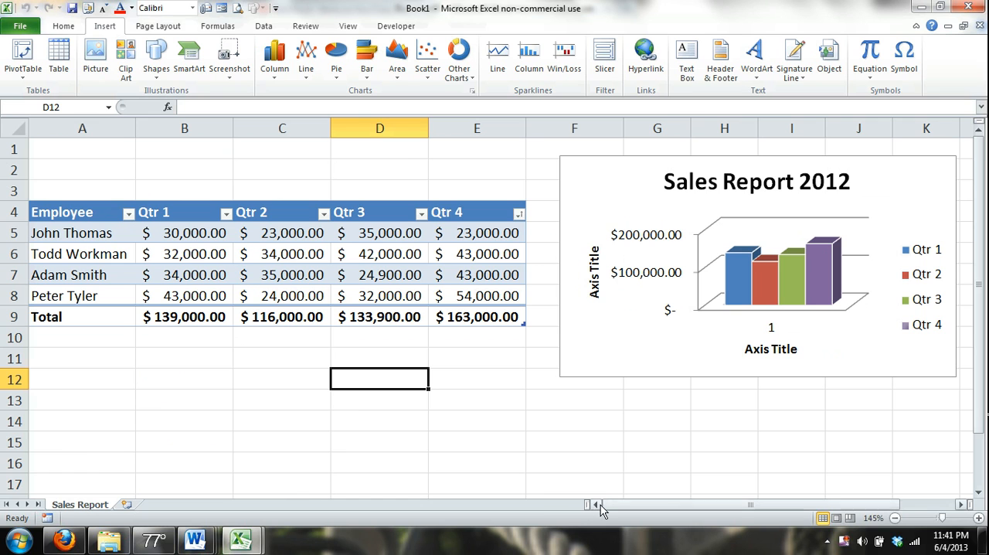
mouse_move(109, 417)
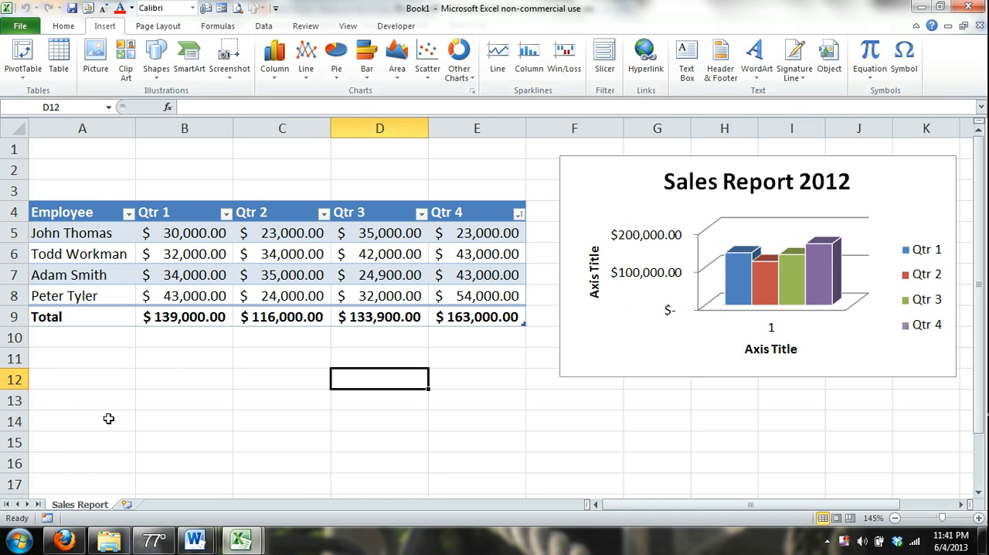
mouse_move(50, 147)
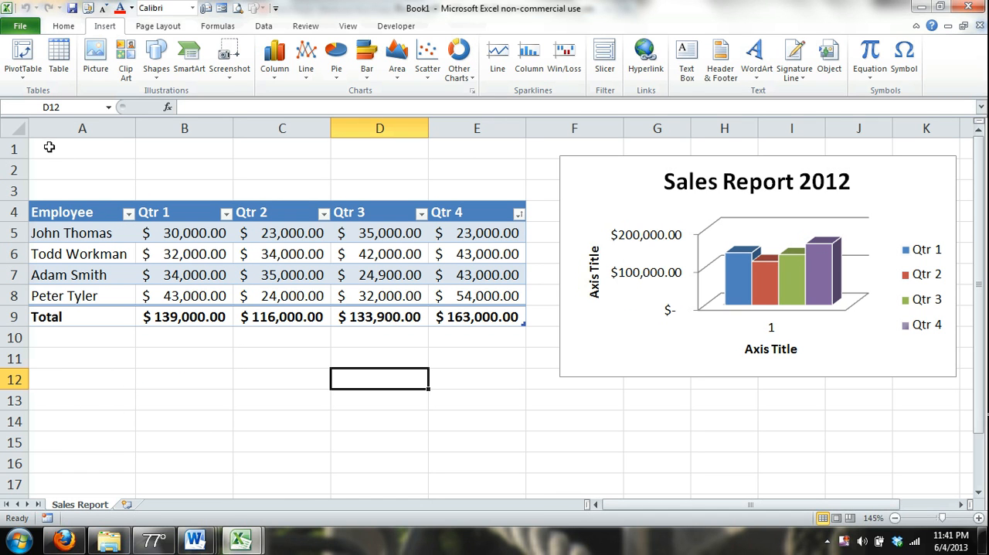
Step: Select the whole Sales Report sheet and paste its table and 2012 chart into a new Sheet4
left_click_drag(50, 148, 390, 233)
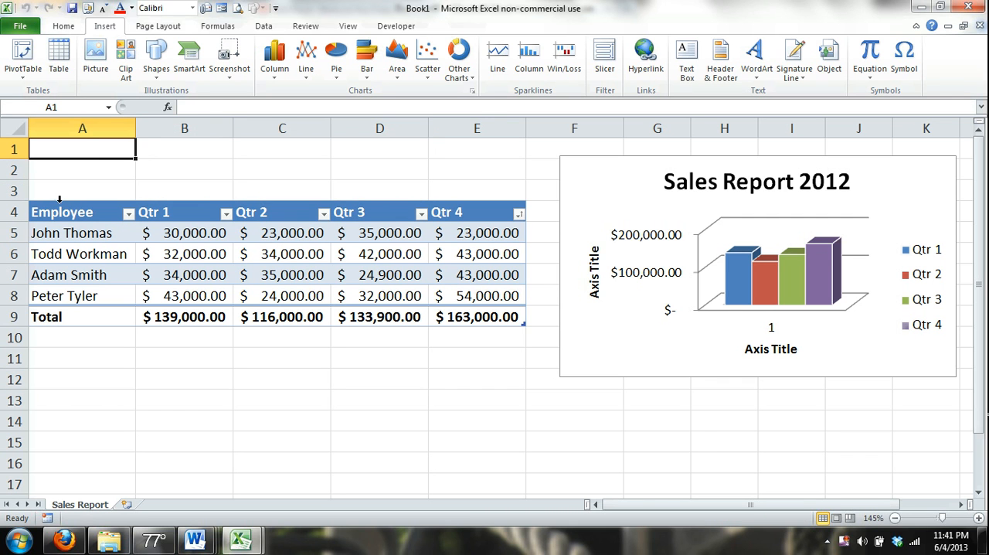
left_click_drag(62, 211, 479, 316)
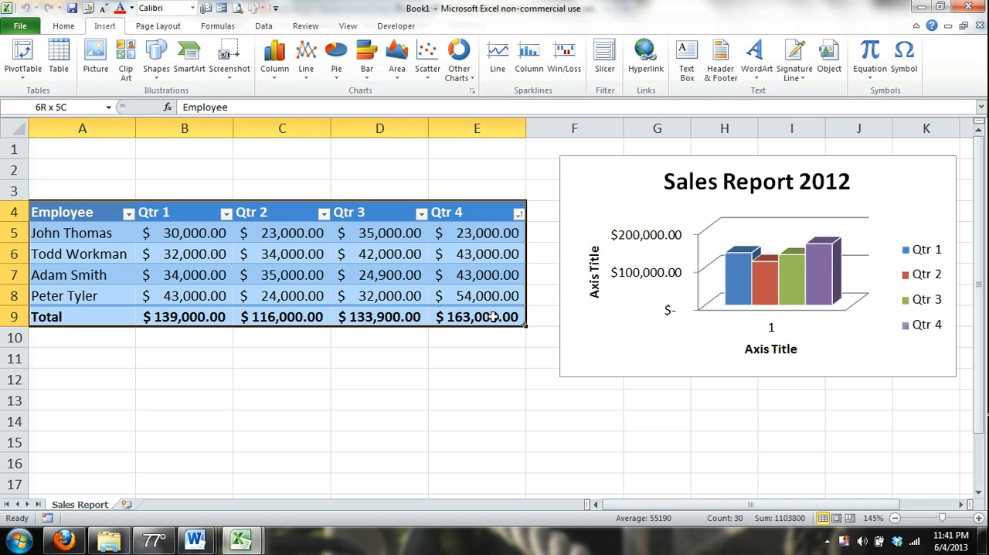
left_click(82, 148)
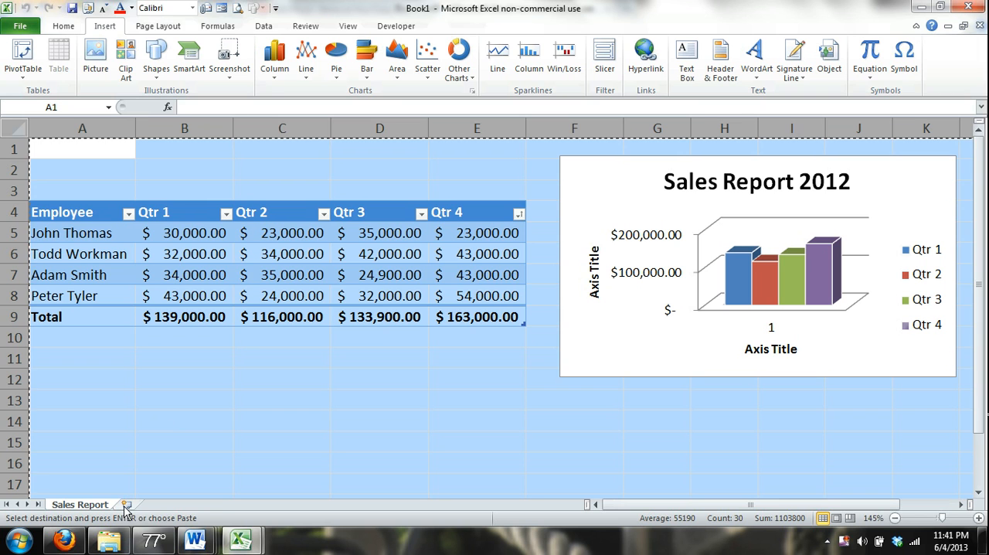
left_click(136, 503)
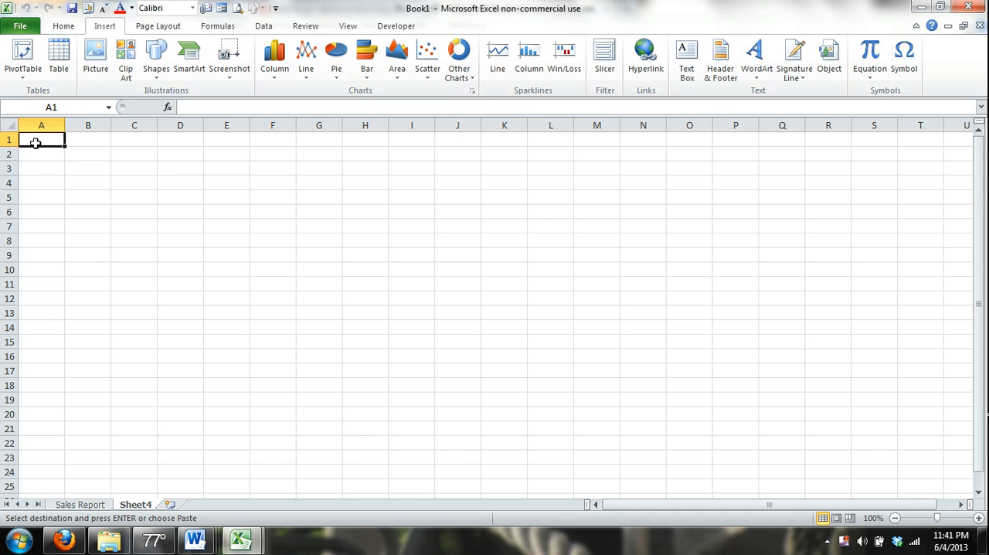
key("ctrl+v")
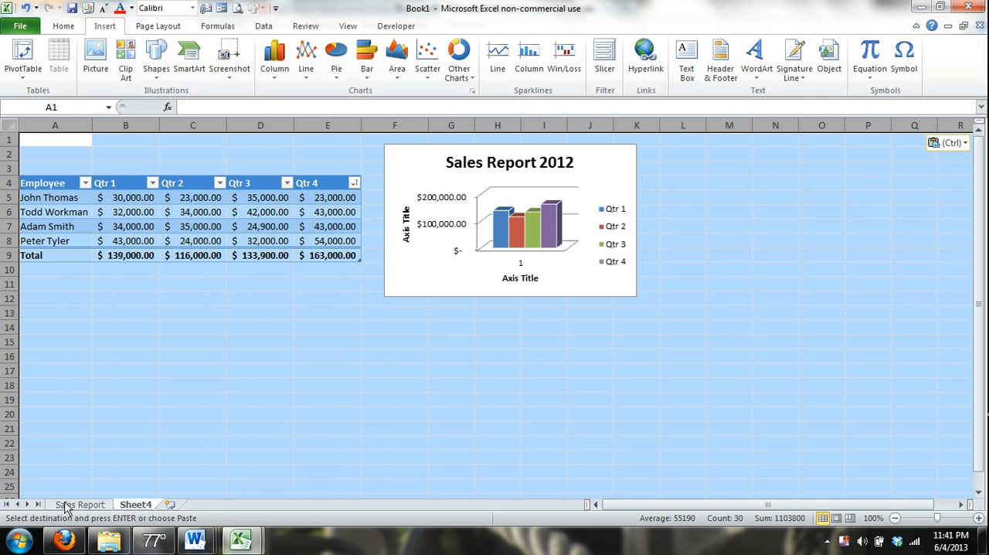
mouse_move(91, 508)
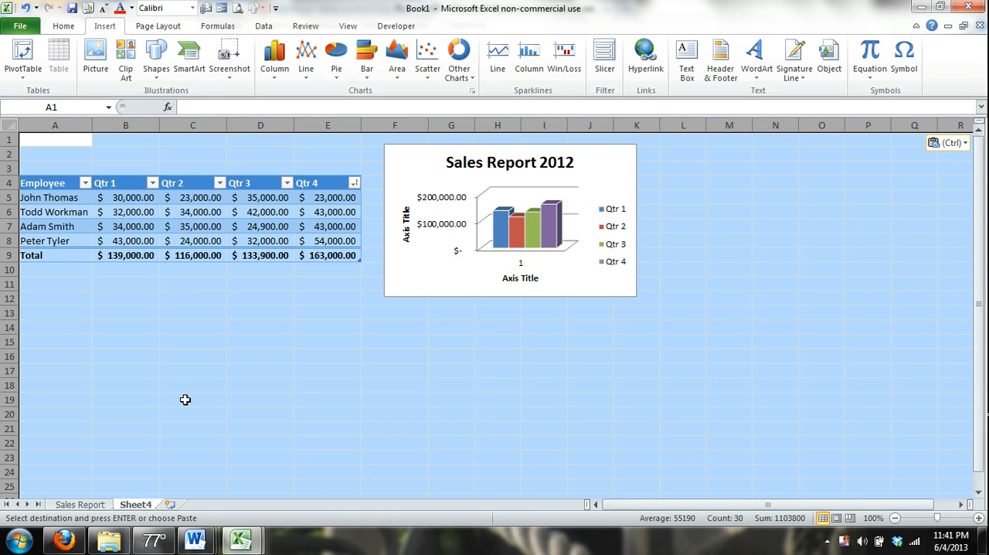
left_click(193, 399)
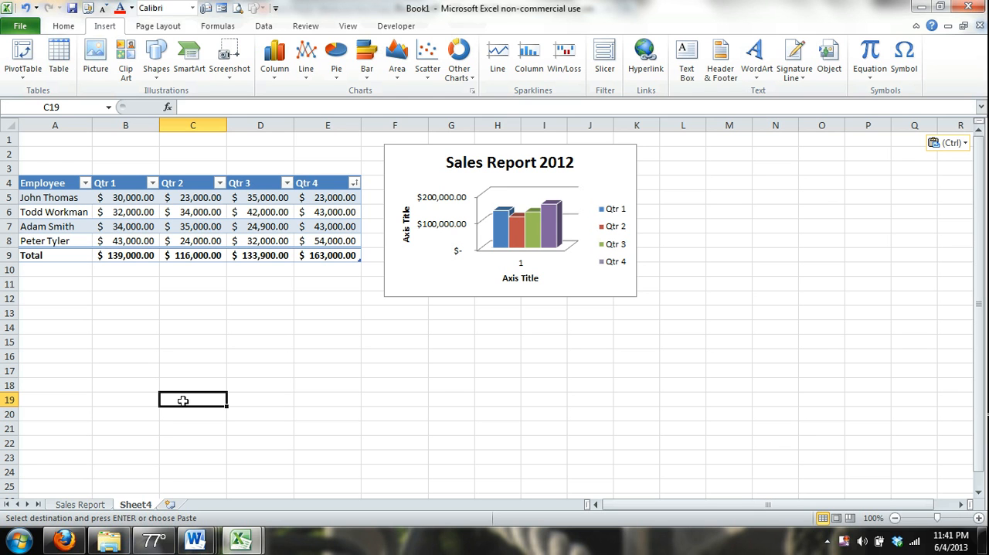
mouse_move(73, 172)
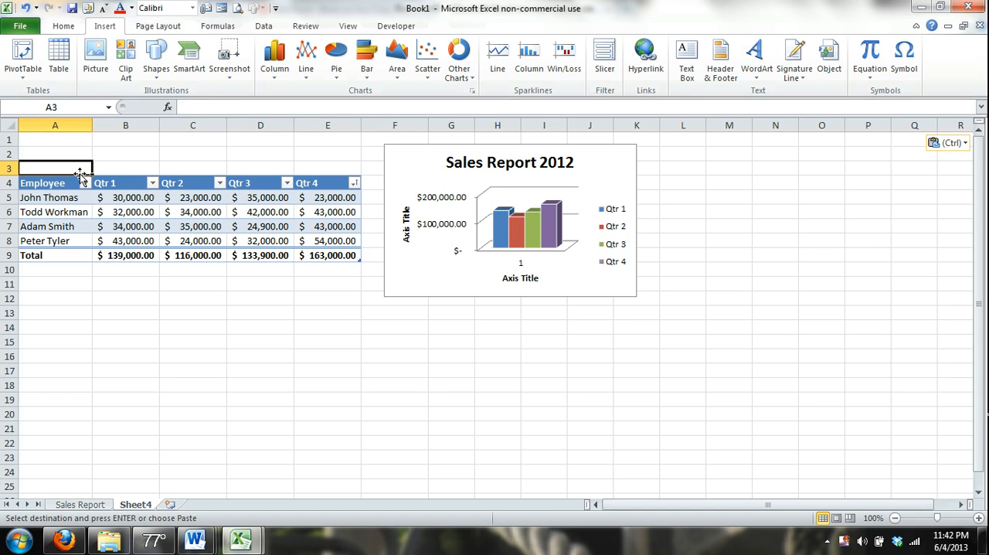
Step: Type 'Sales Forecast 2013' in A3 and merge and centre it across the table's columns
type("Sales")
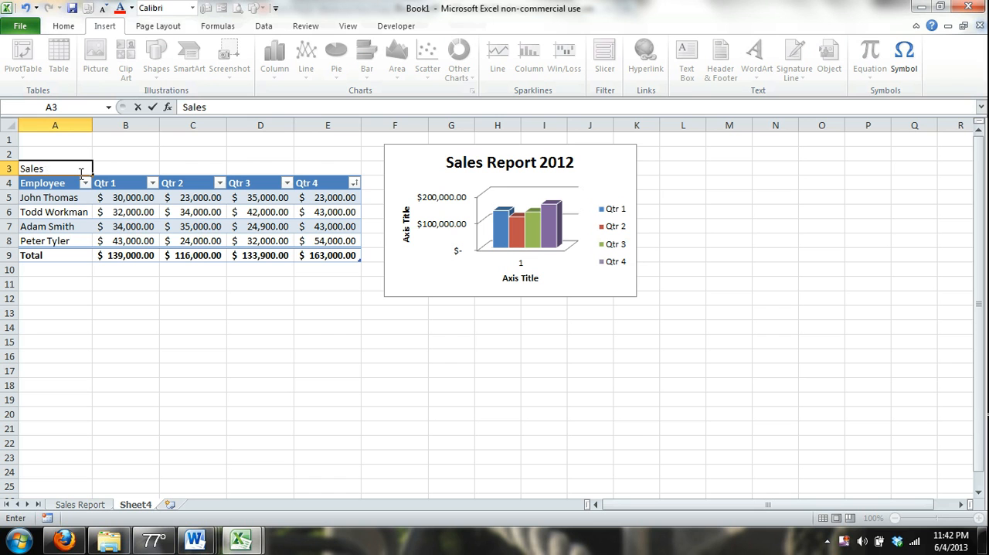
type("Forecast")
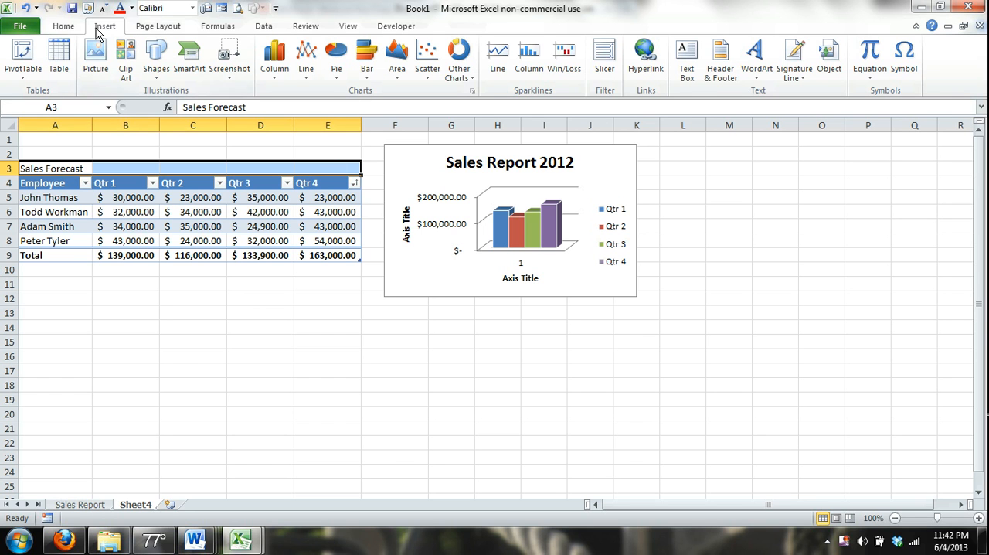
left_click(63, 25)
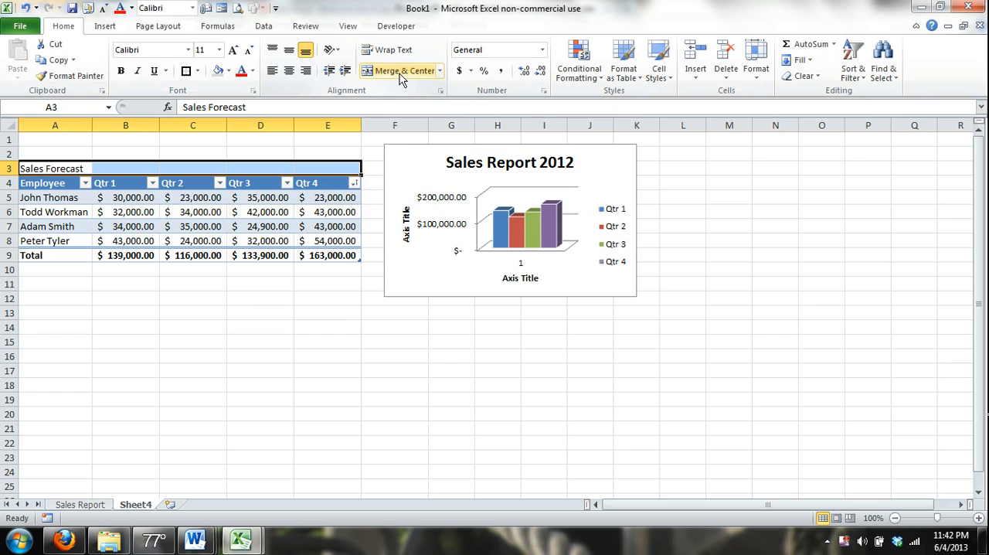
mouse_move(401, 70)
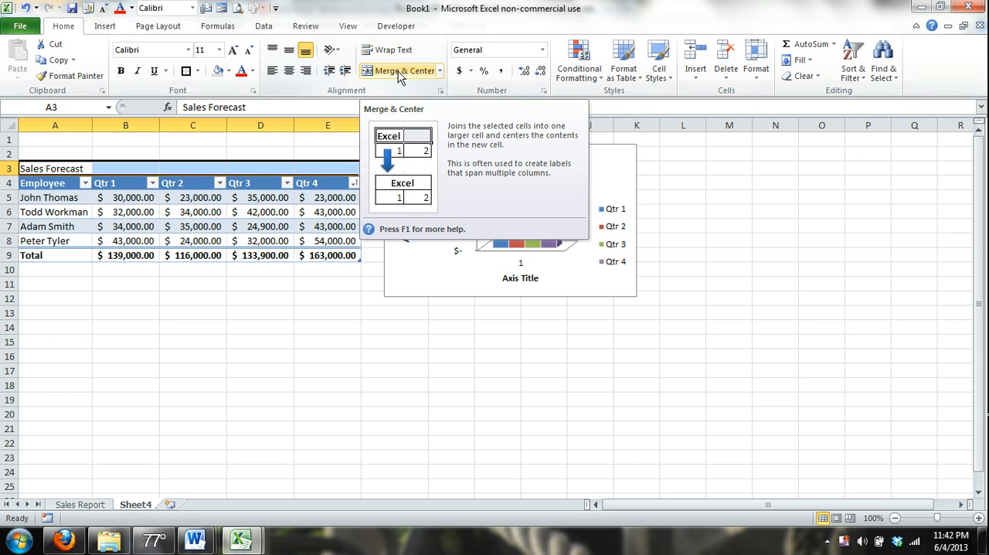
left_click(399, 71)
type(" 2013")
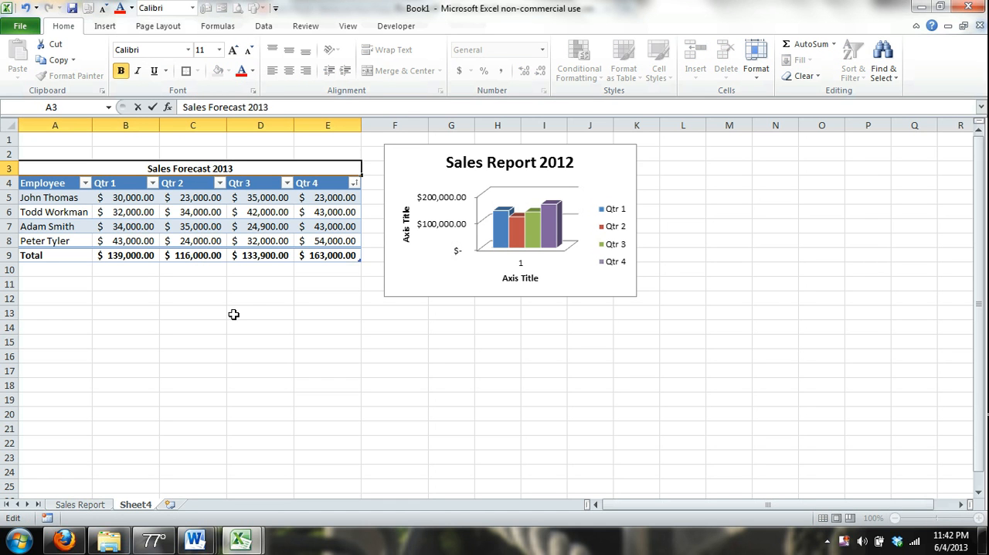
left_click(260, 312)
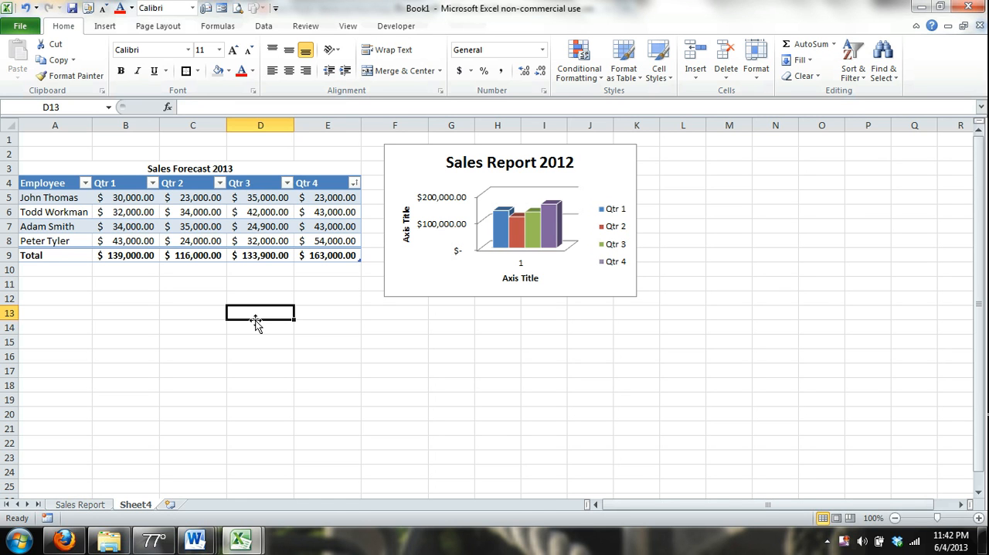
mouse_move(123, 207)
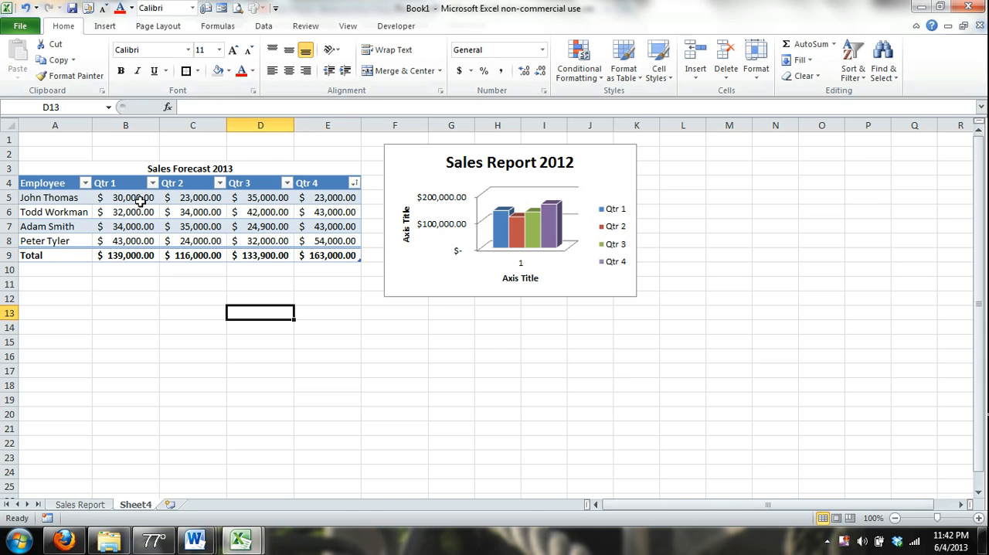
left_click(125, 197)
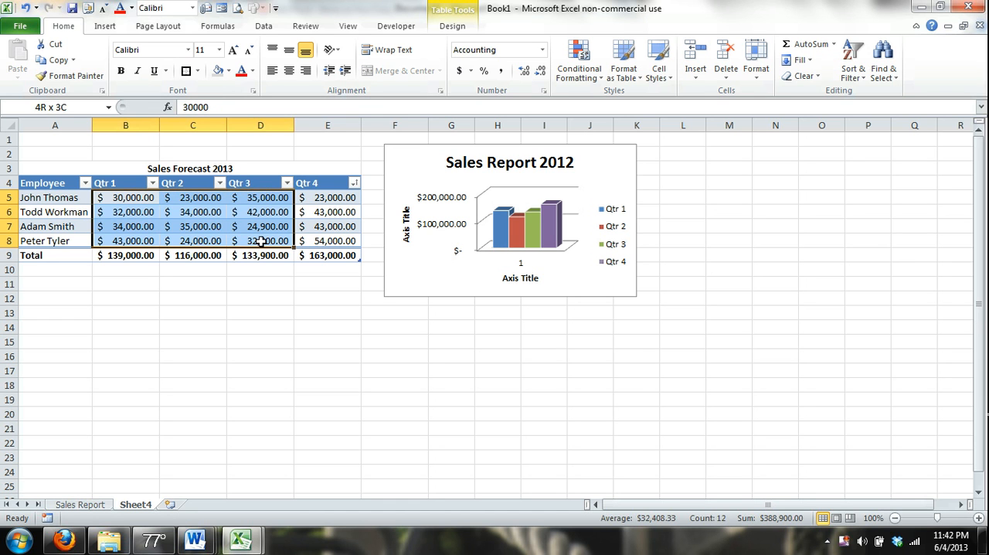
left_click(193, 211)
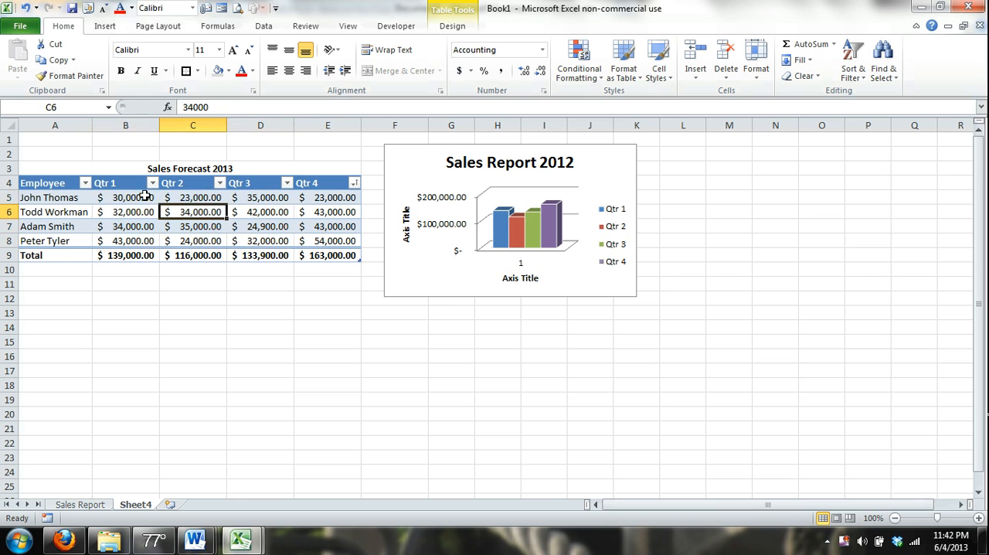
left_click_drag(132, 197, 334, 240)
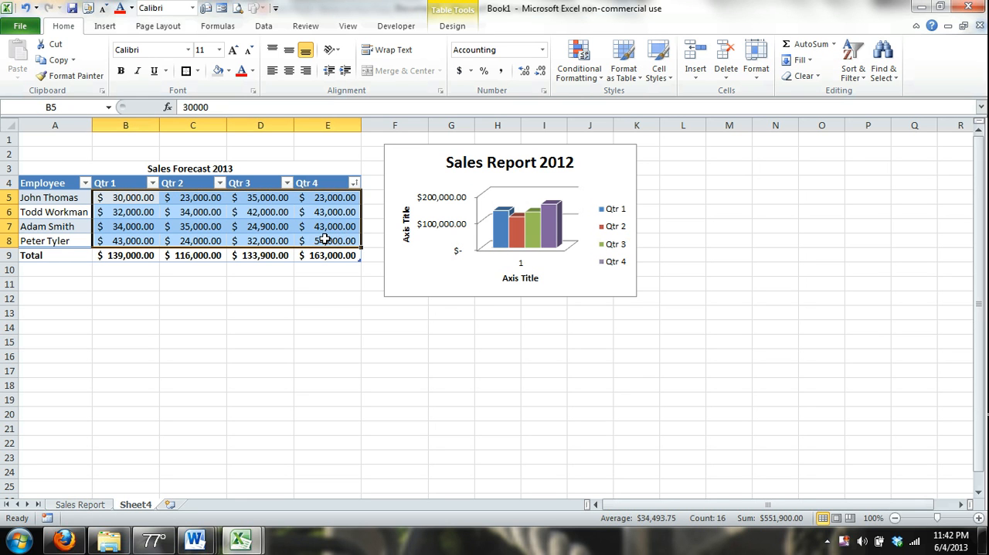